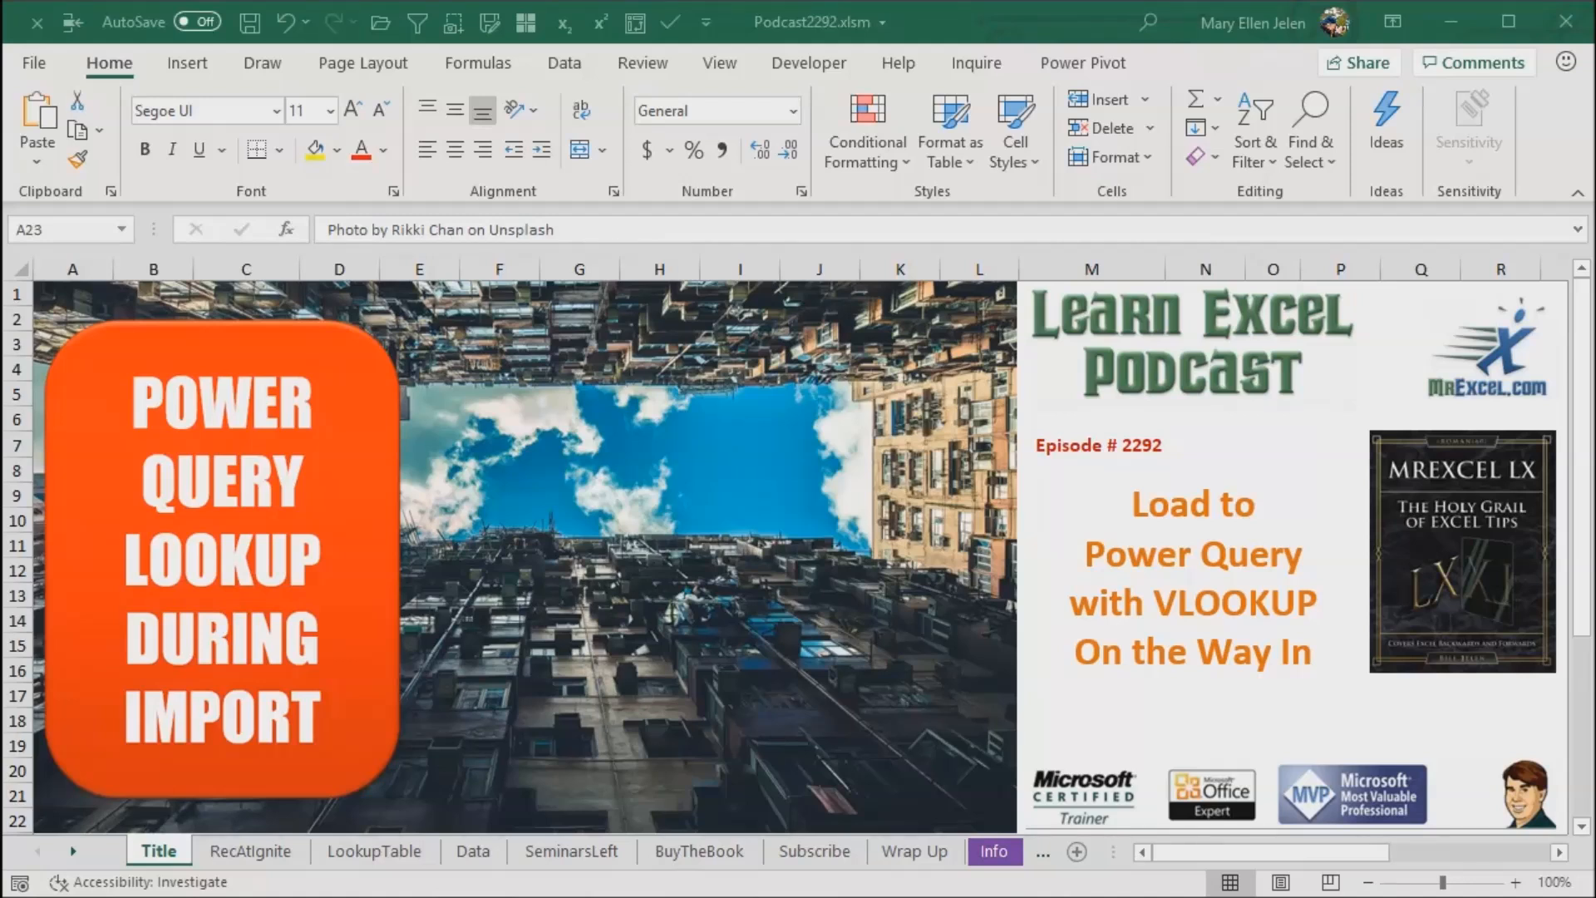
pyautogui.moveTo(285, 890)
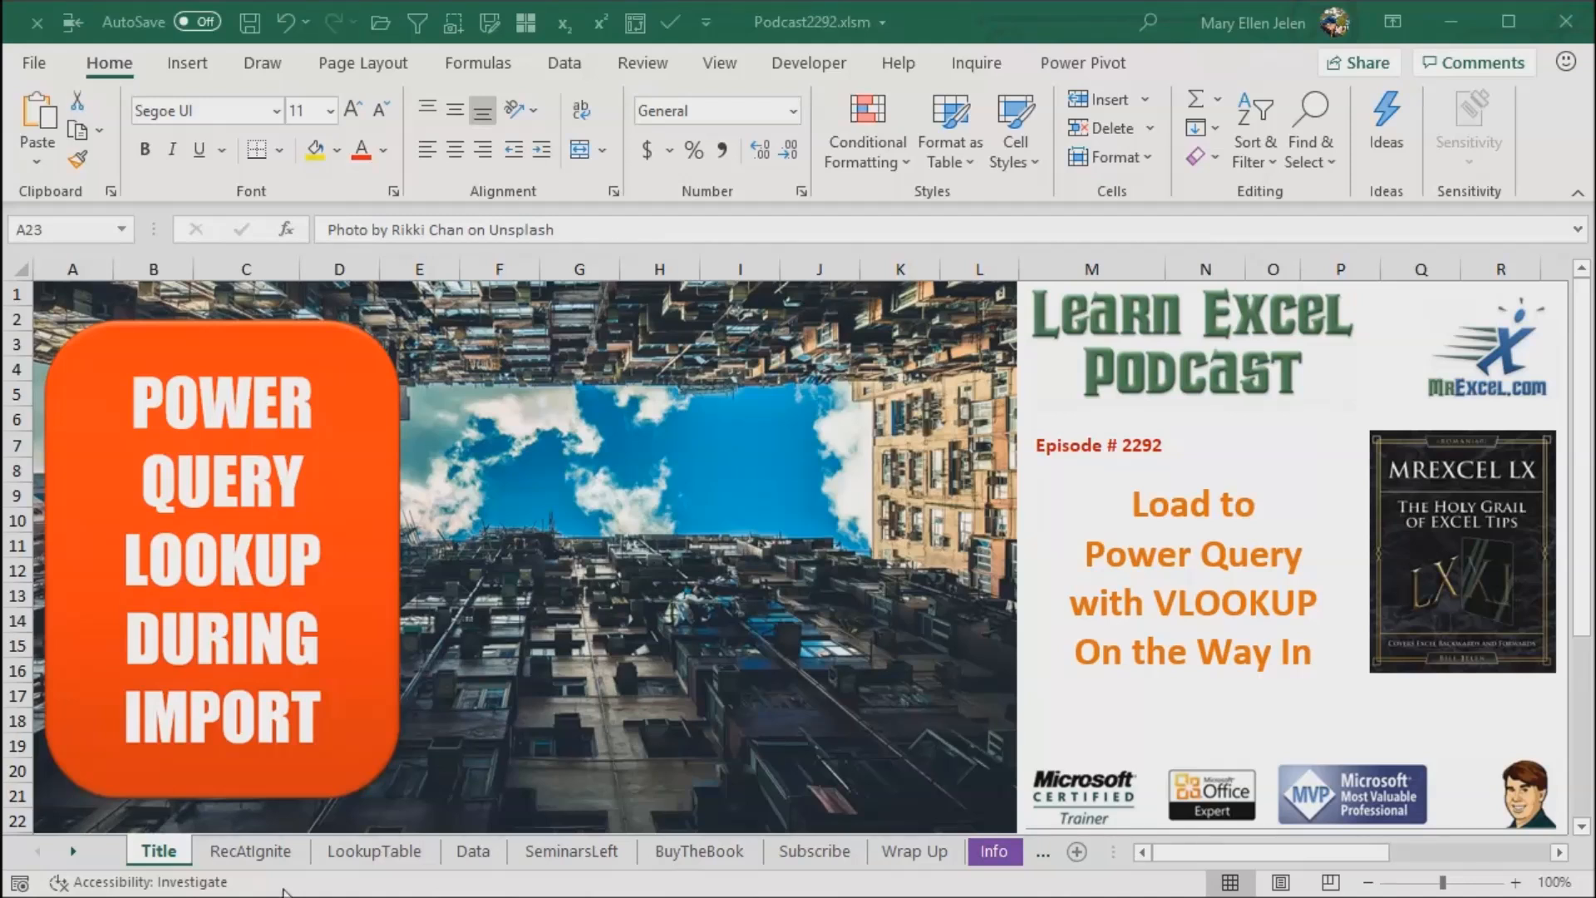
# Step: Switch to the RecAtIgnite sheet tab
pyautogui.click(249, 851)
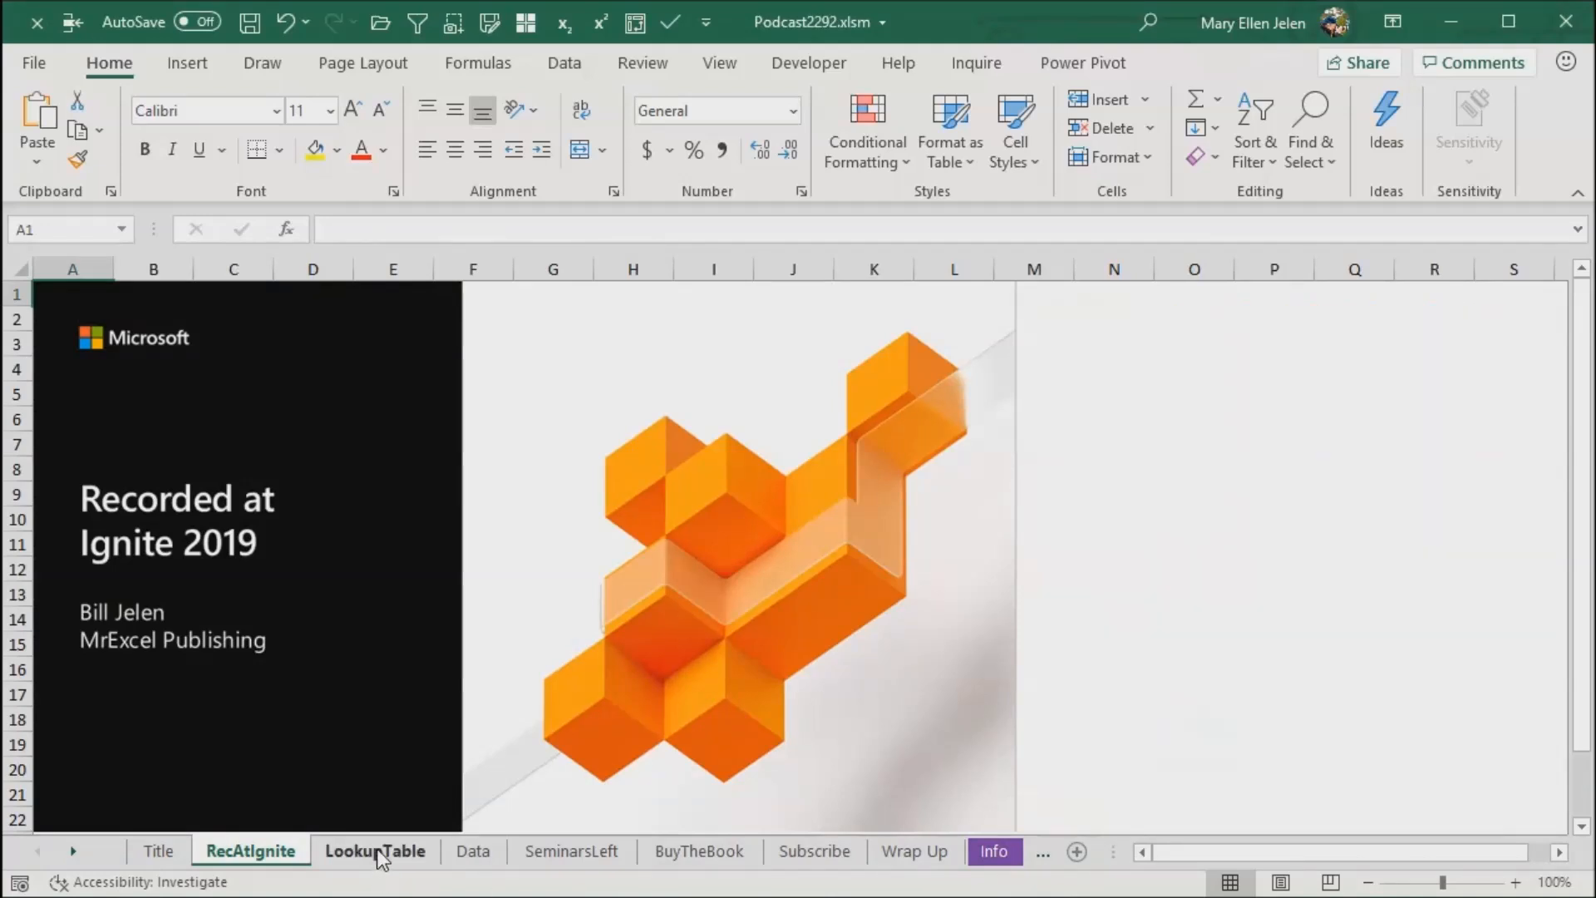
# Step: Open the LookupTable sheet and select cell I3 in the part lookup range
pyautogui.click(375, 851)
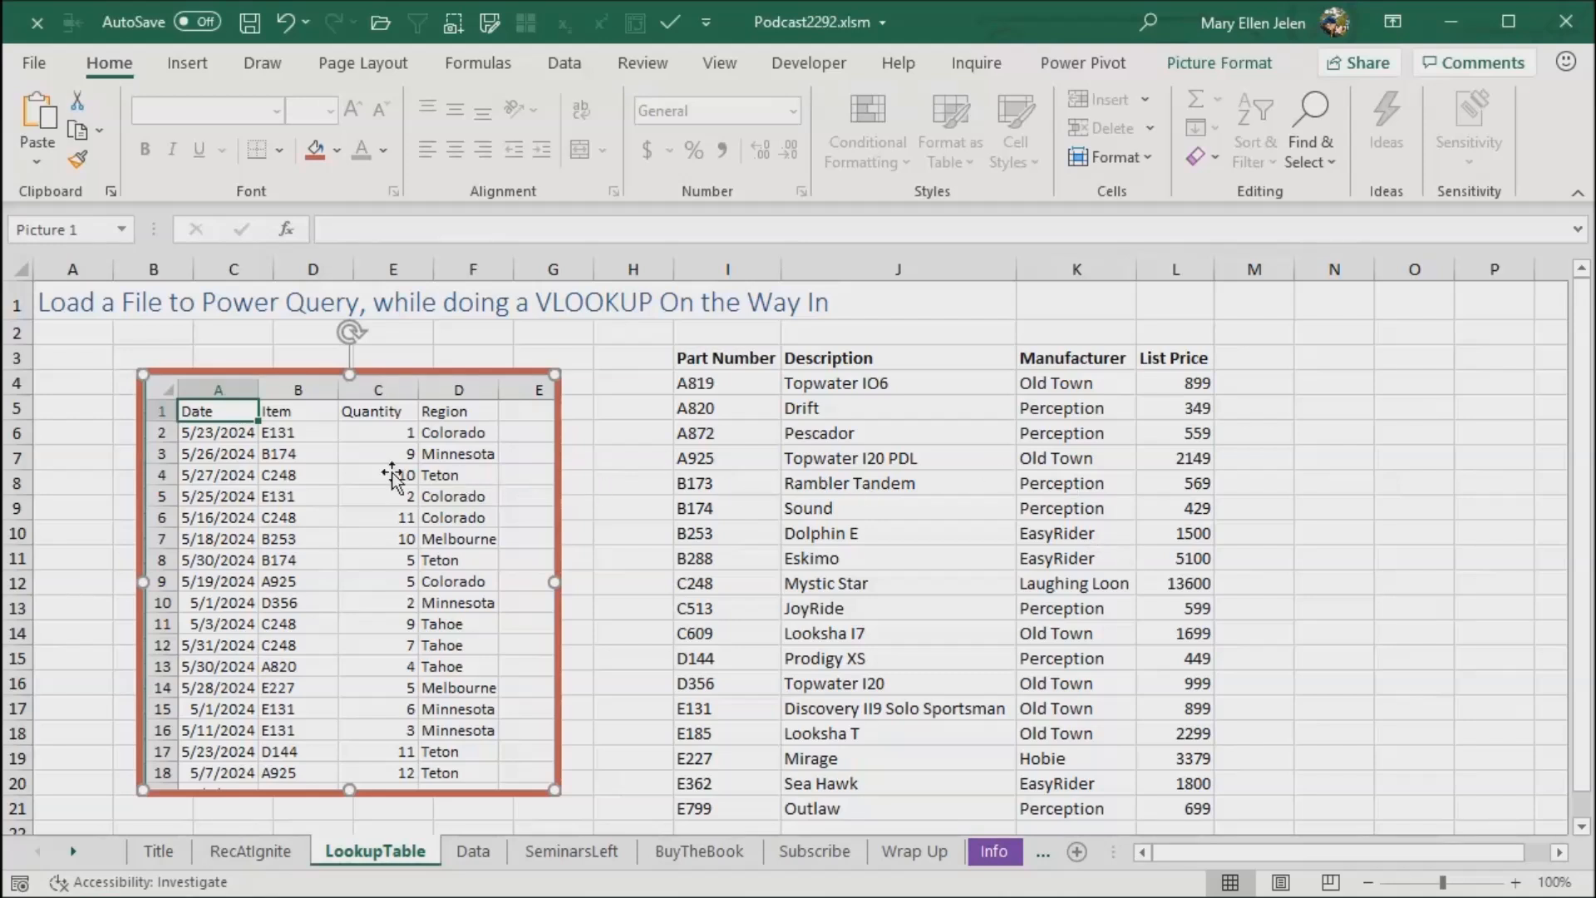
pyautogui.moveTo(259, 489)
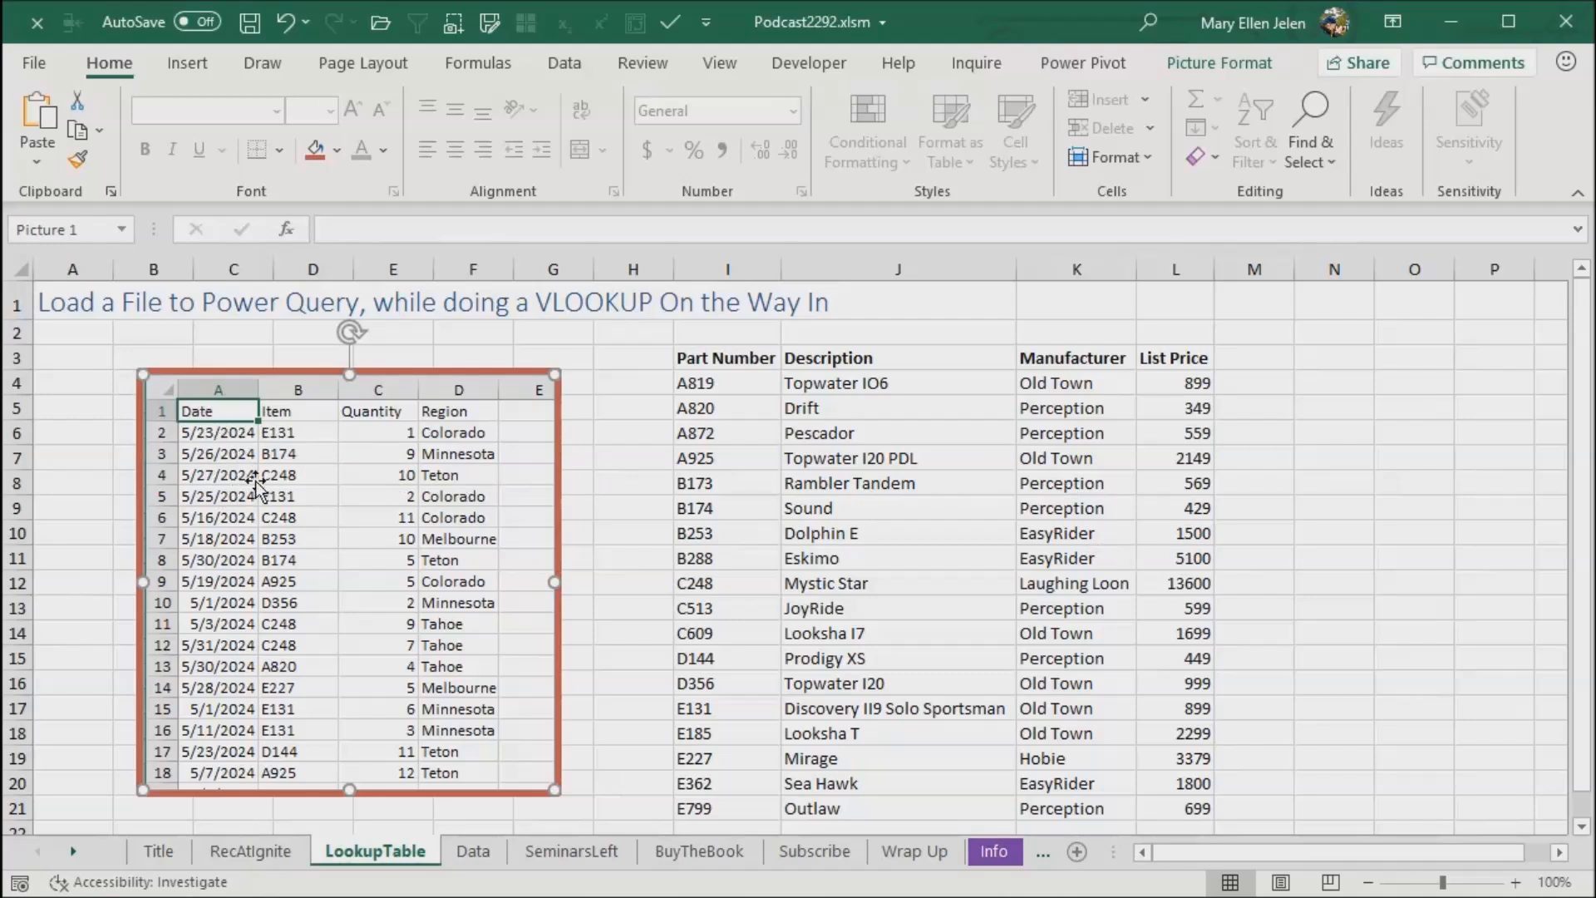
pyautogui.moveTo(462, 438)
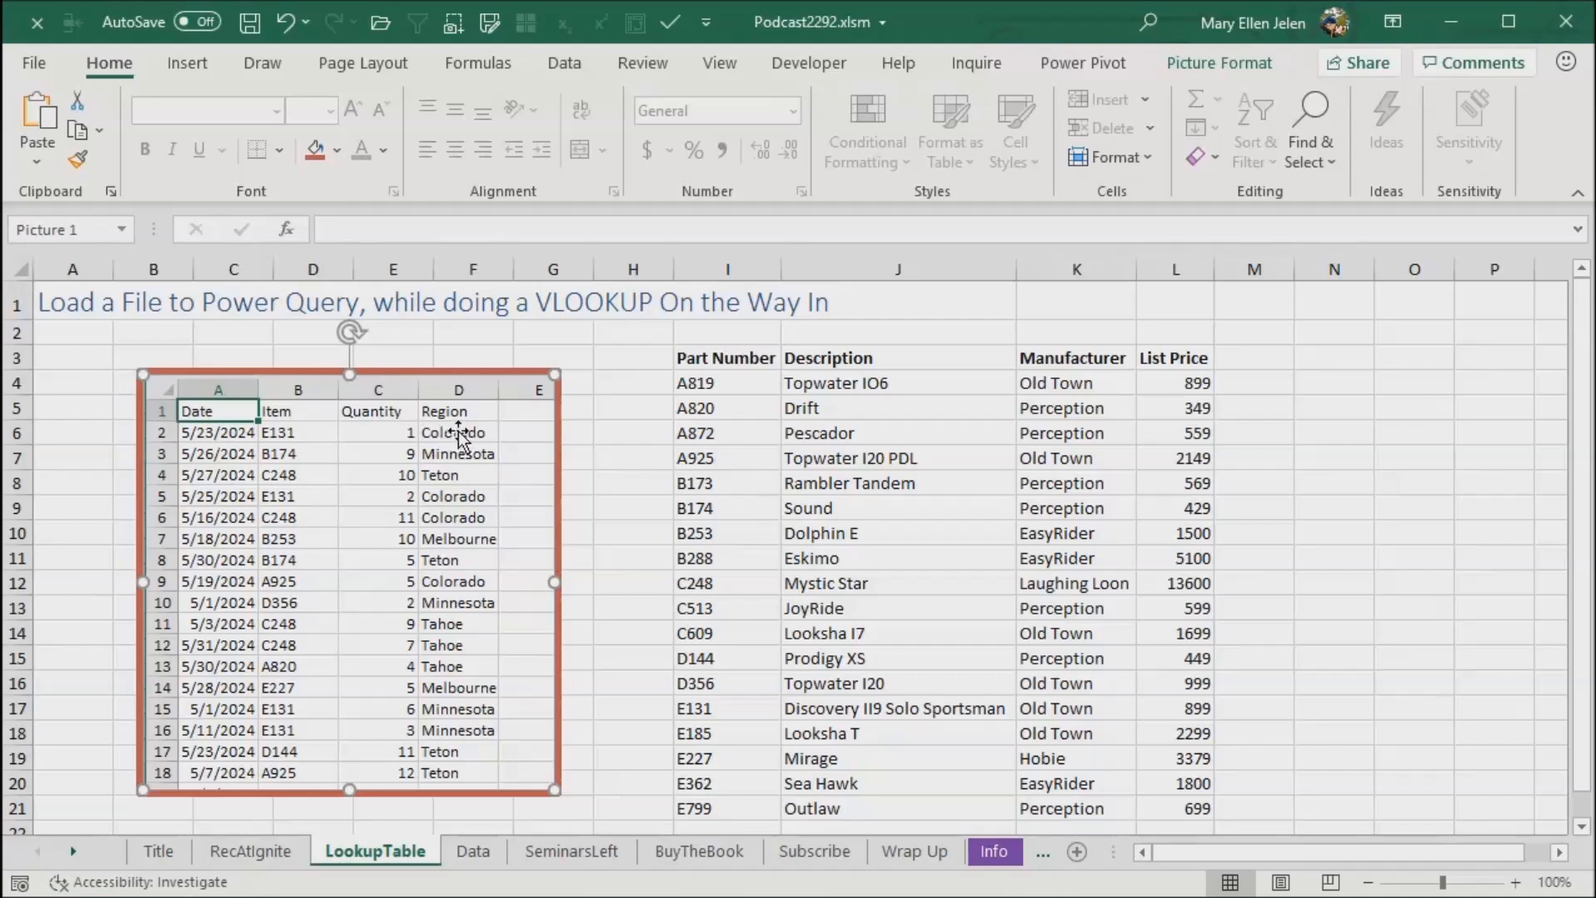
pyautogui.moveTo(871, 399)
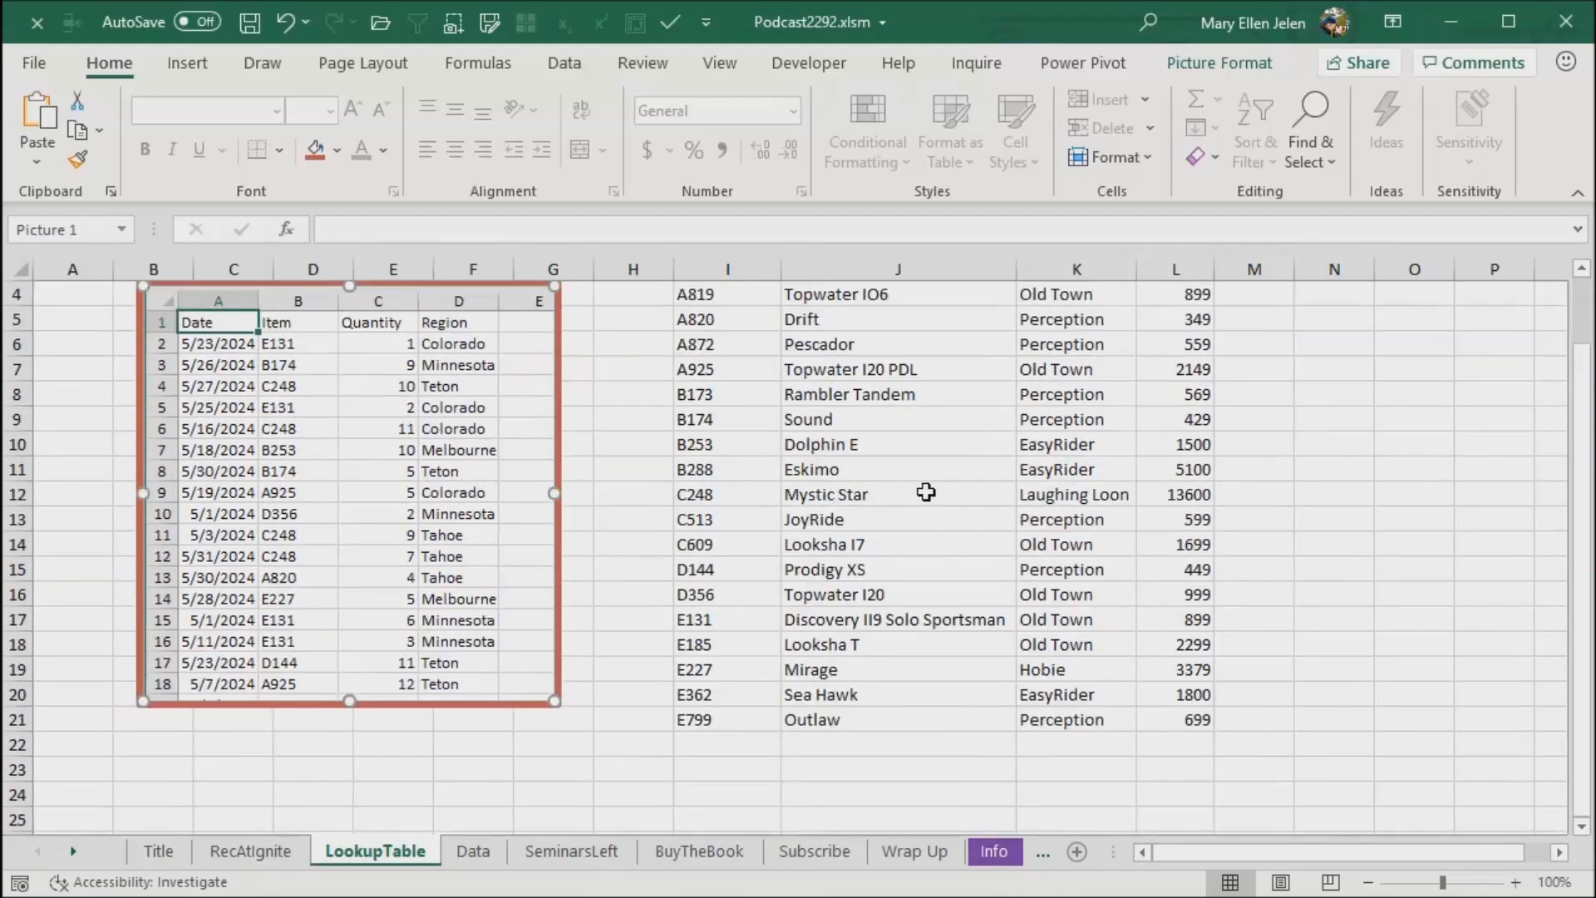
pyautogui.scroll(3)
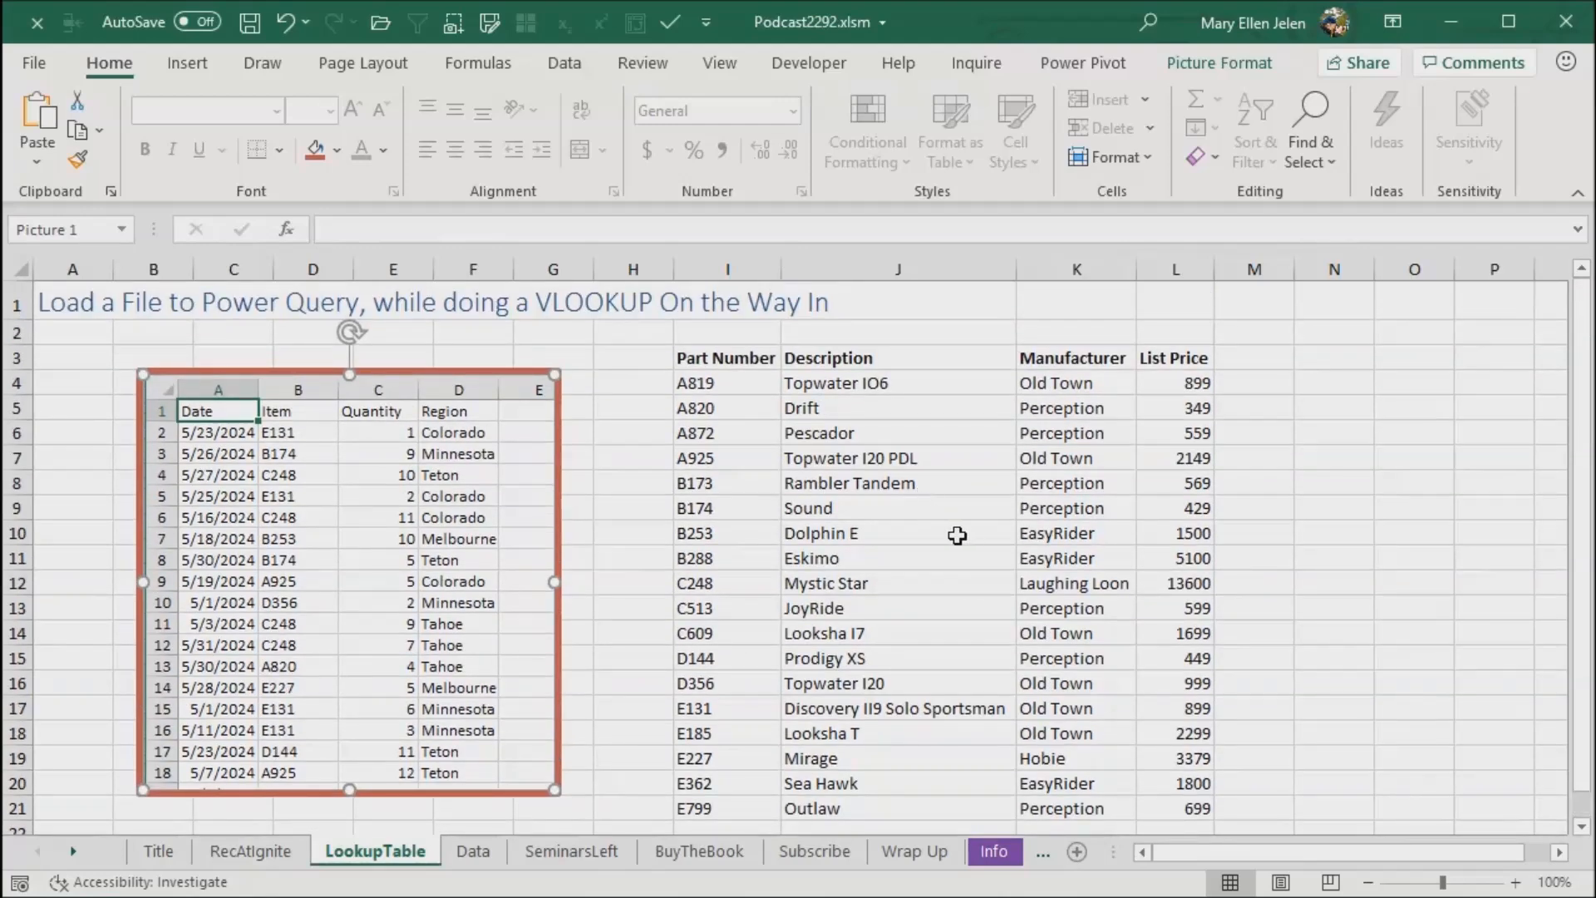
pyautogui.click(726, 358)
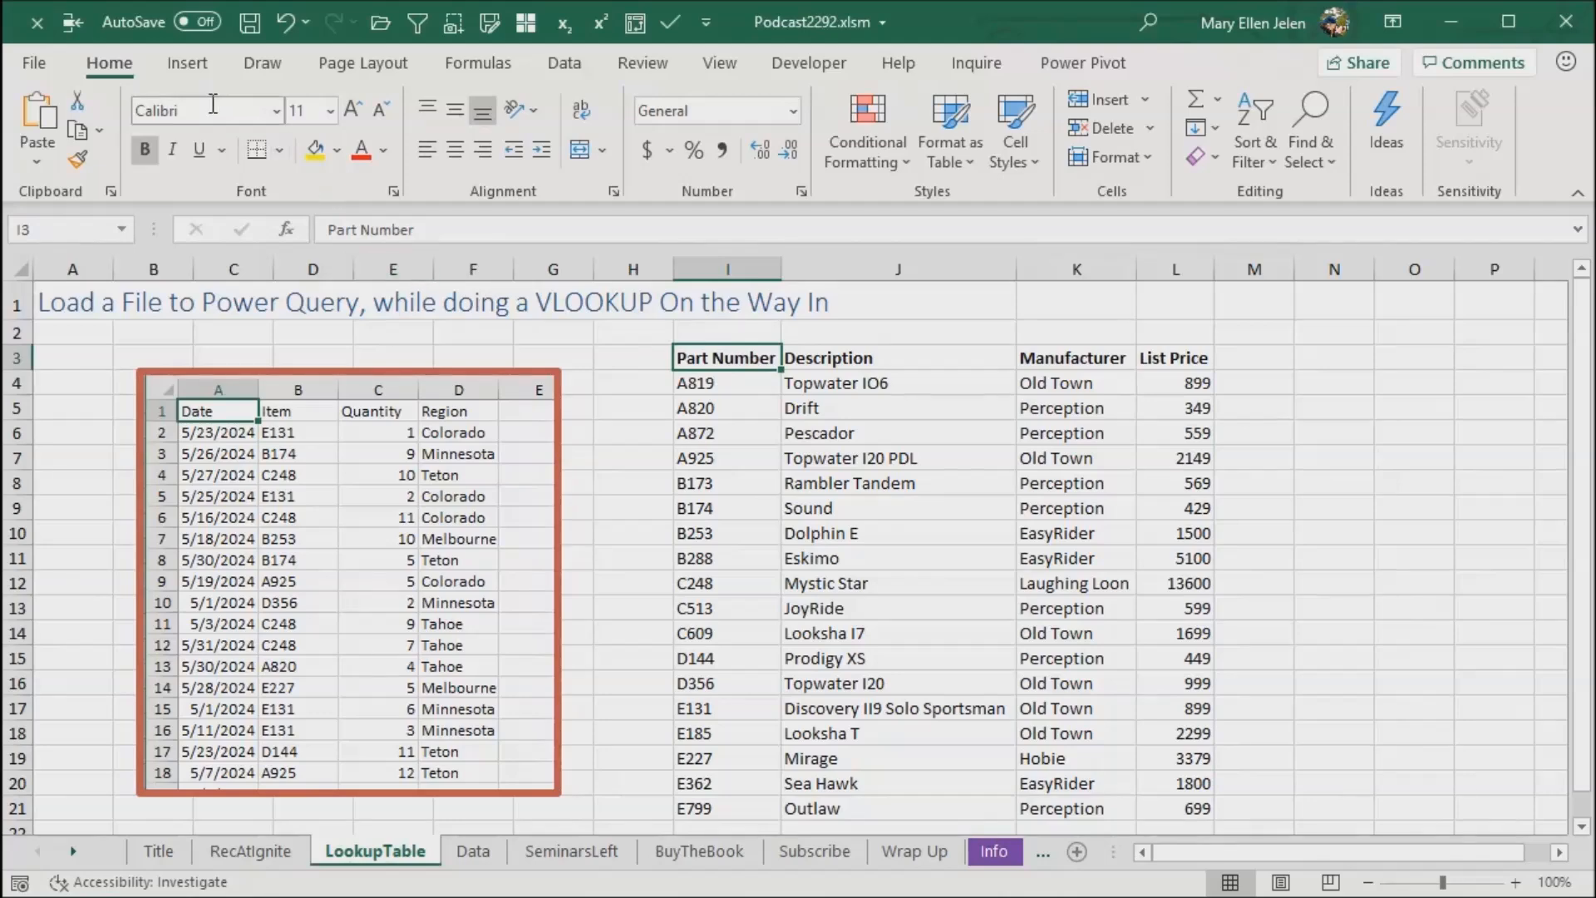
# Step: Convert range $I$3:$L$21 into a headered table named PartLookup
pyautogui.click(187, 64)
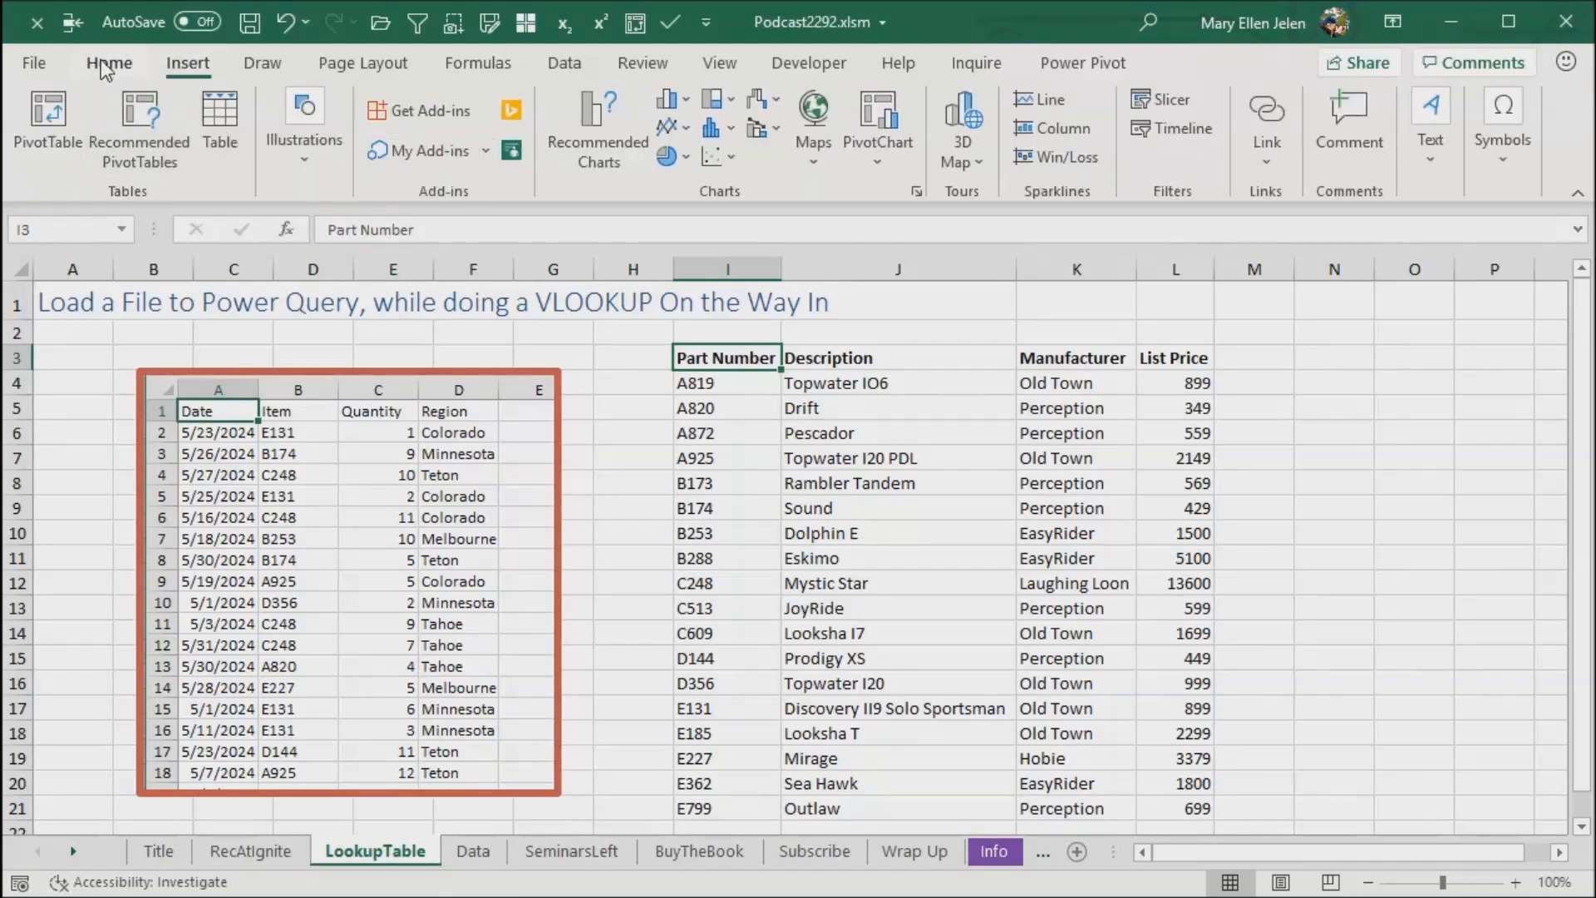
pyautogui.click(109, 63)
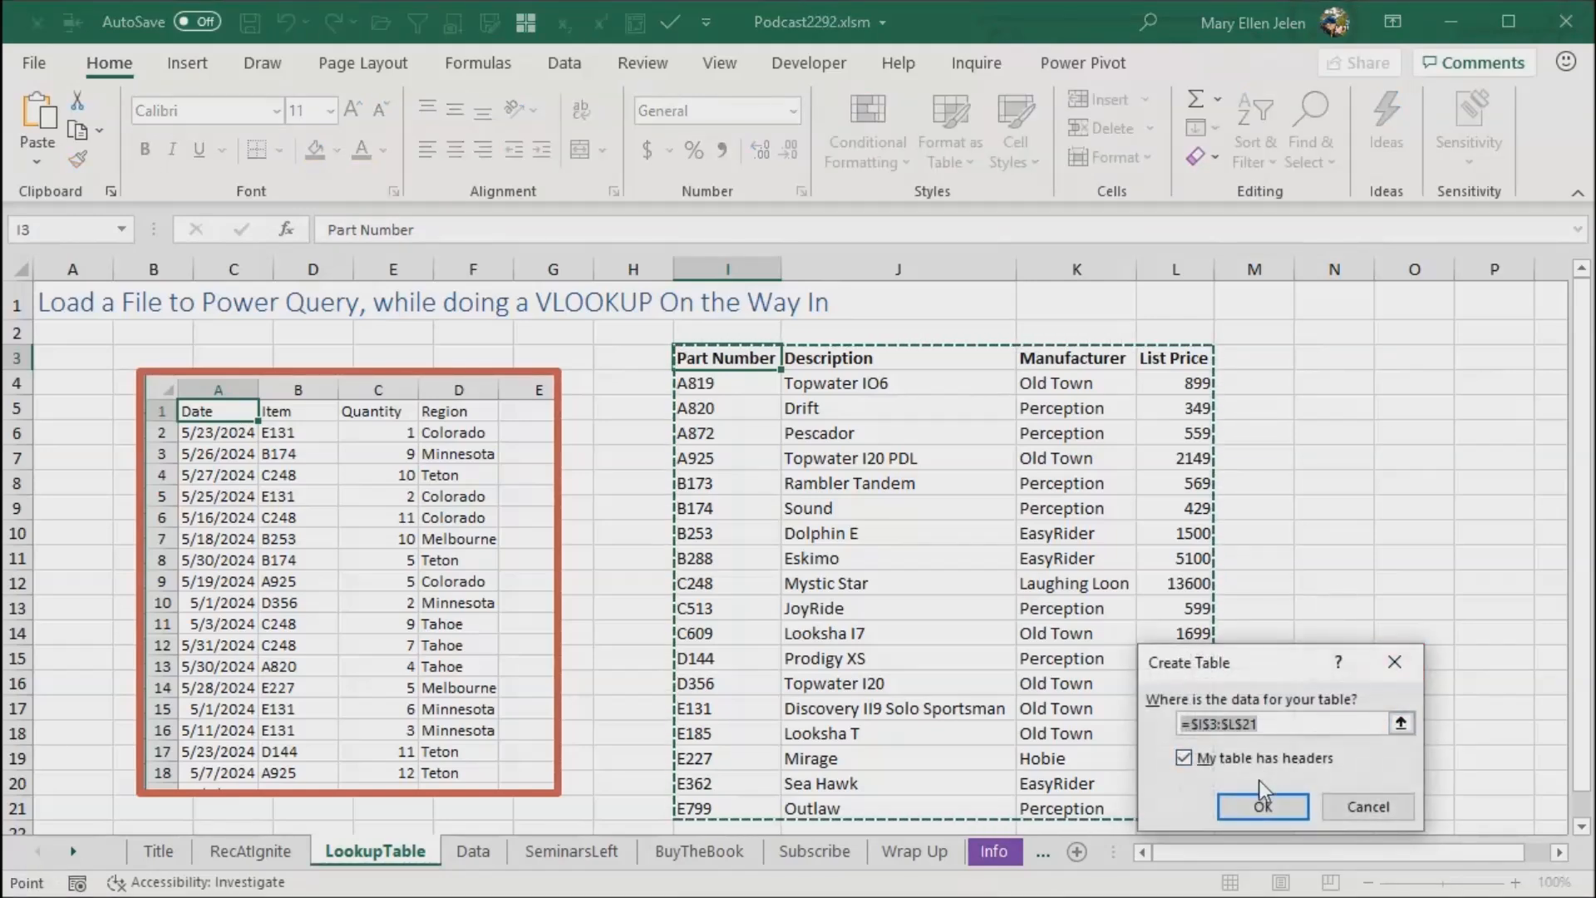
pyautogui.click(1261, 806)
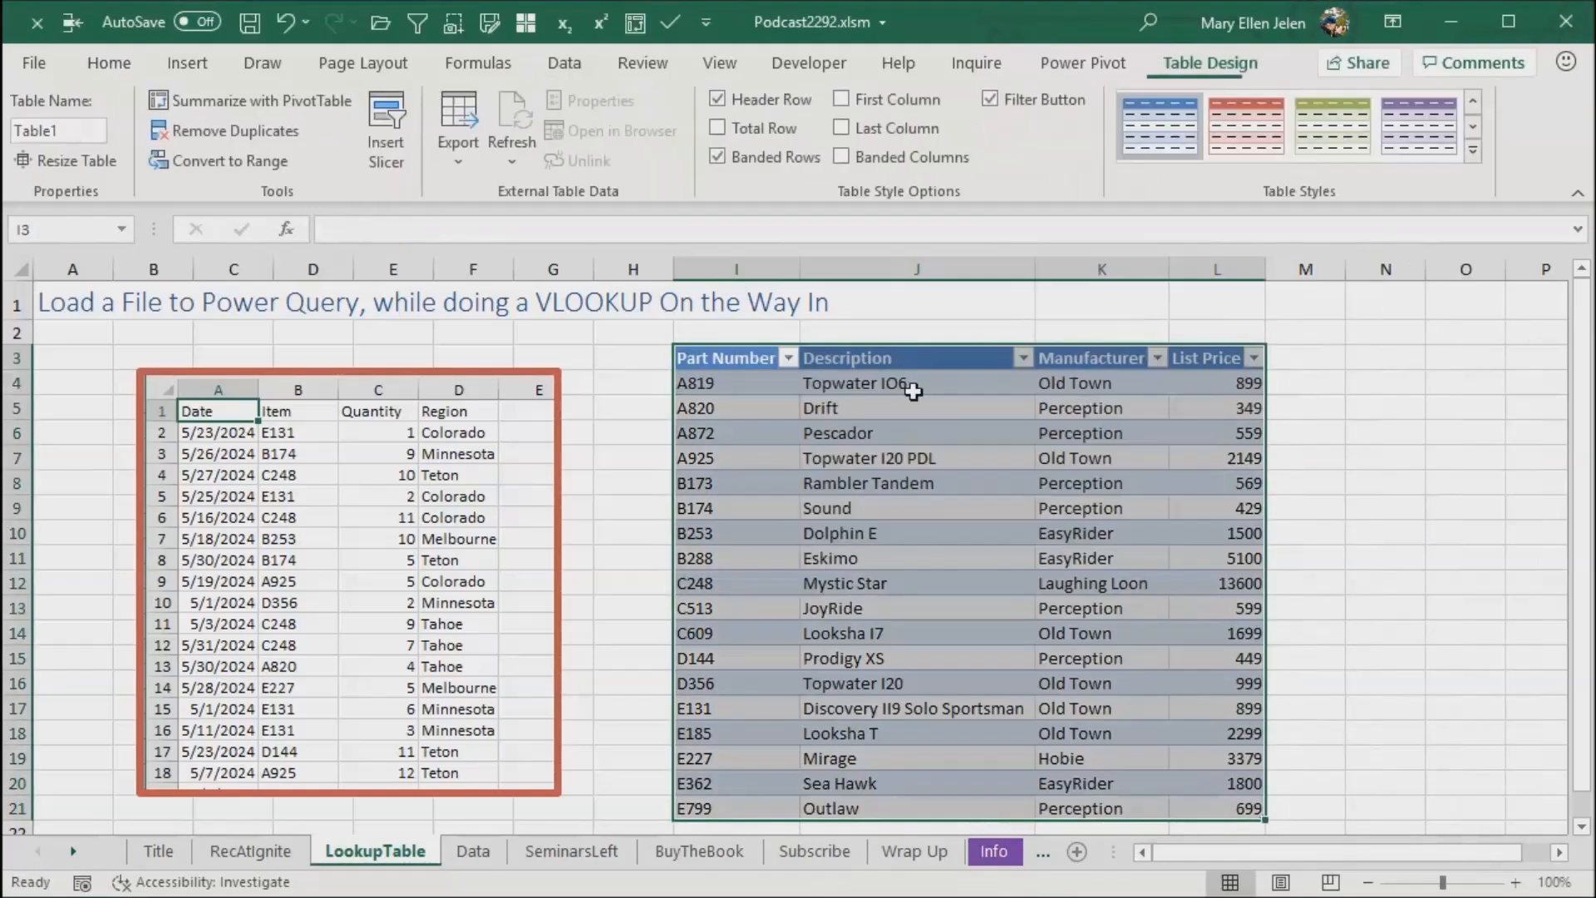
pyautogui.click(58, 129)
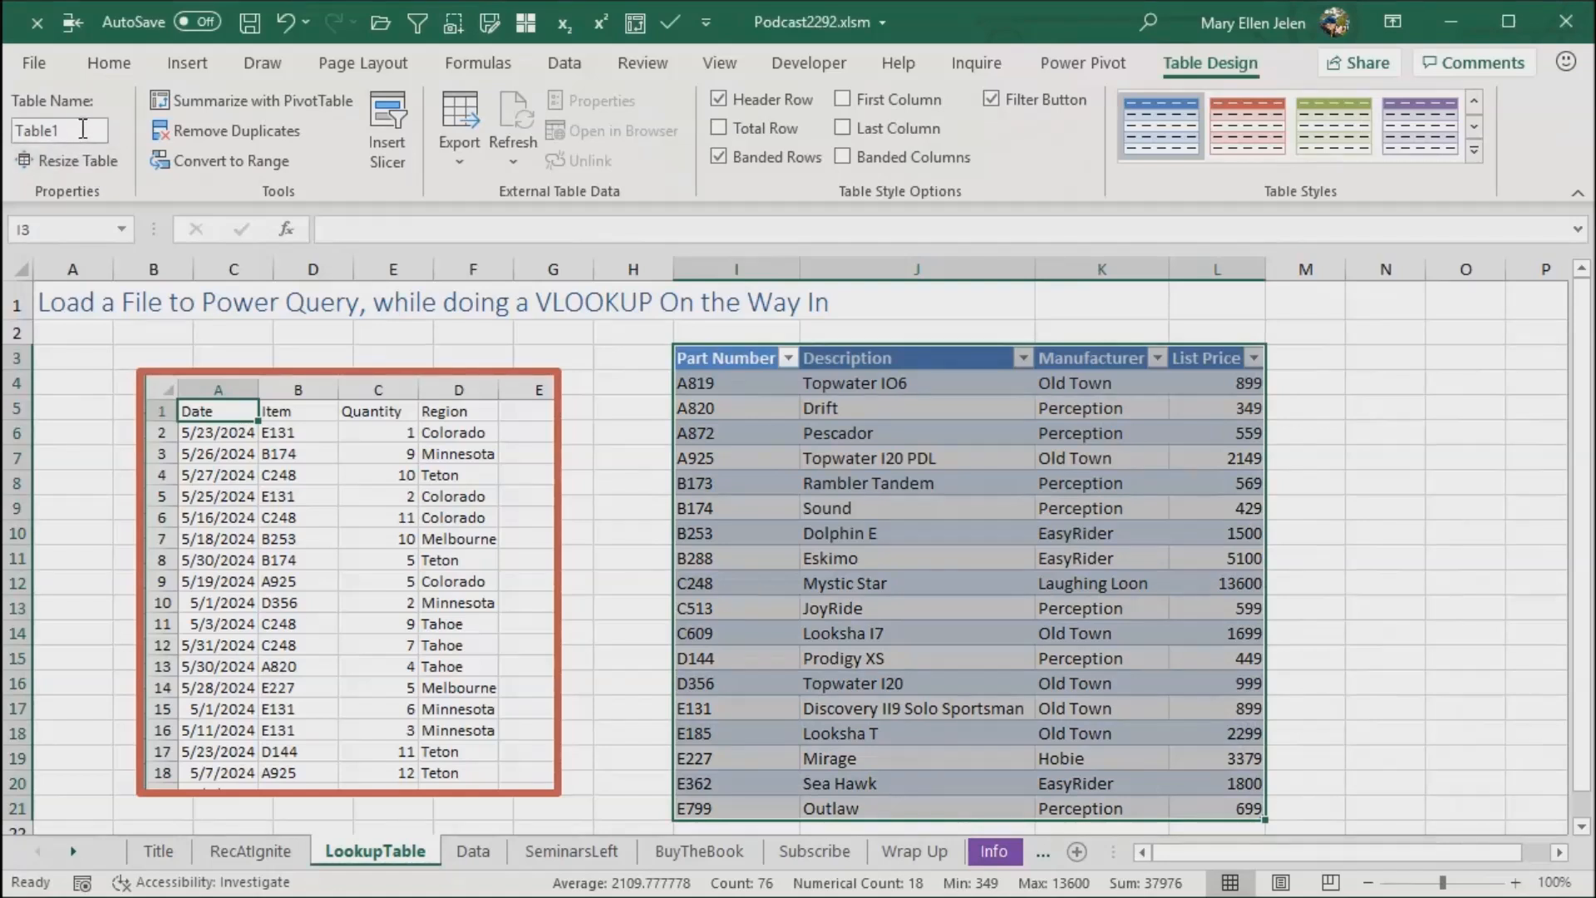
pyautogui.tripleClick(59, 130)
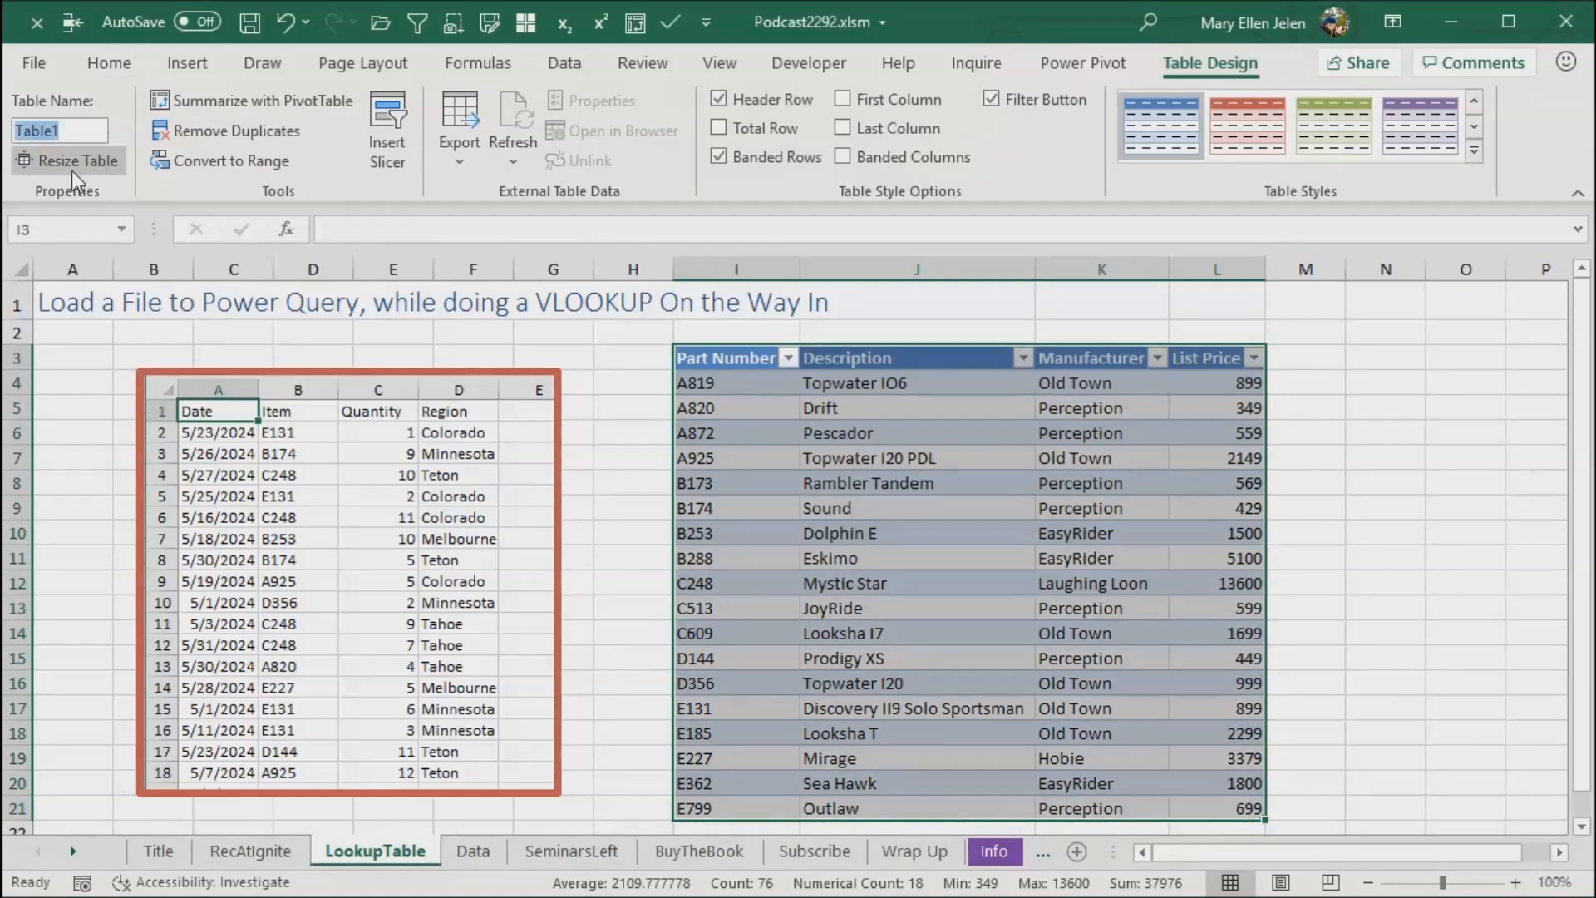
pyautogui.write('PartLookup')
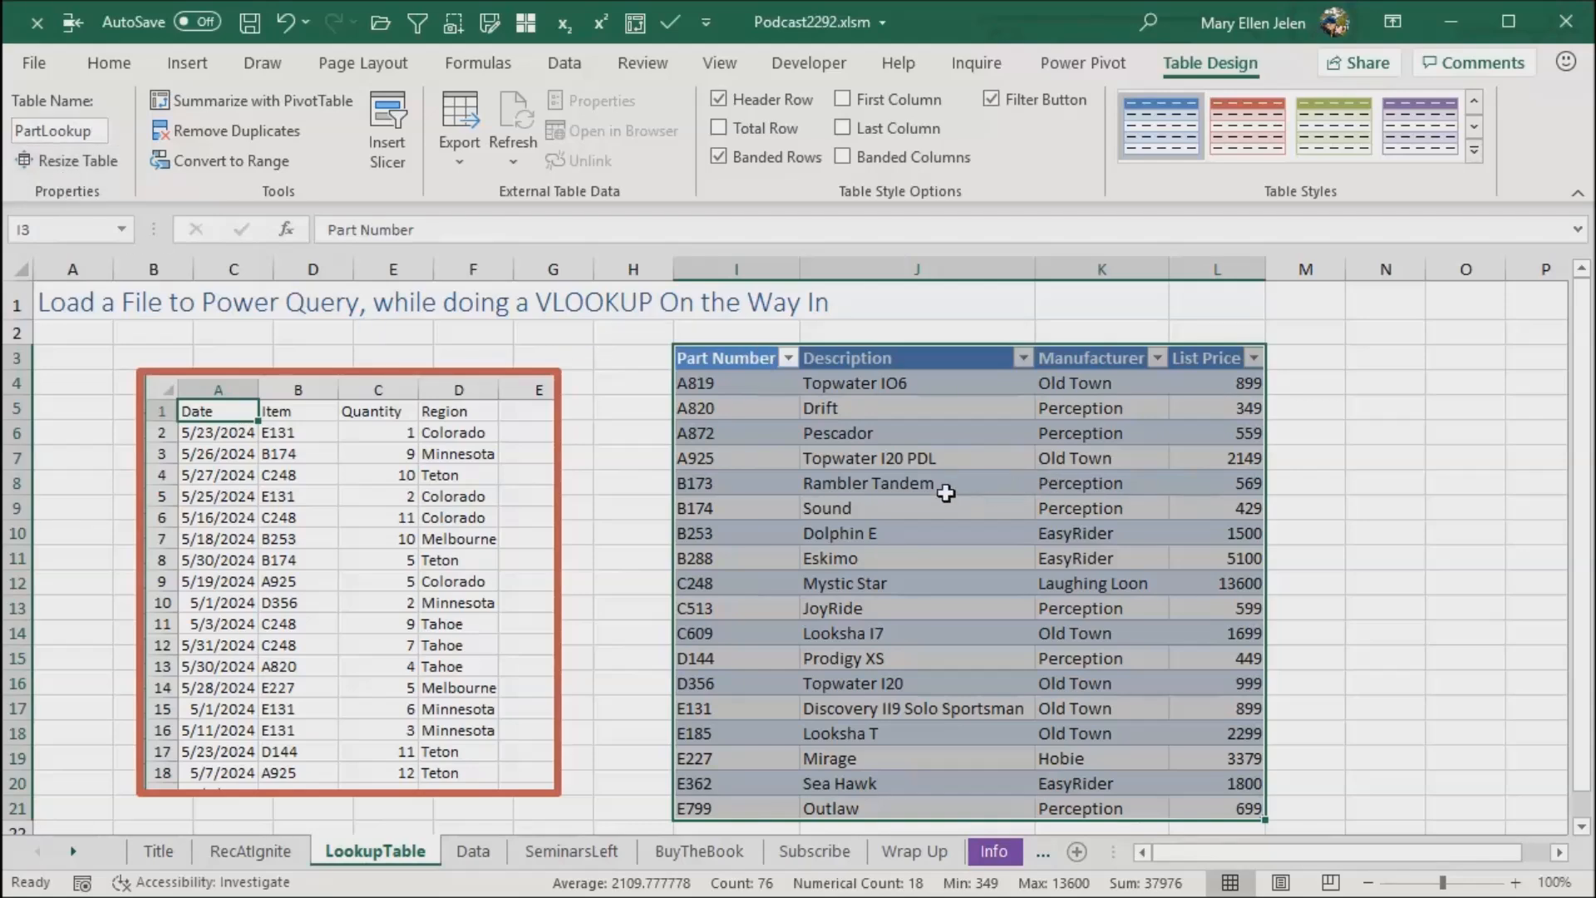
pyautogui.click(914, 382)
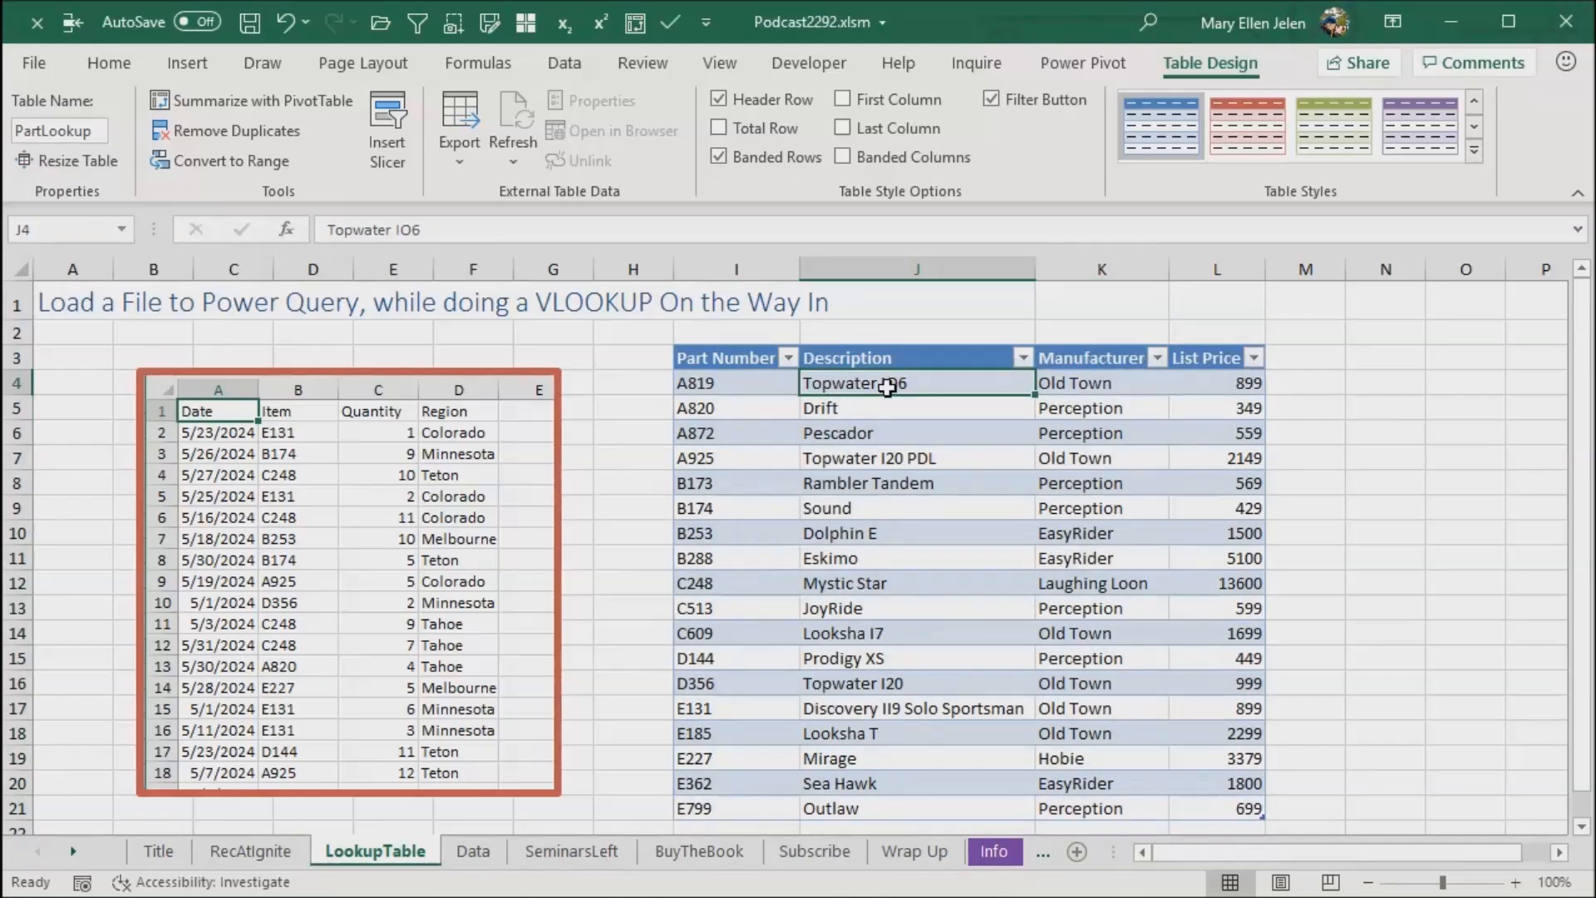
pyautogui.moveTo(565, 72)
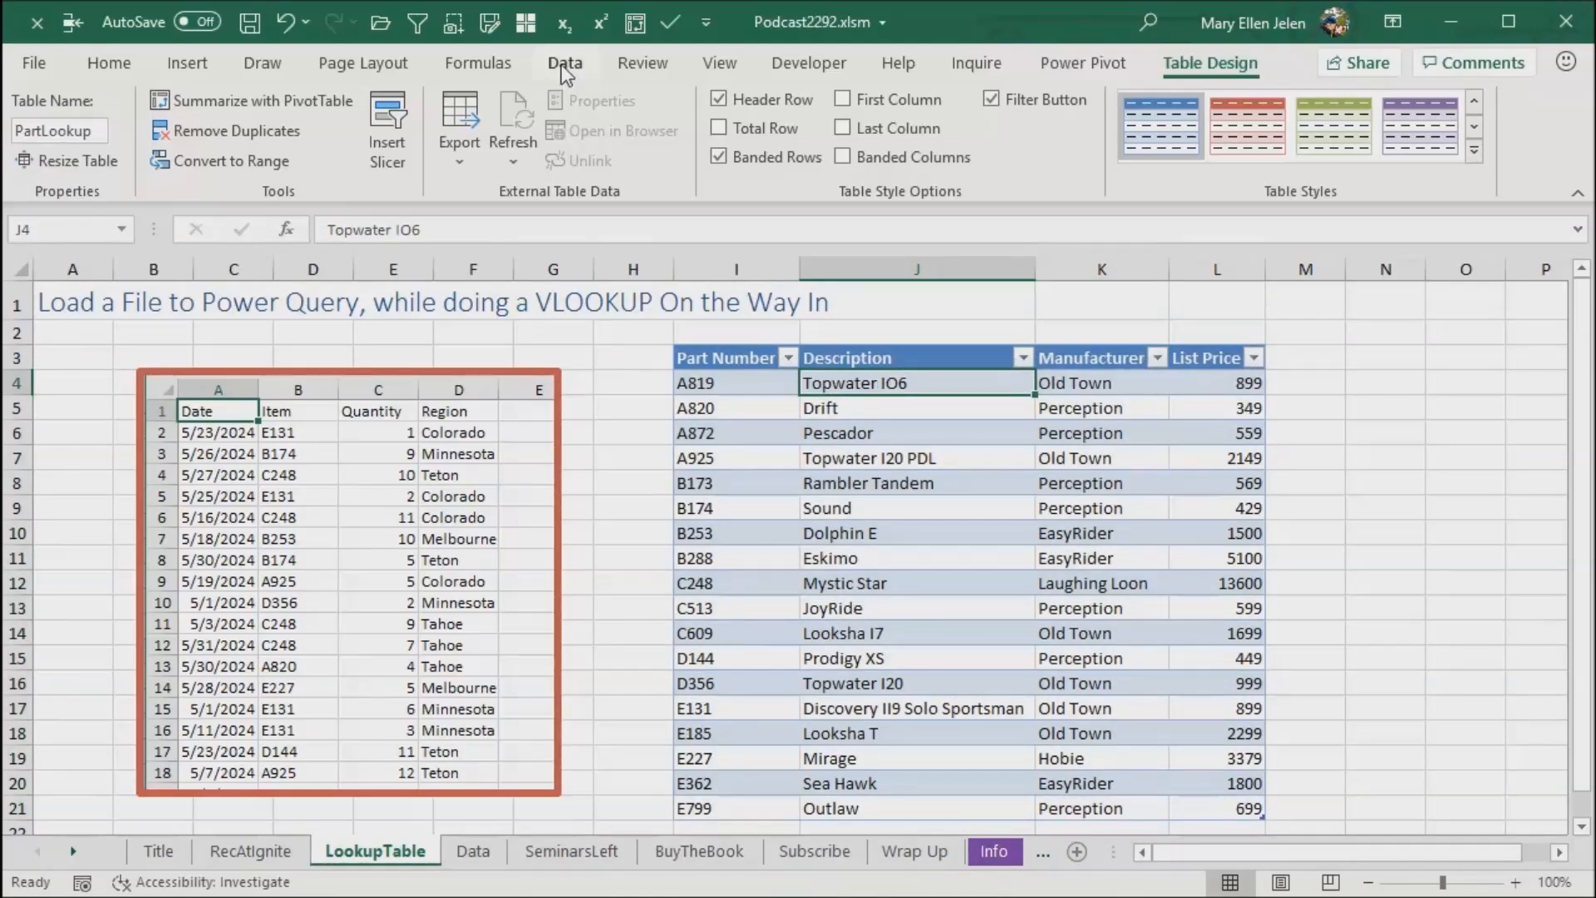
# Step: Send the PartLookup table into Power Query Editor and choose Close & Load To
pyautogui.click(566, 63)
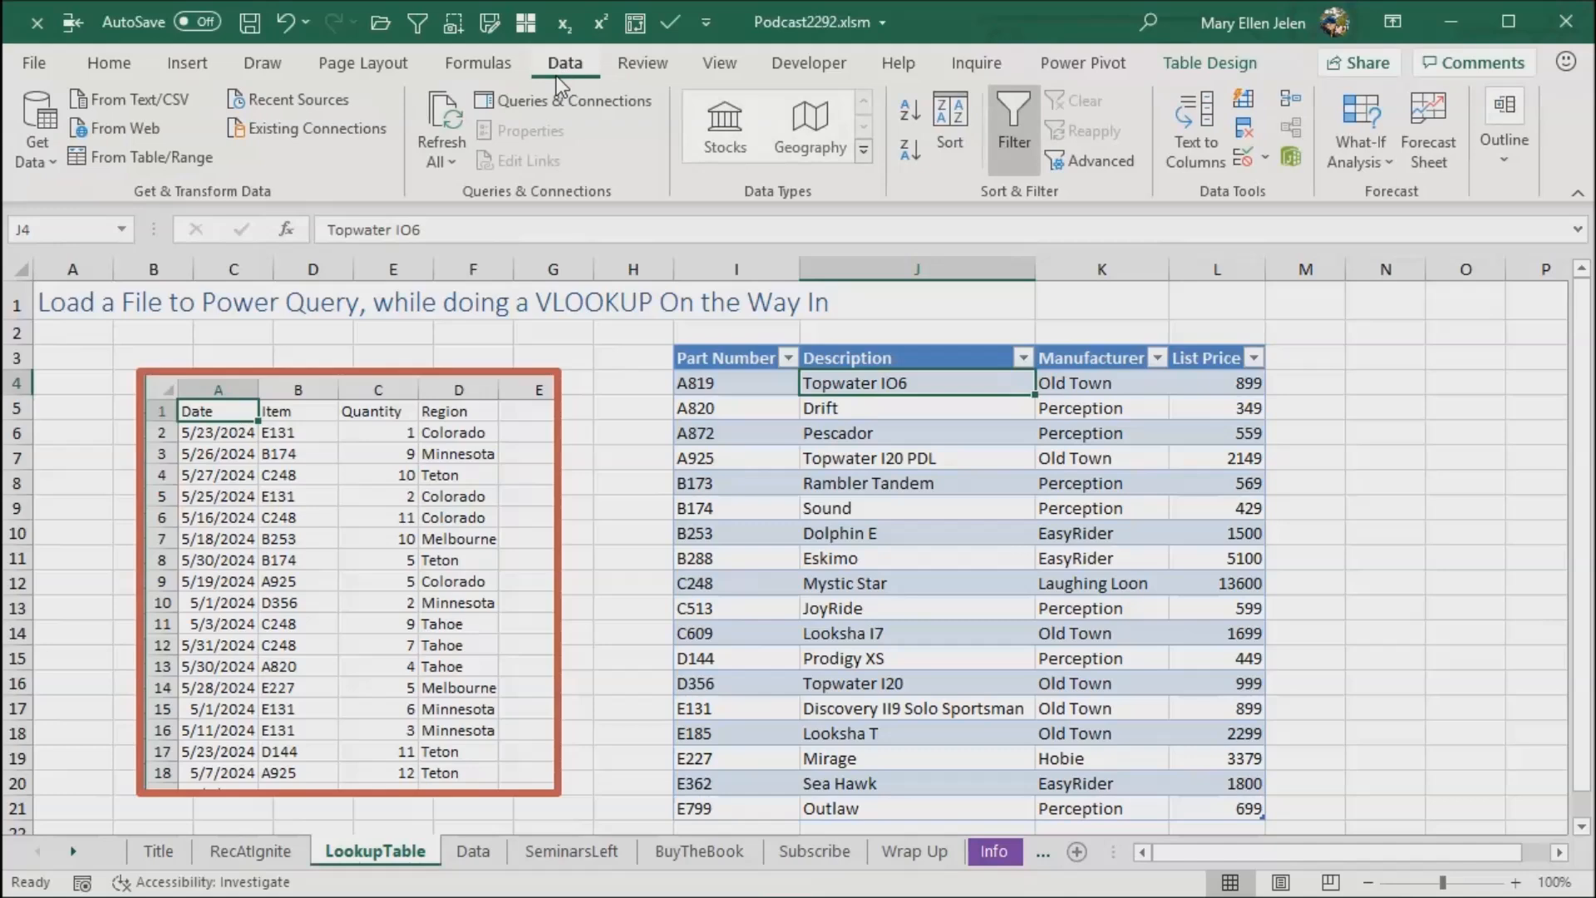
pyautogui.moveTo(153, 157)
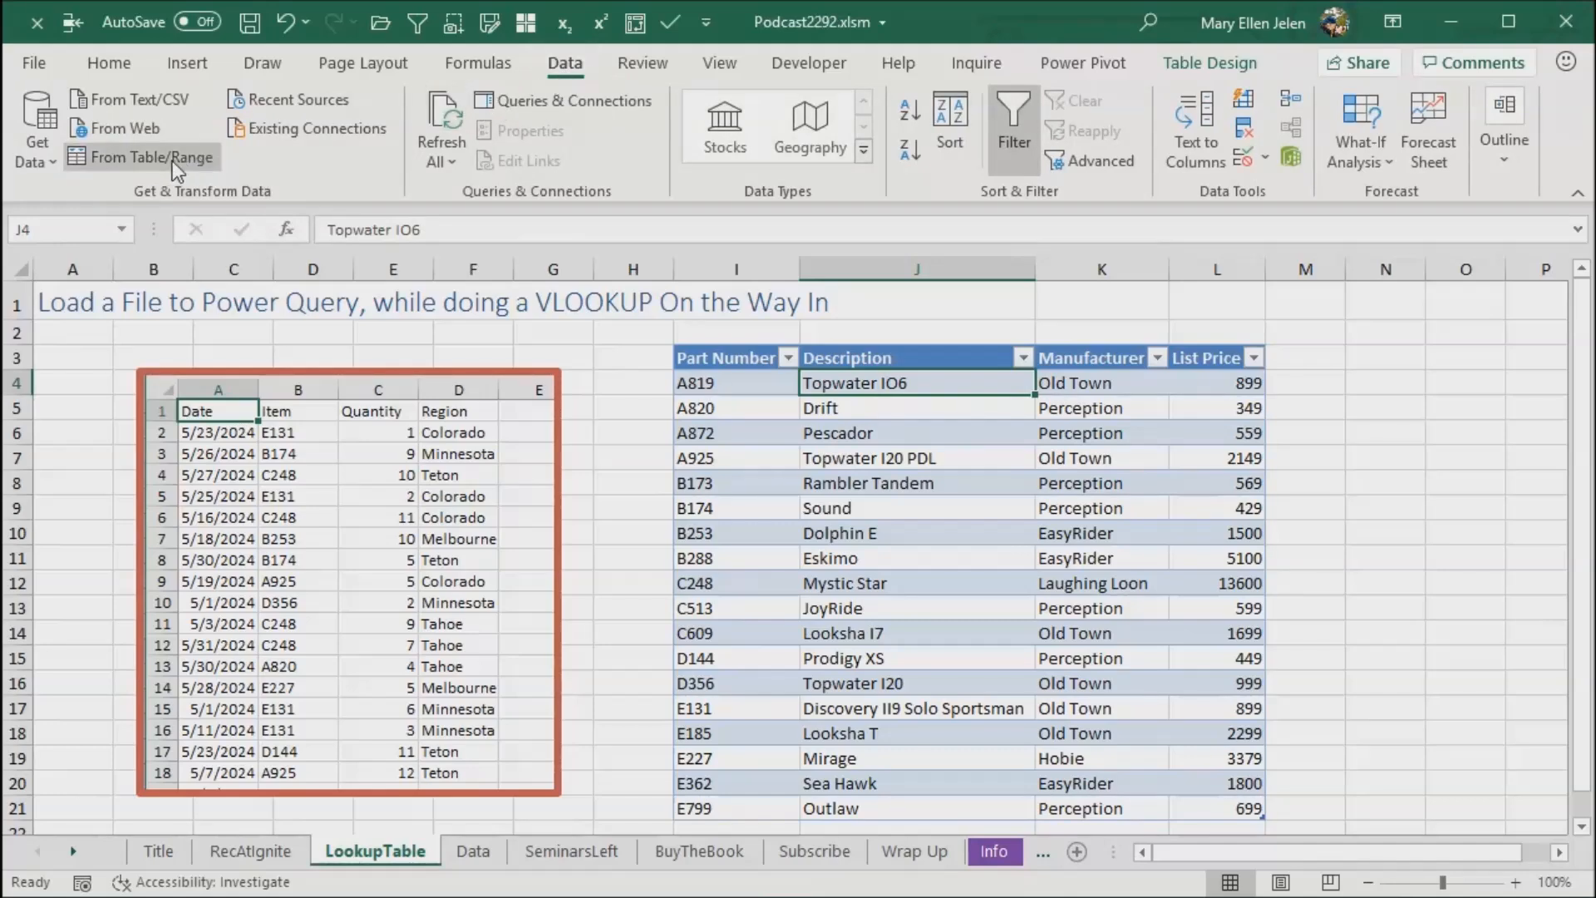
pyautogui.click(142, 157)
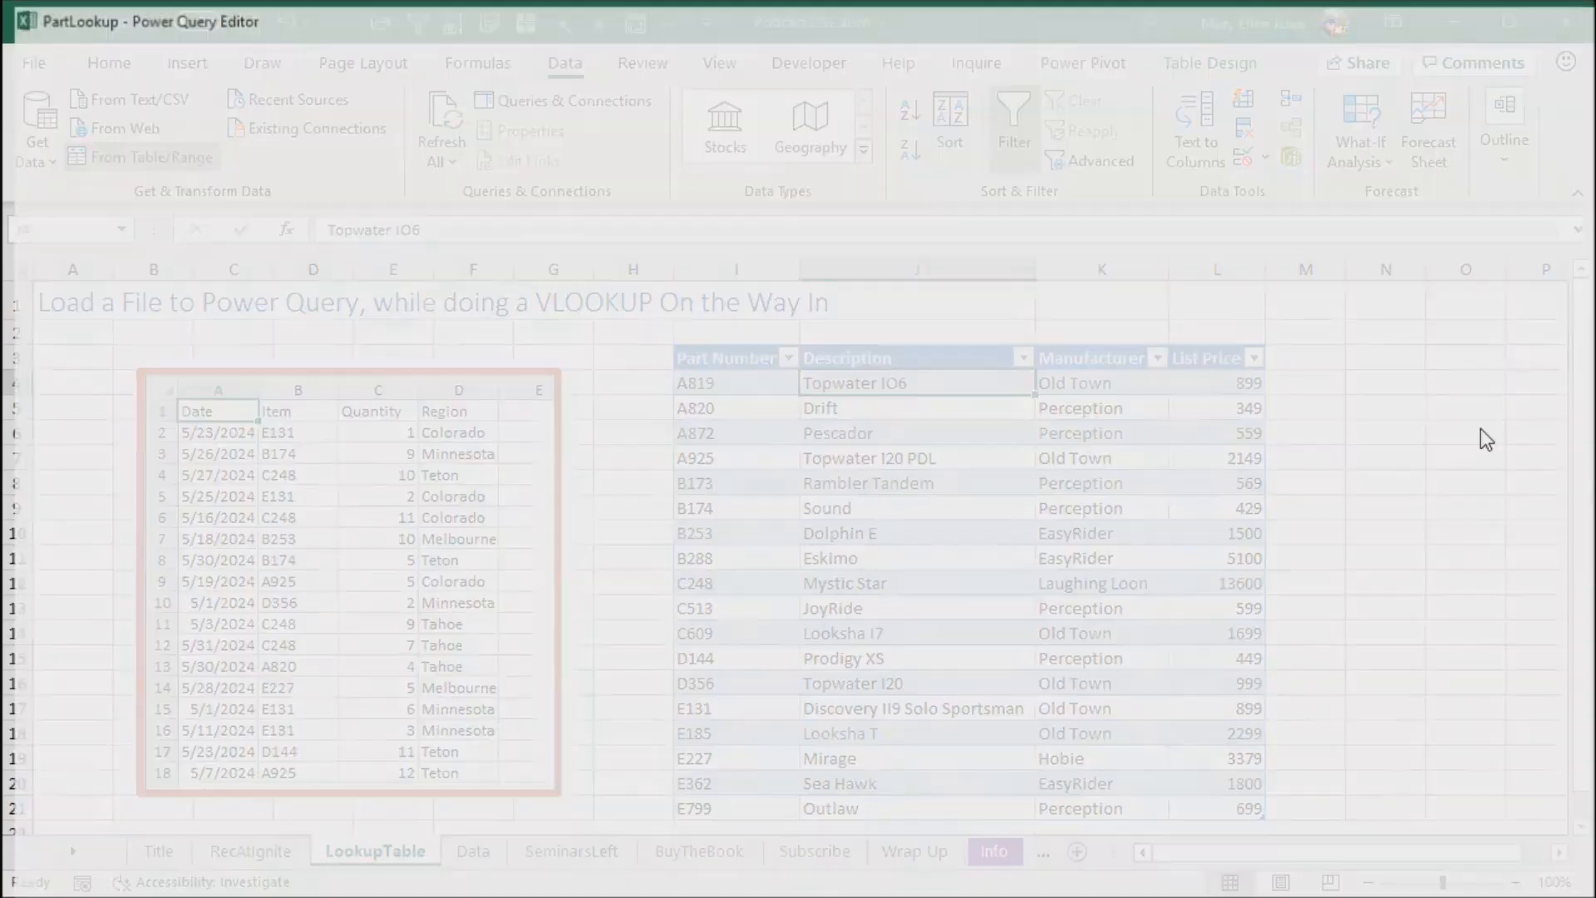
pyautogui.click(142, 157)
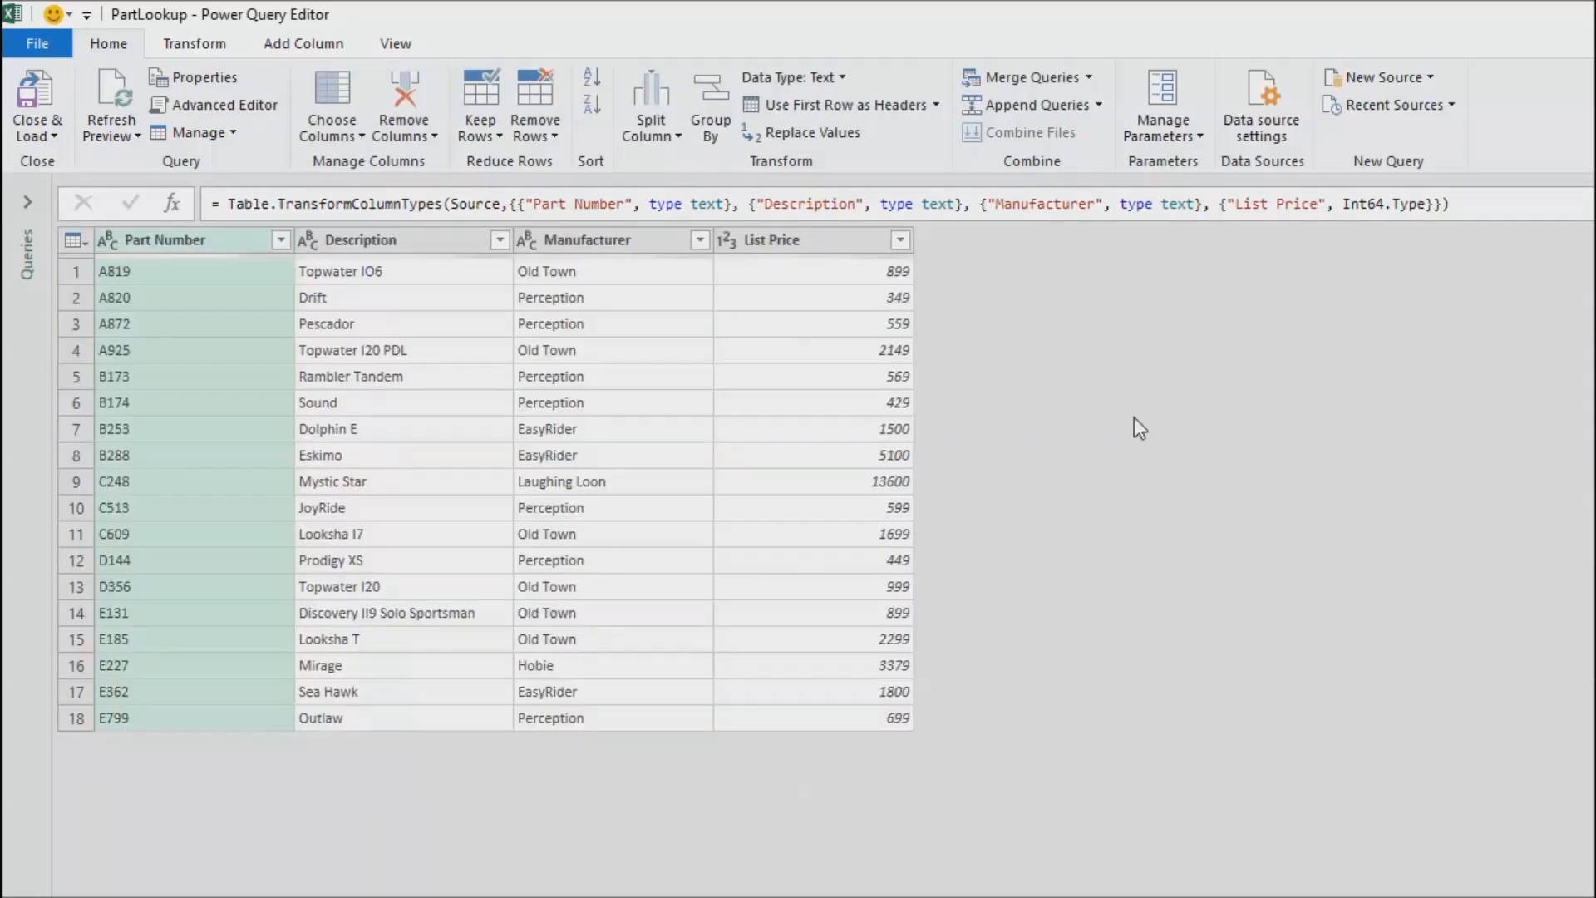
pyautogui.moveTo(842, 581)
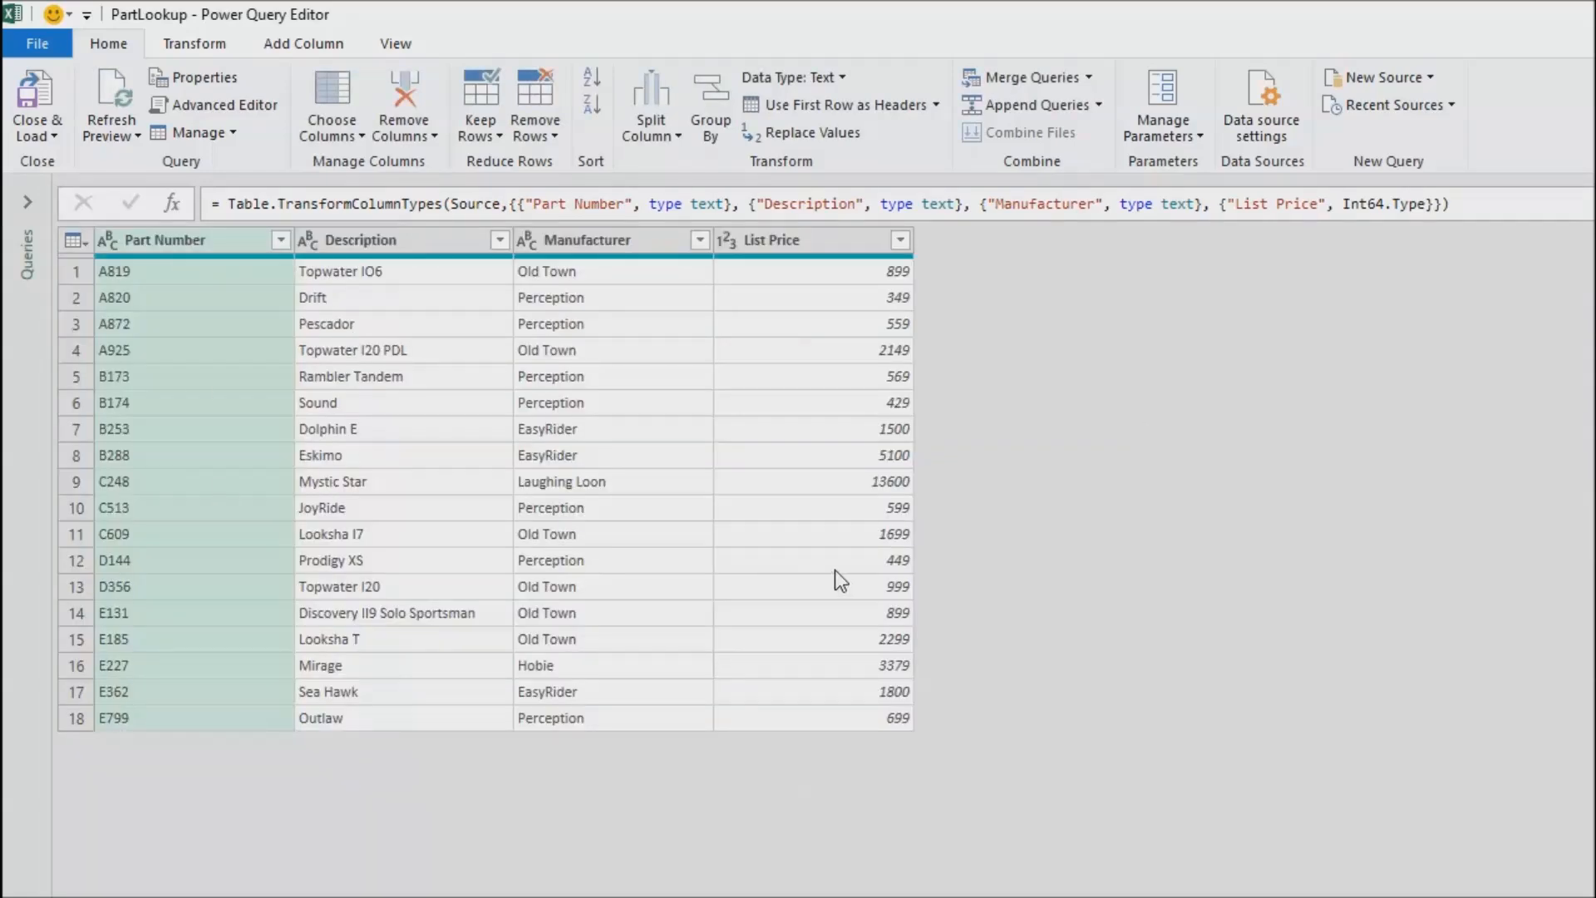
pyautogui.moveTo(844, 558)
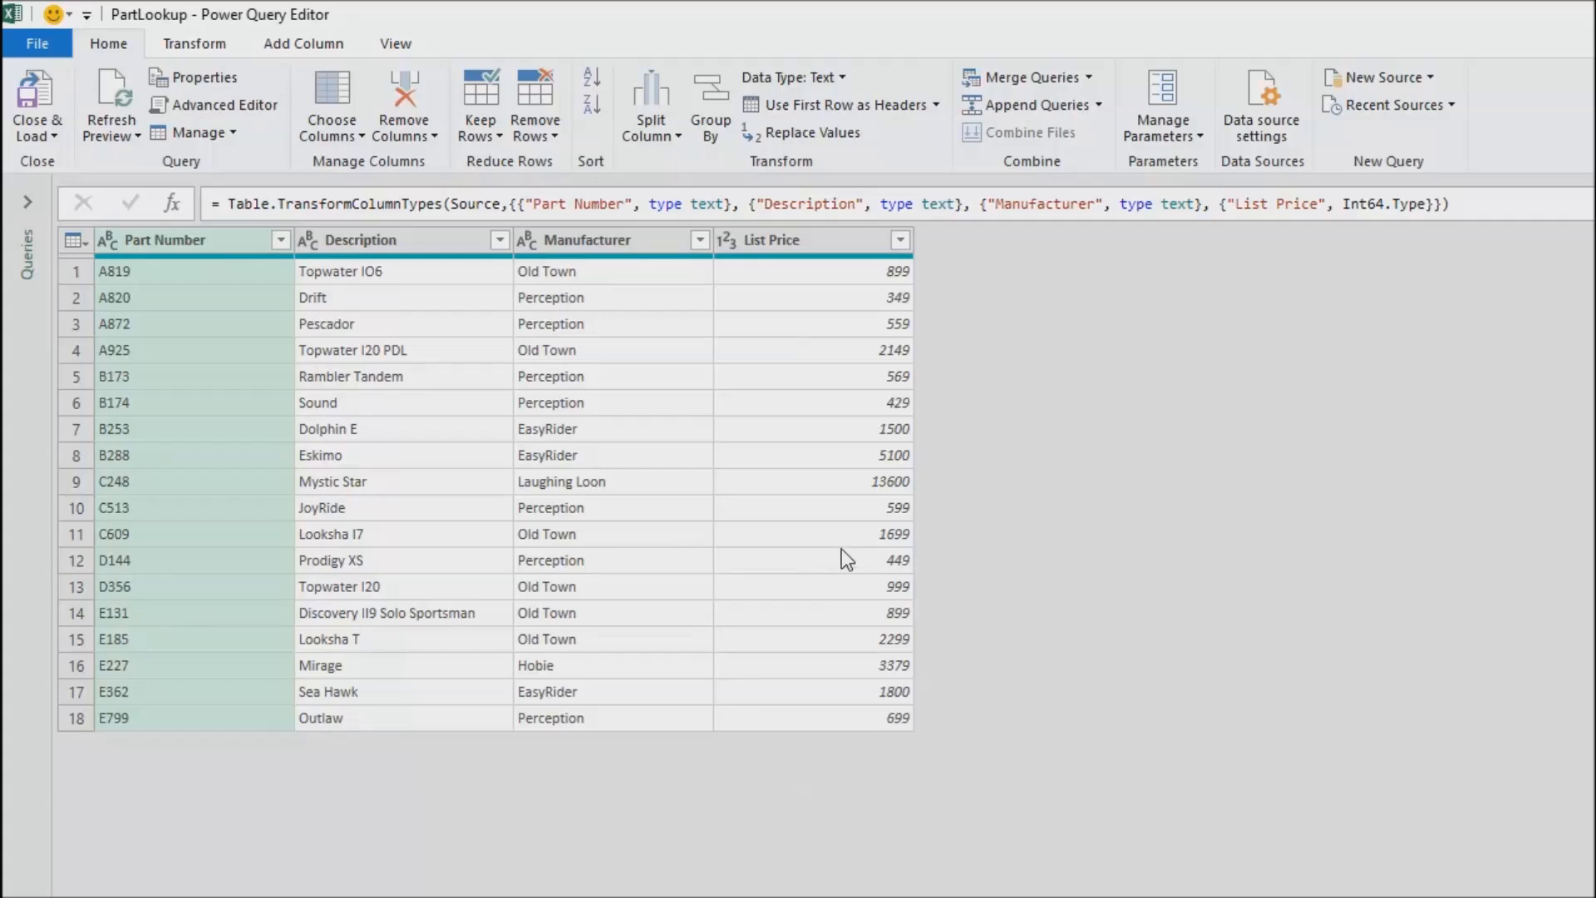
pyautogui.moveTo(413, 298)
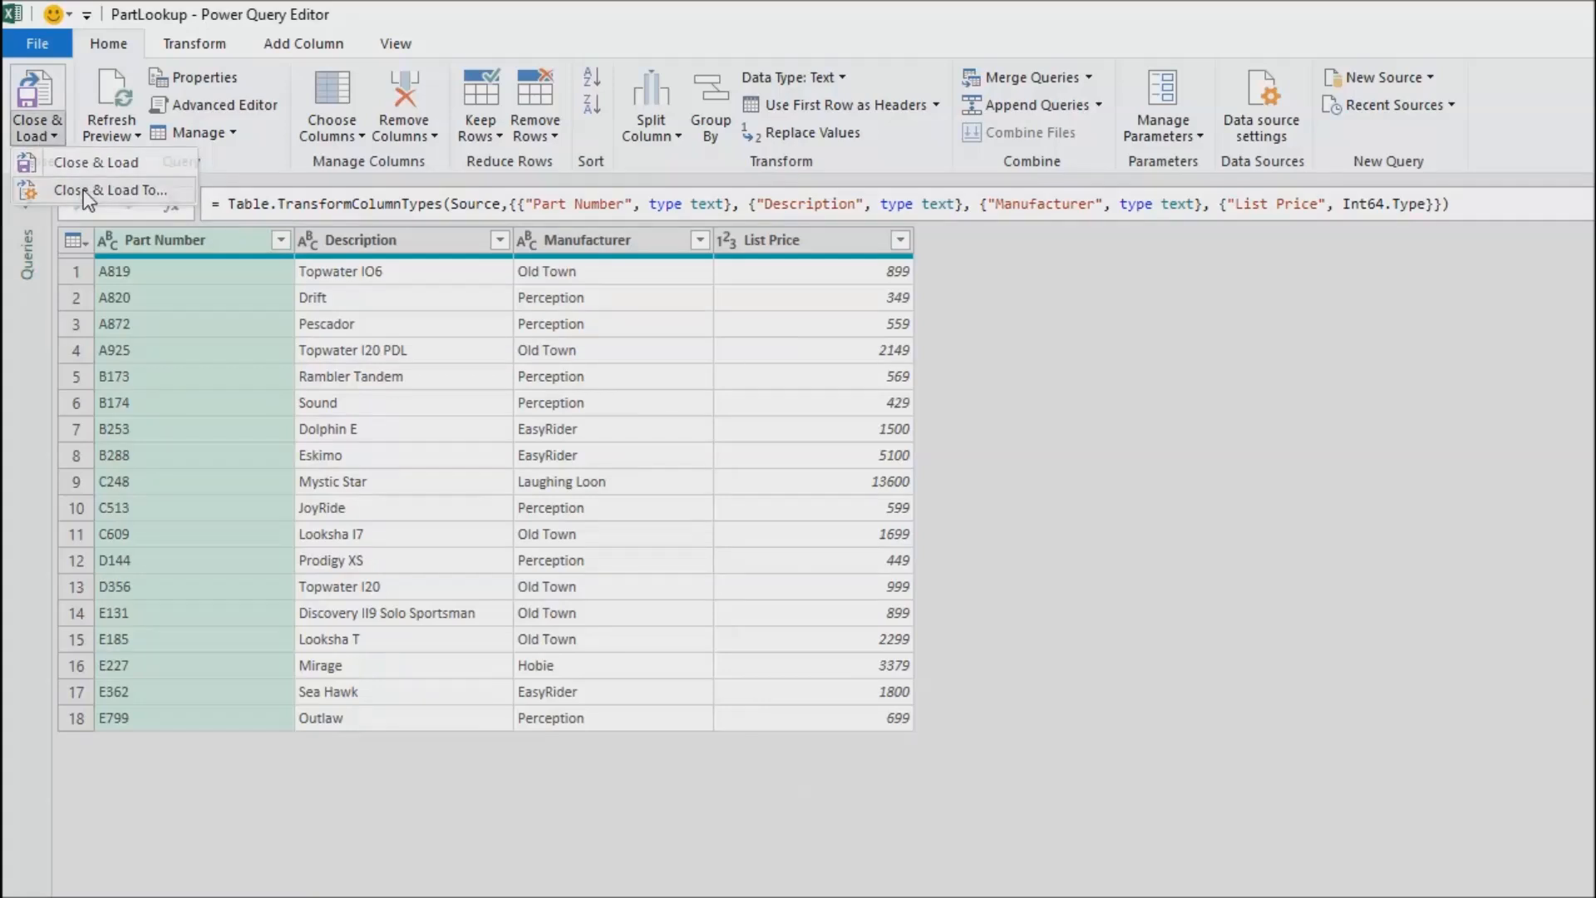
pyautogui.click(112, 191)
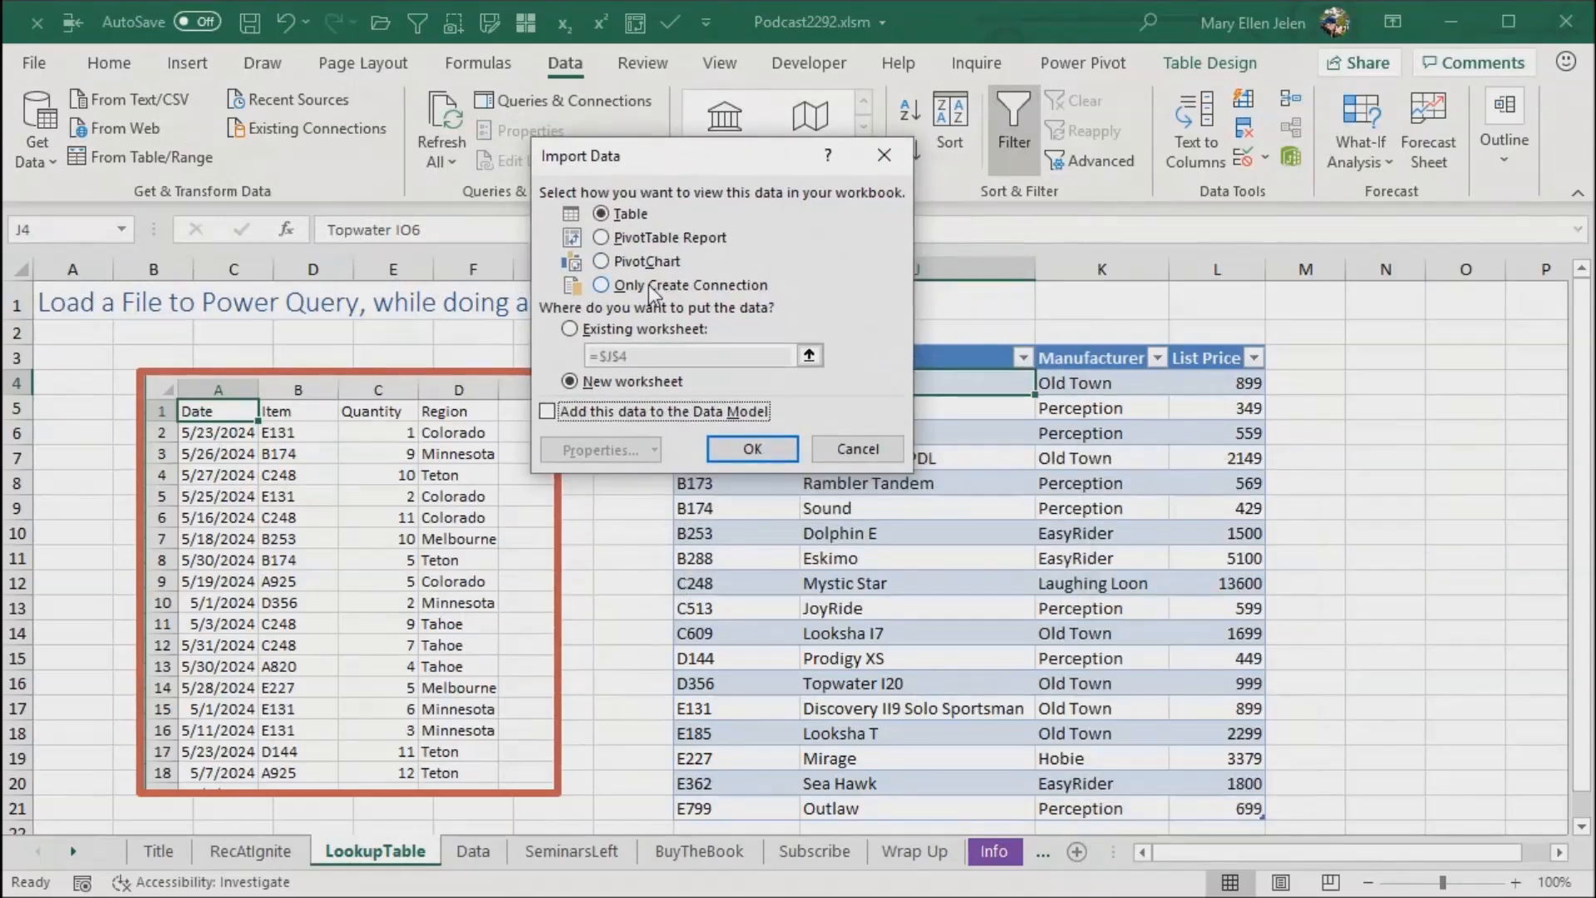
# Step: Load PartLookup as connection only, show Queries & Connections, and select cell A3
pyautogui.click(600, 285)
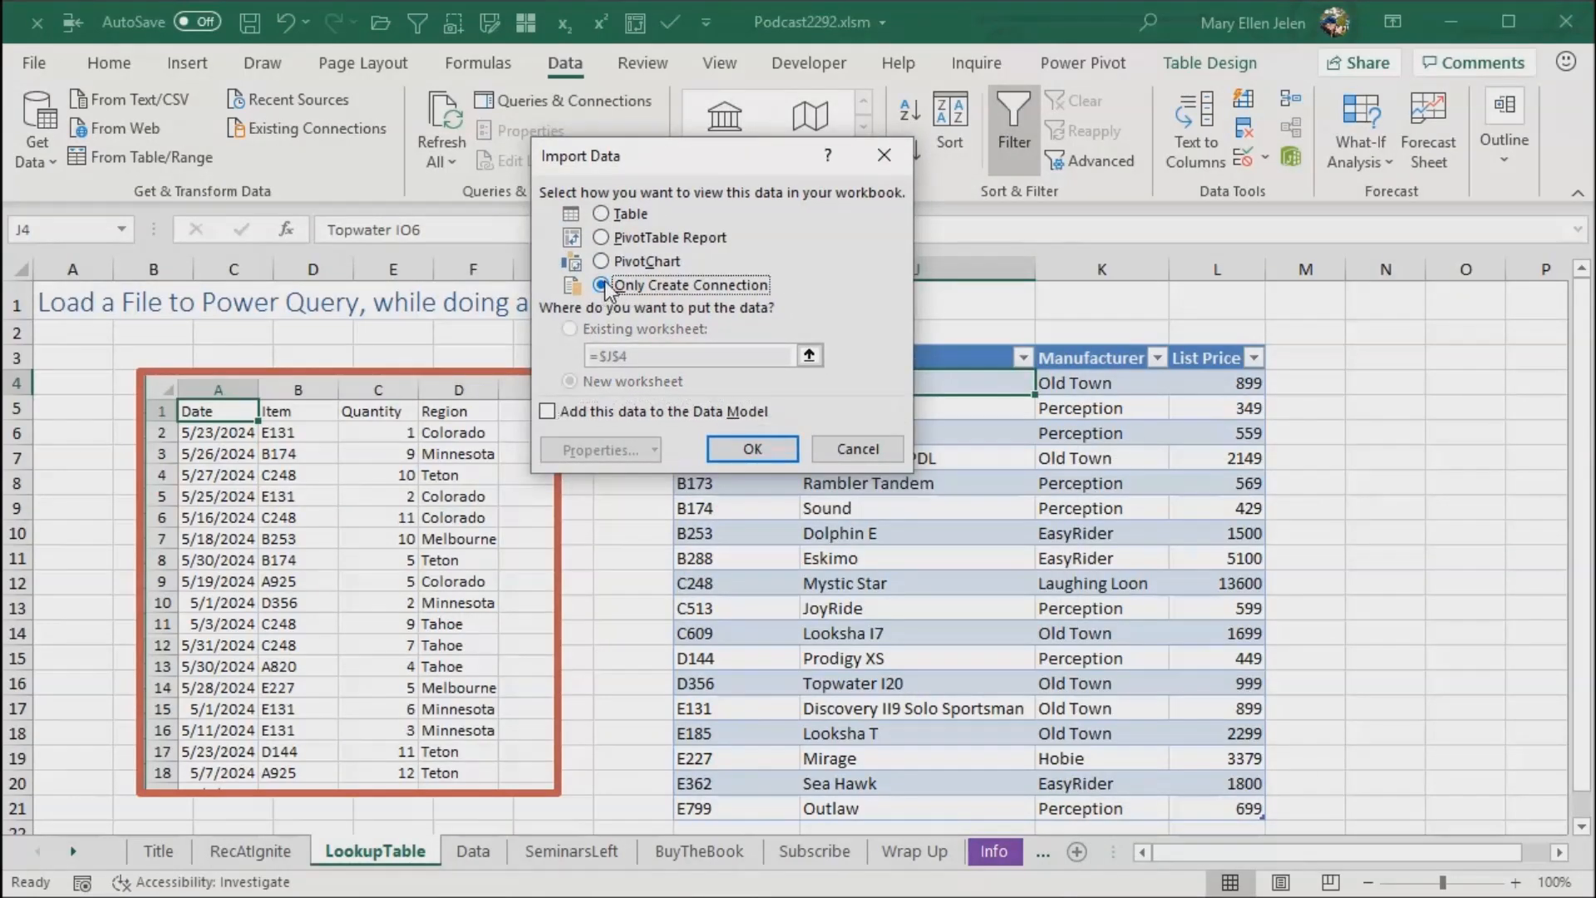
pyautogui.click(751, 449)
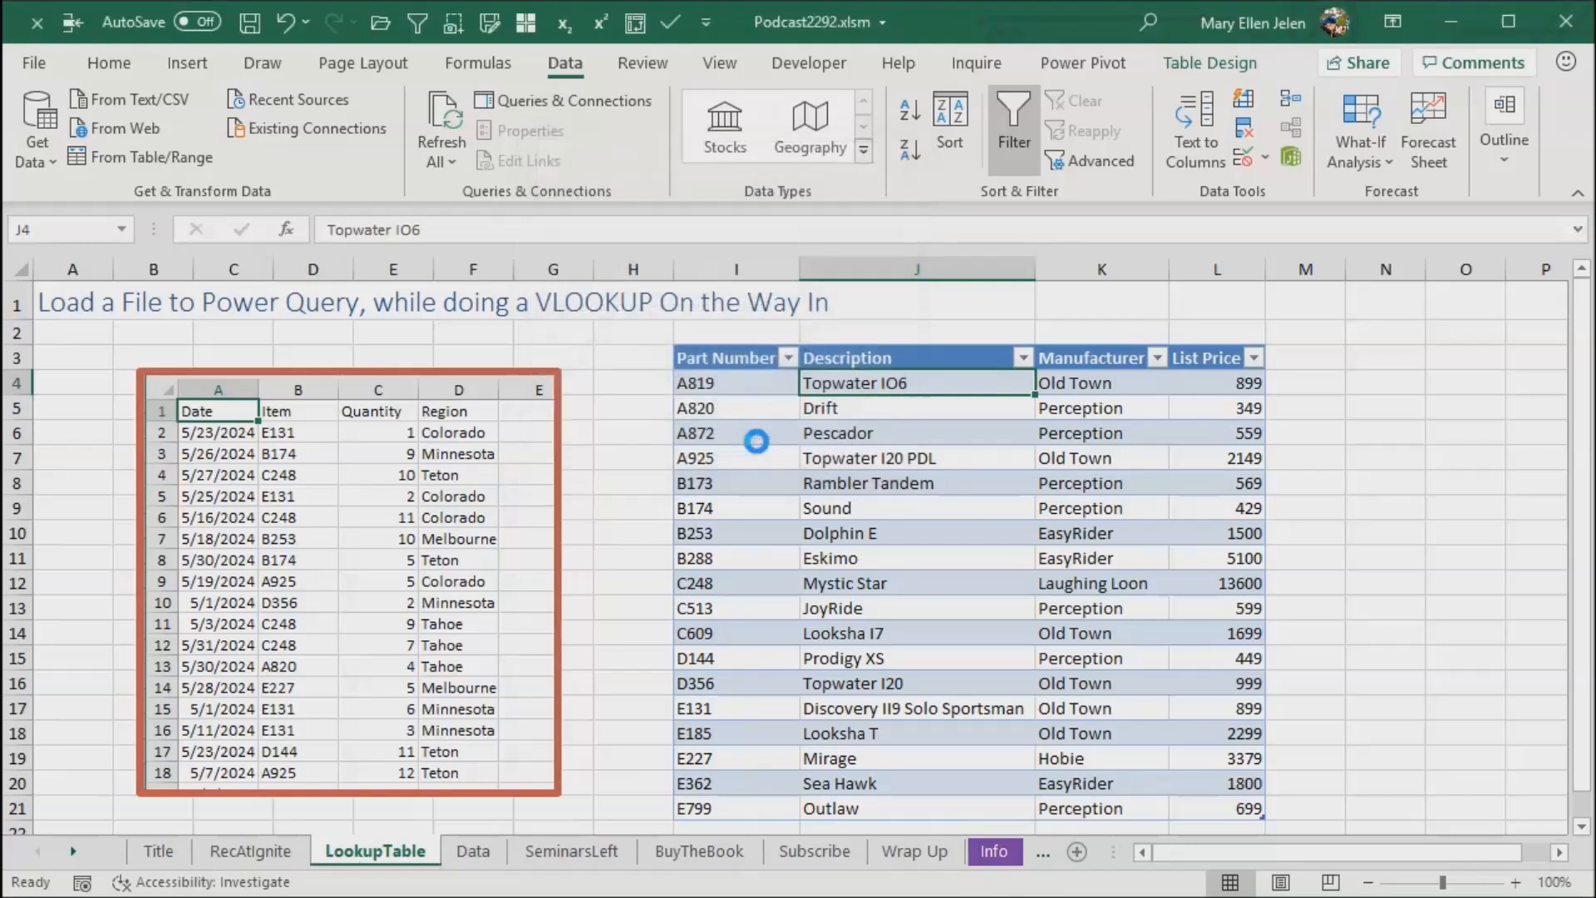
pyautogui.click(568, 100)
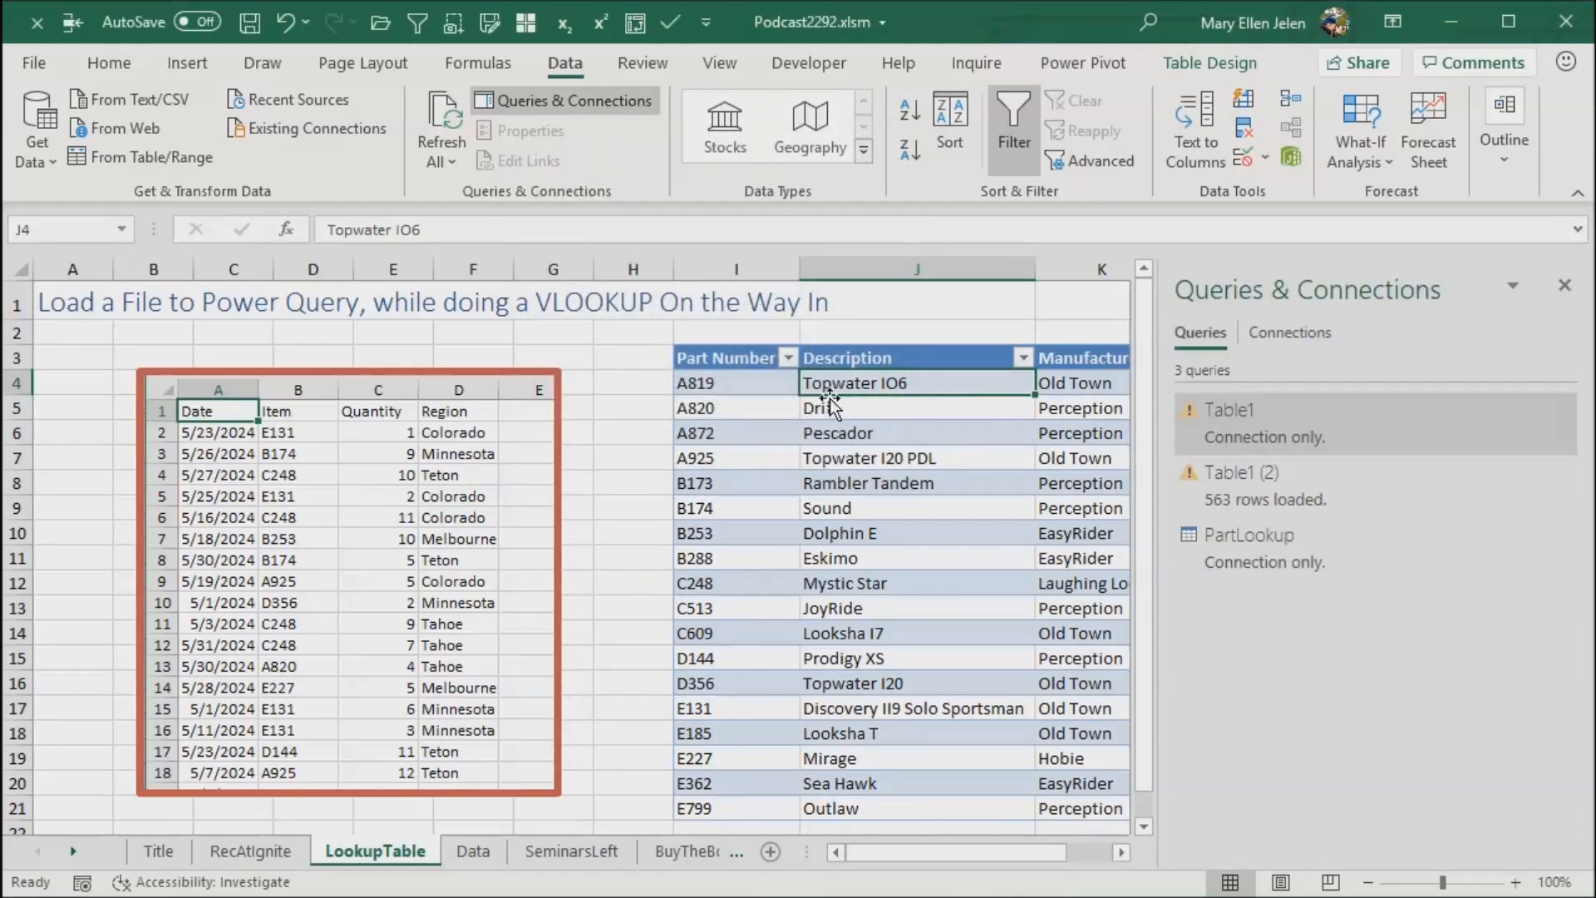
pyautogui.moveTo(804, 422)
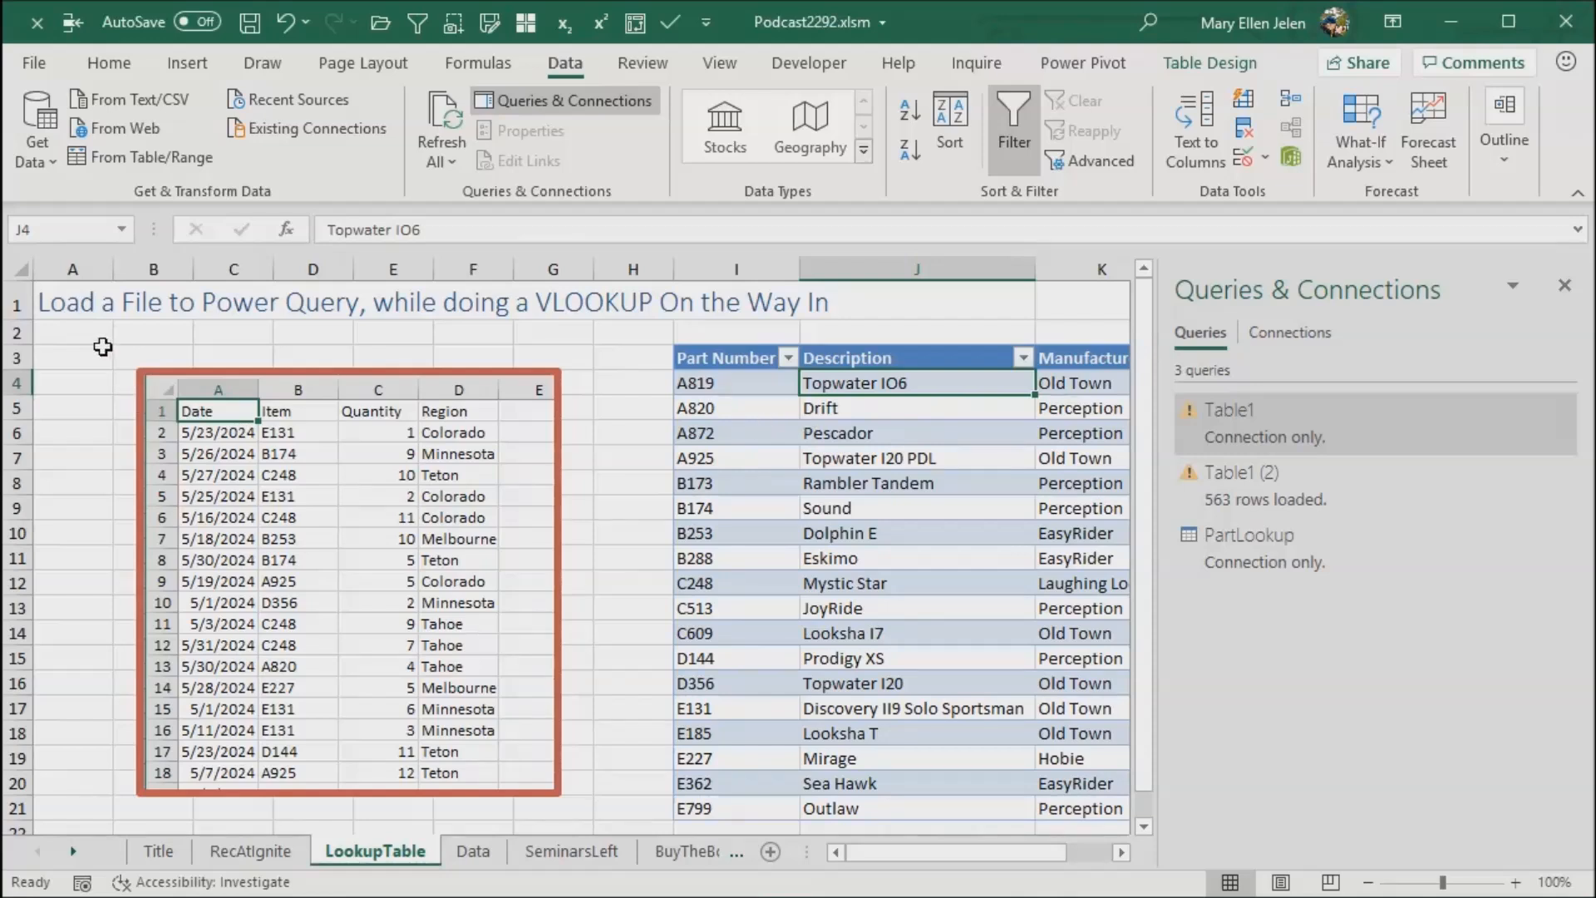
pyautogui.click(72, 358)
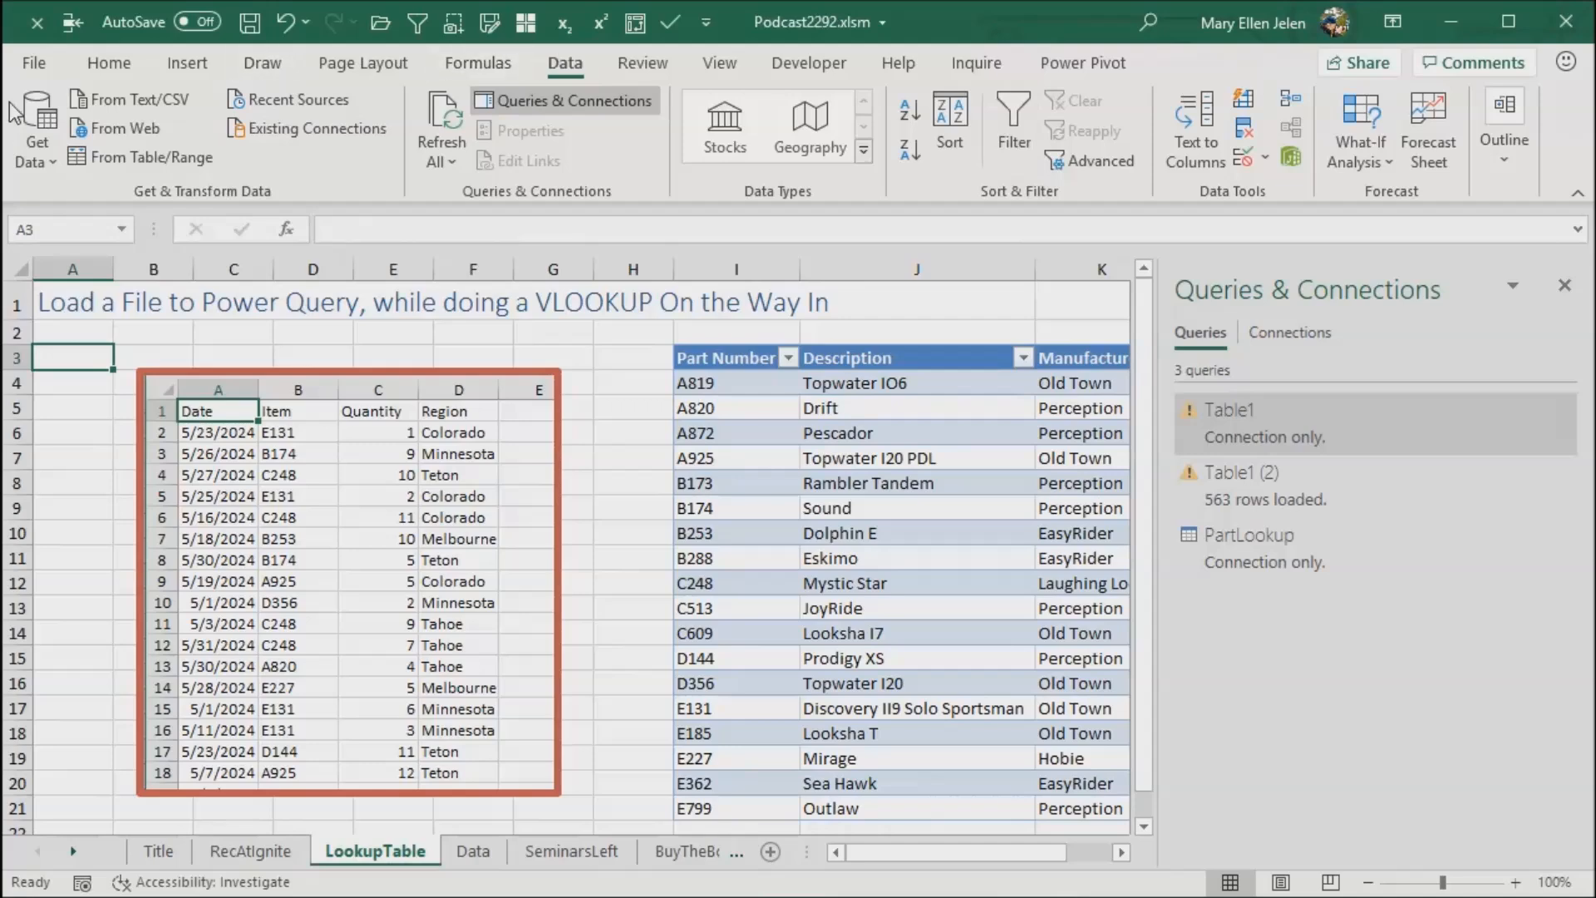
# Step: Import SalesData2292.csv via From Text/CSV and open it with Transform Data
pyautogui.click(129, 99)
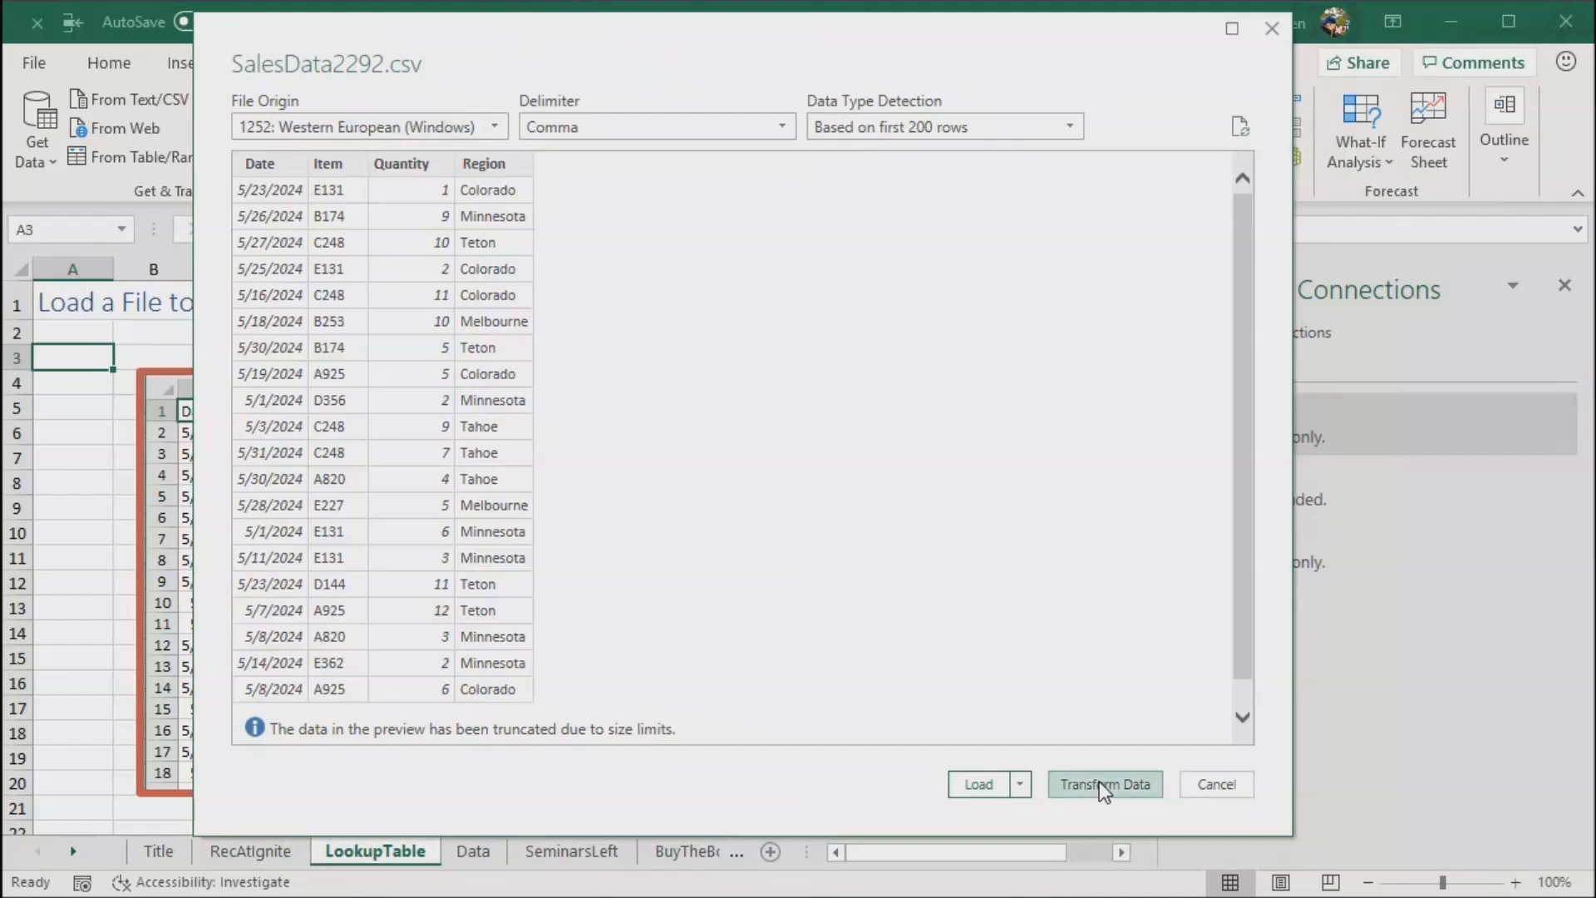
pyautogui.click(1104, 784)
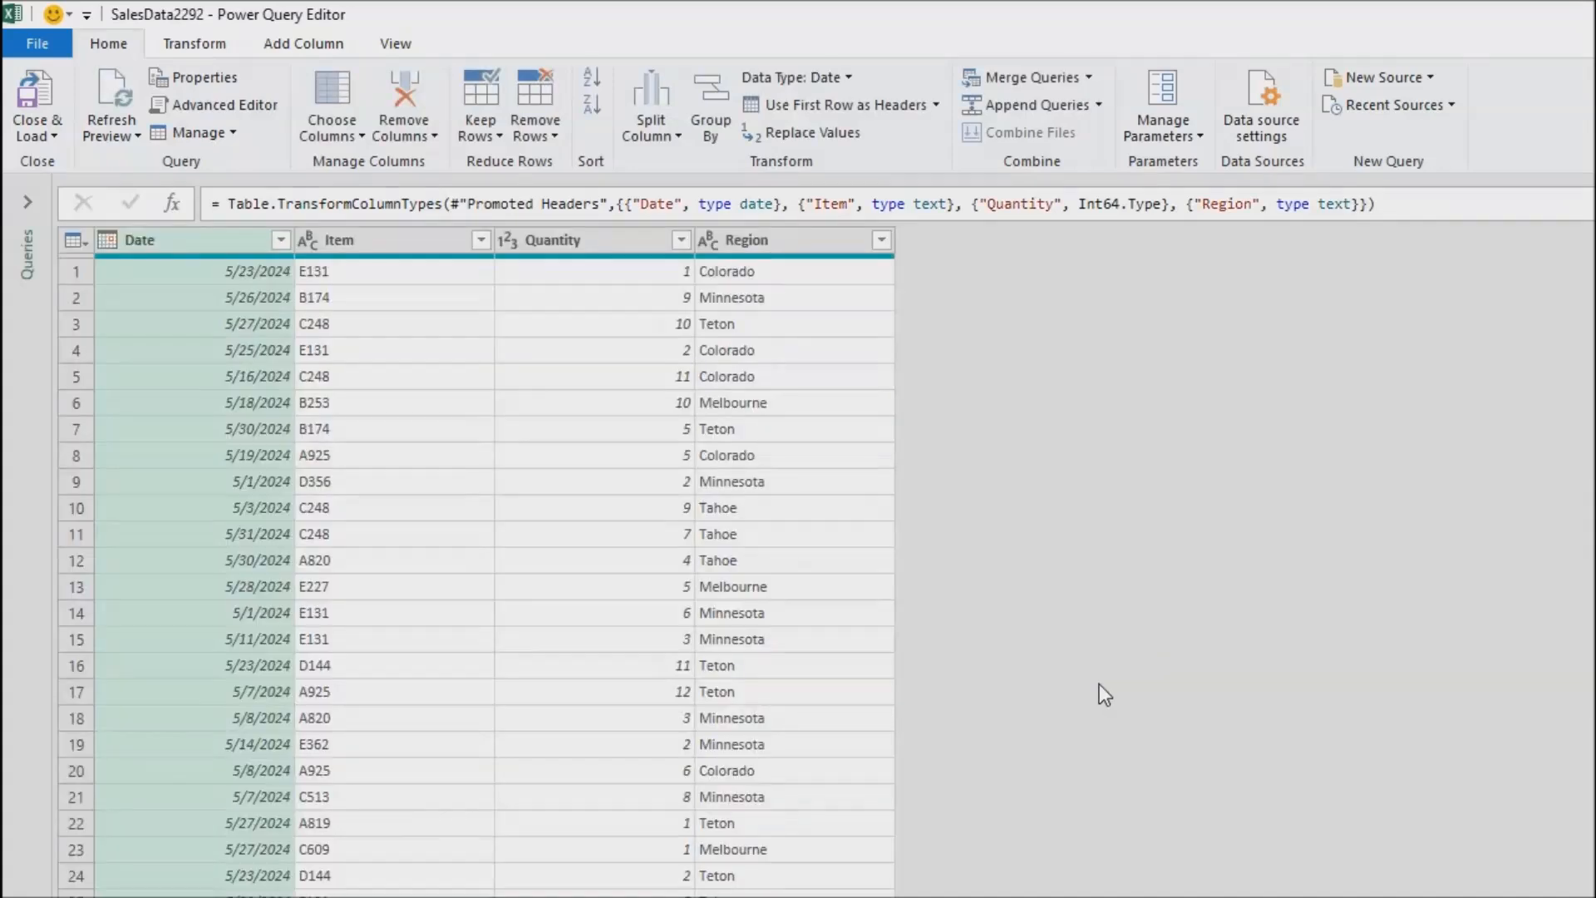
pyautogui.moveTo(718, 232)
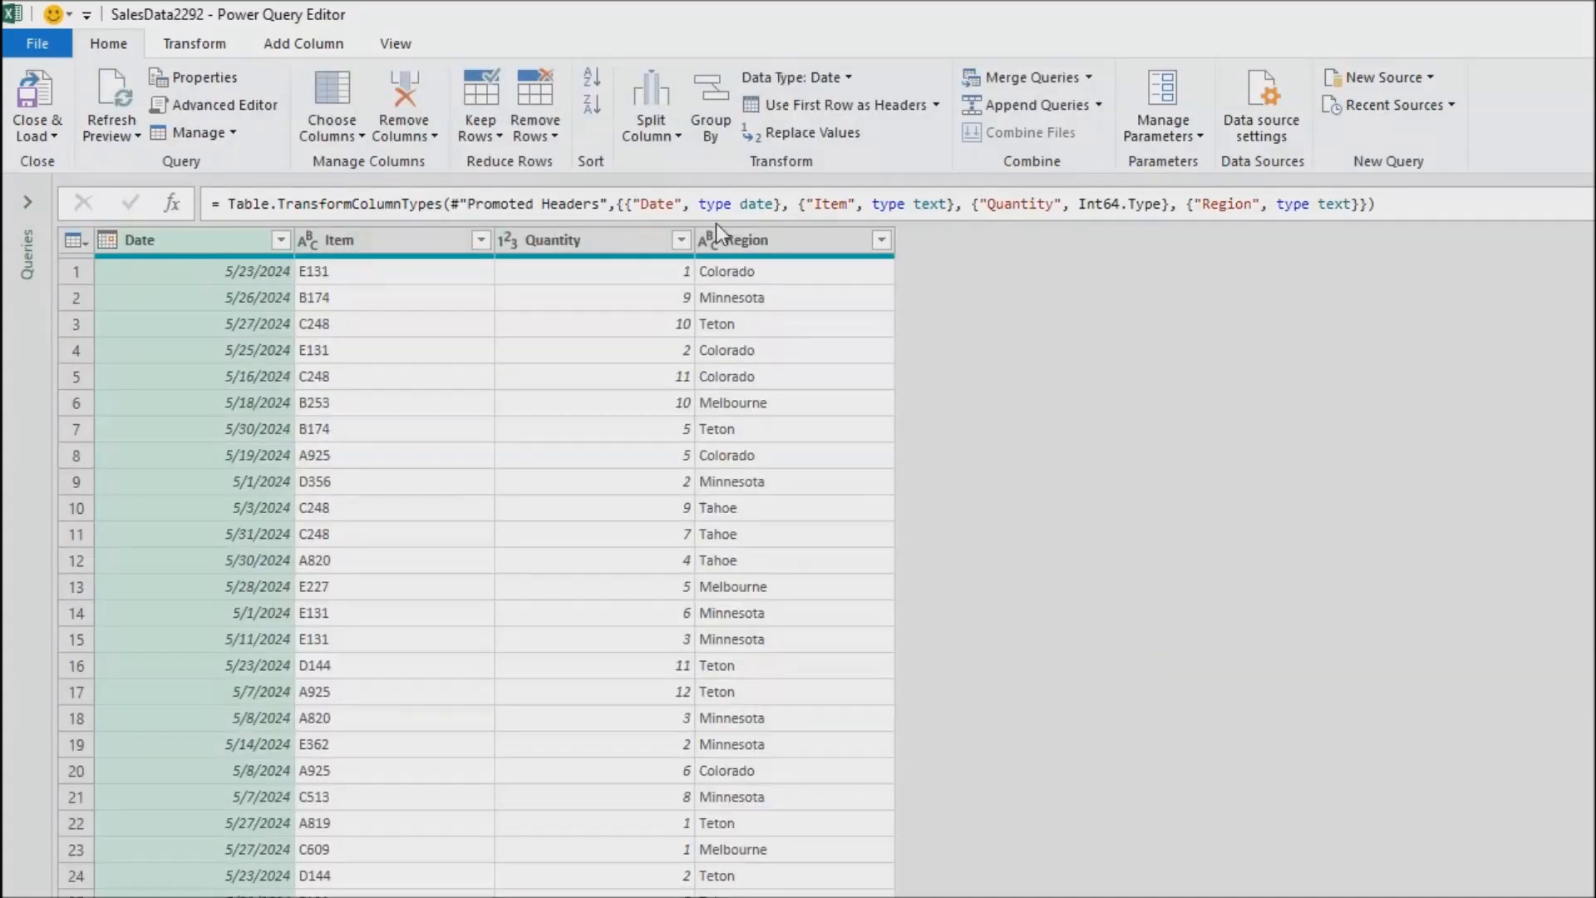
pyautogui.moveTo(376, 570)
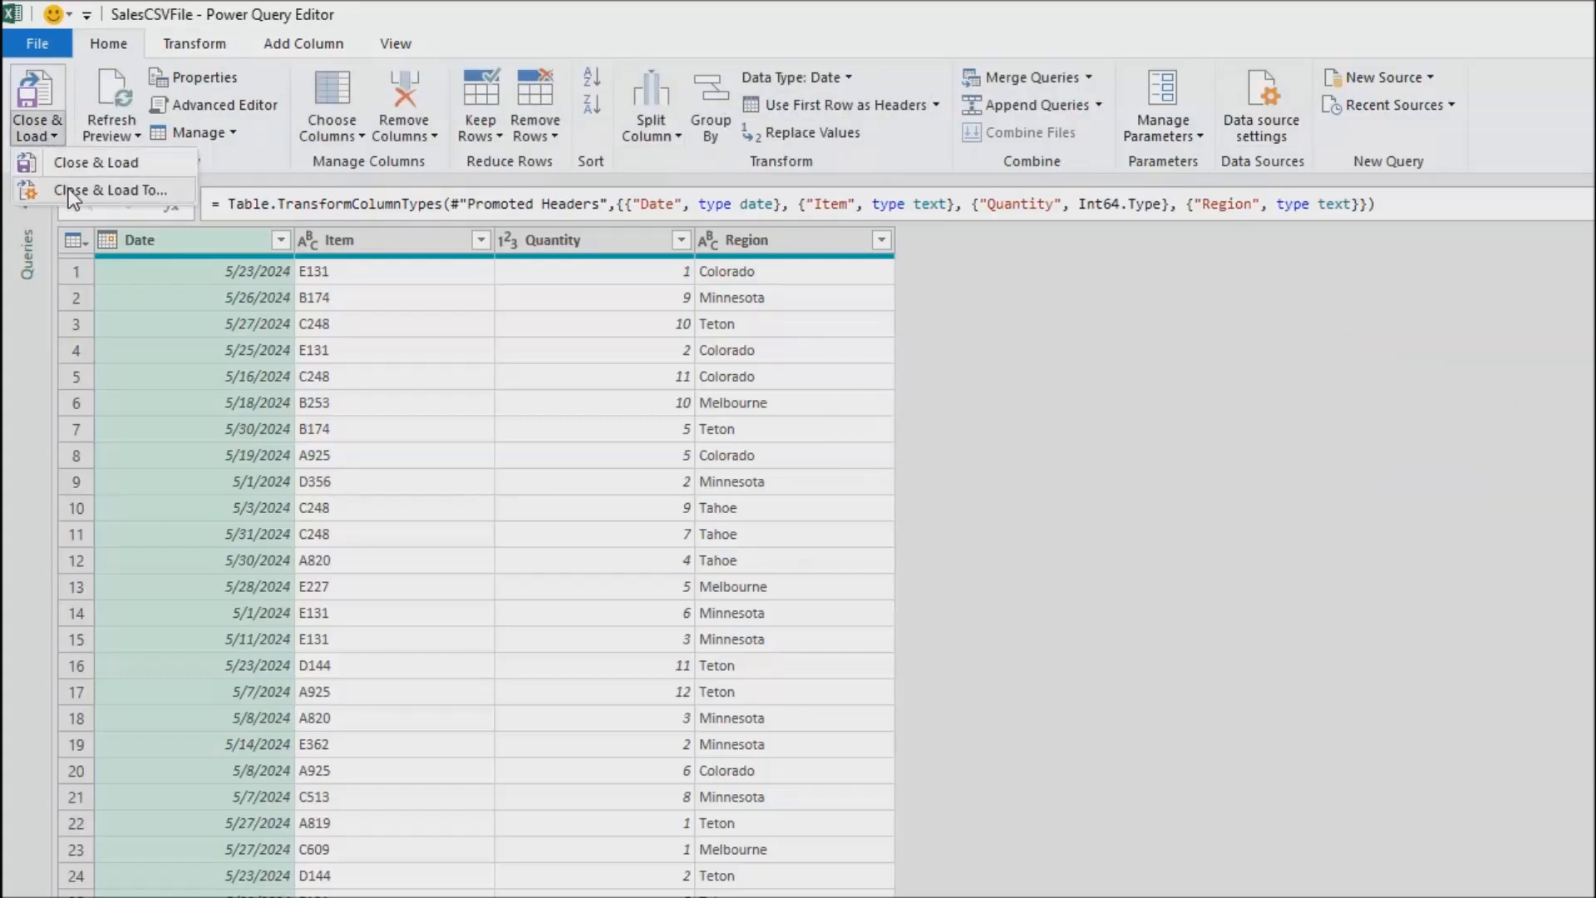
# Step: Load SalesCSVFile through Import Data using Only Create Connection
pyautogui.click(110, 190)
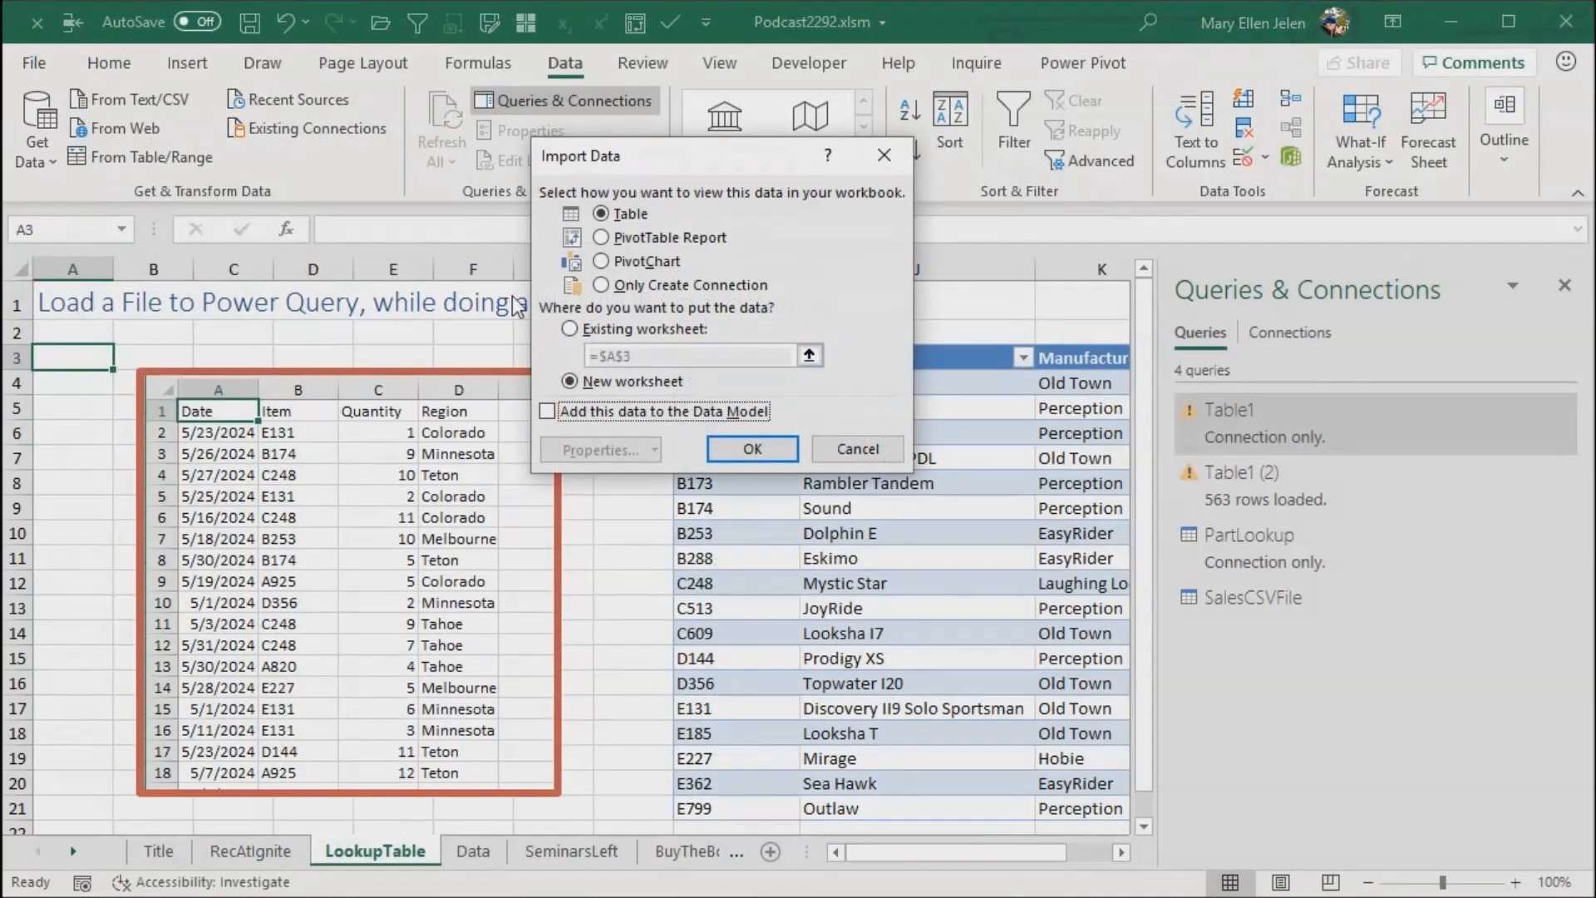
pyautogui.click(600, 285)
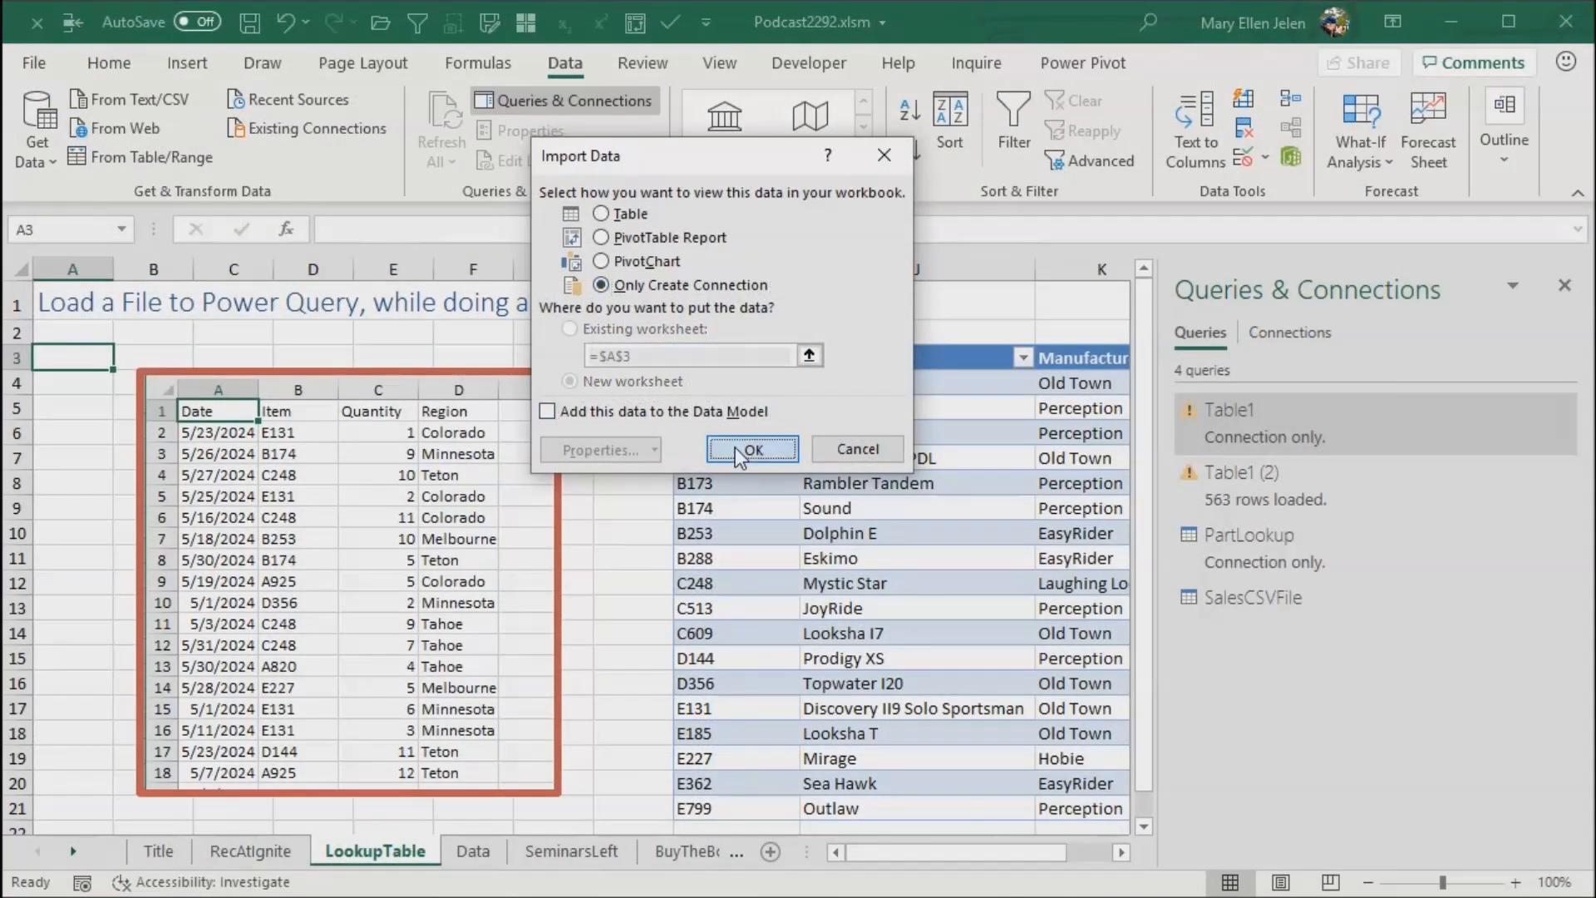
pyautogui.click(751, 448)
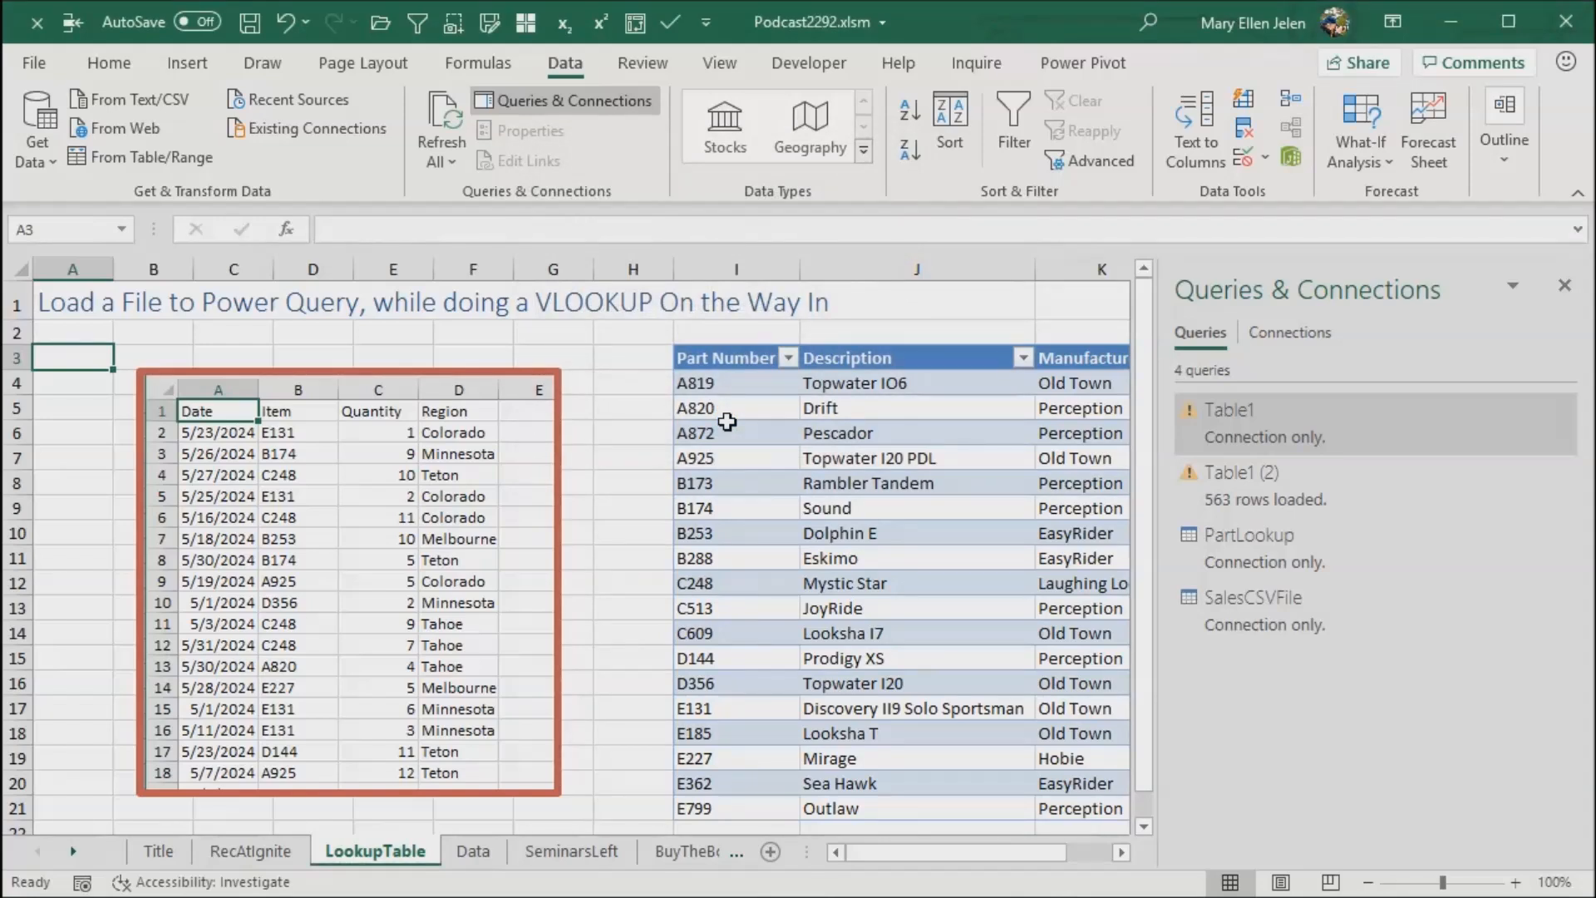
pyautogui.moveTo(1276, 435)
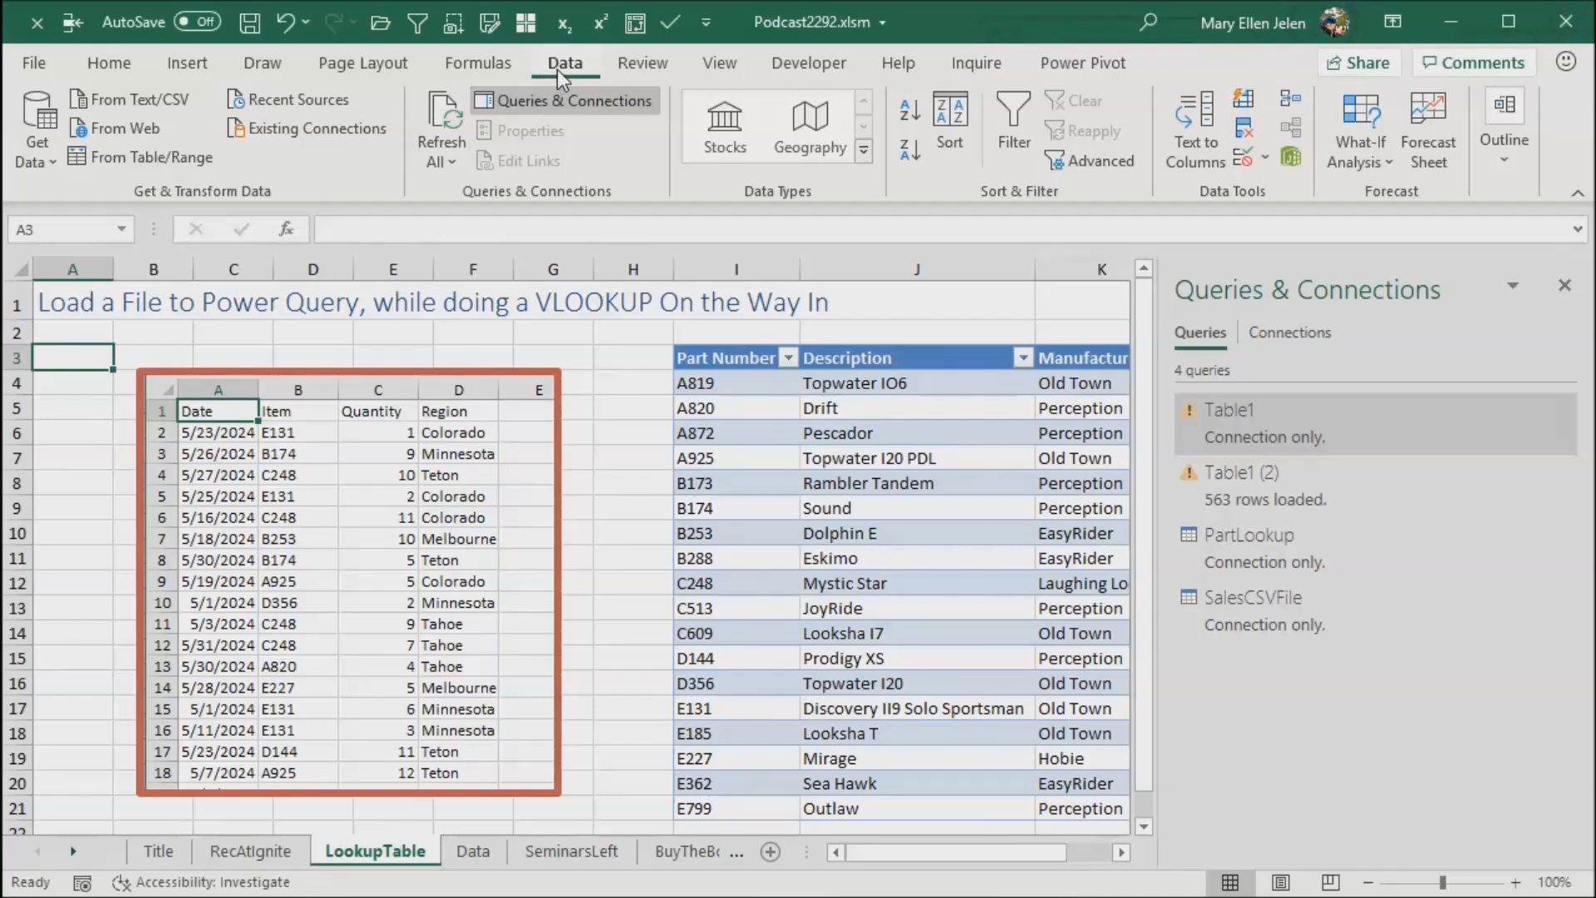
pyautogui.moveTo(51, 209)
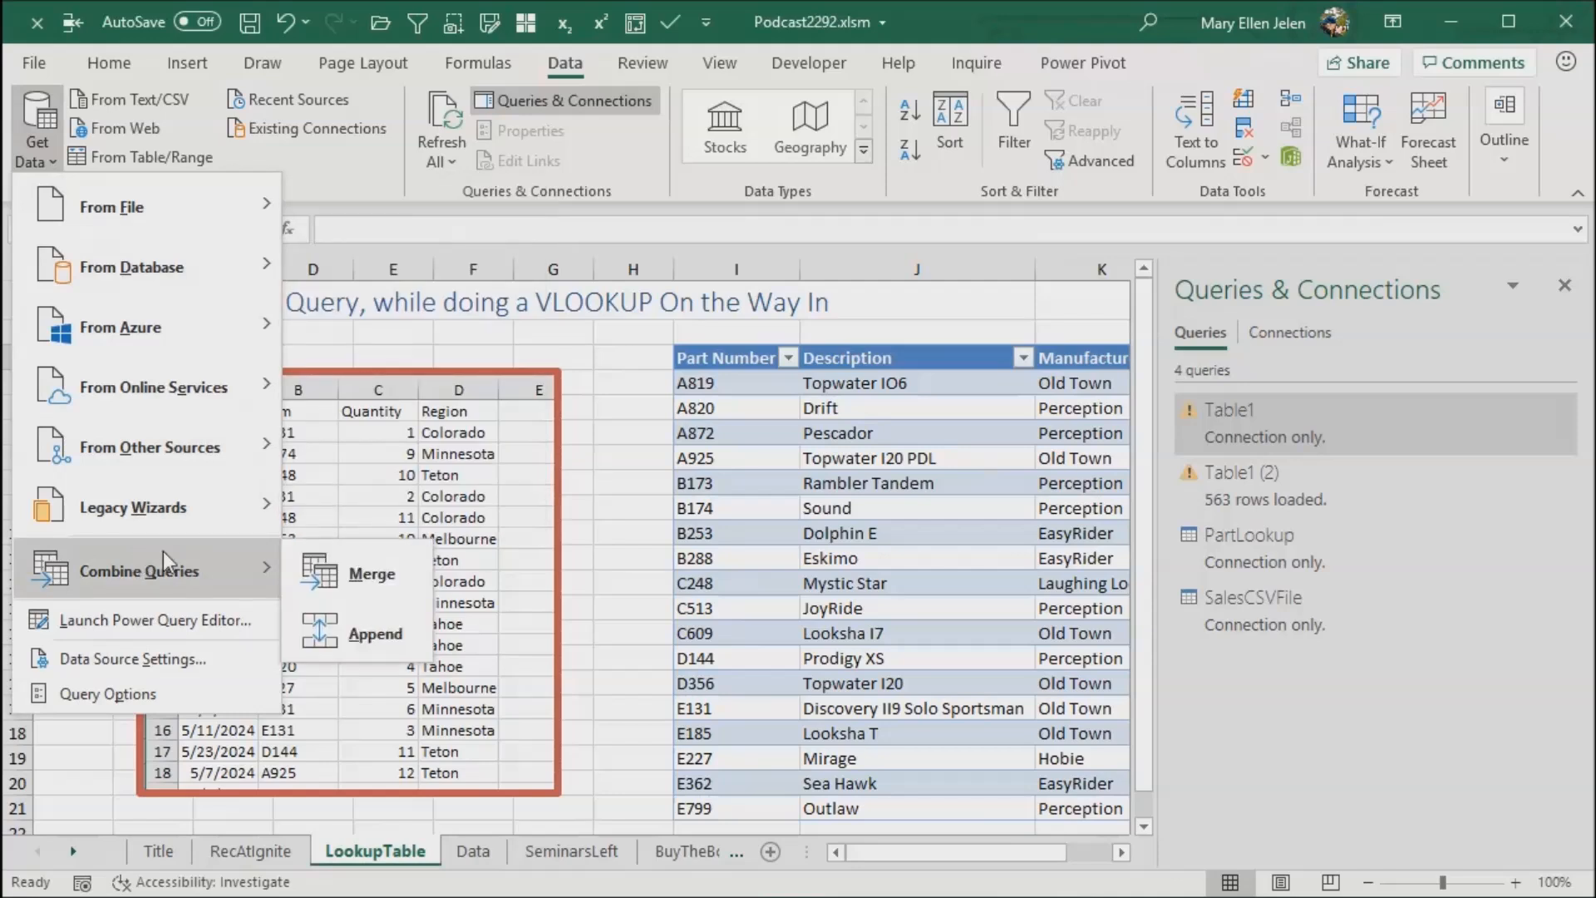
pyautogui.moveTo(375, 634)
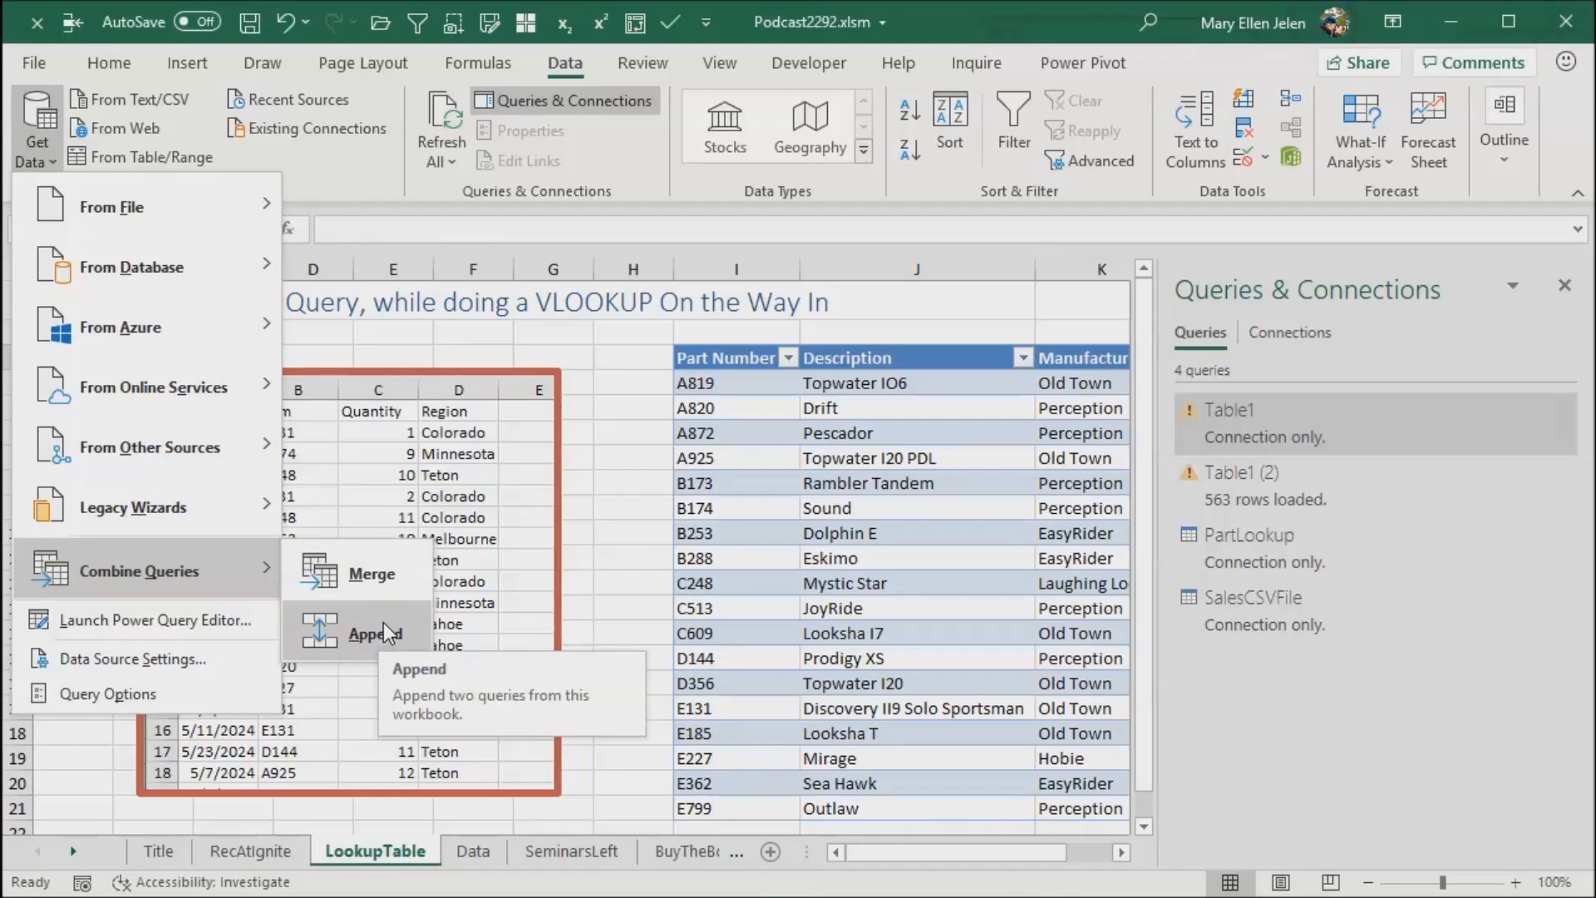
pyautogui.moveTo(374, 573)
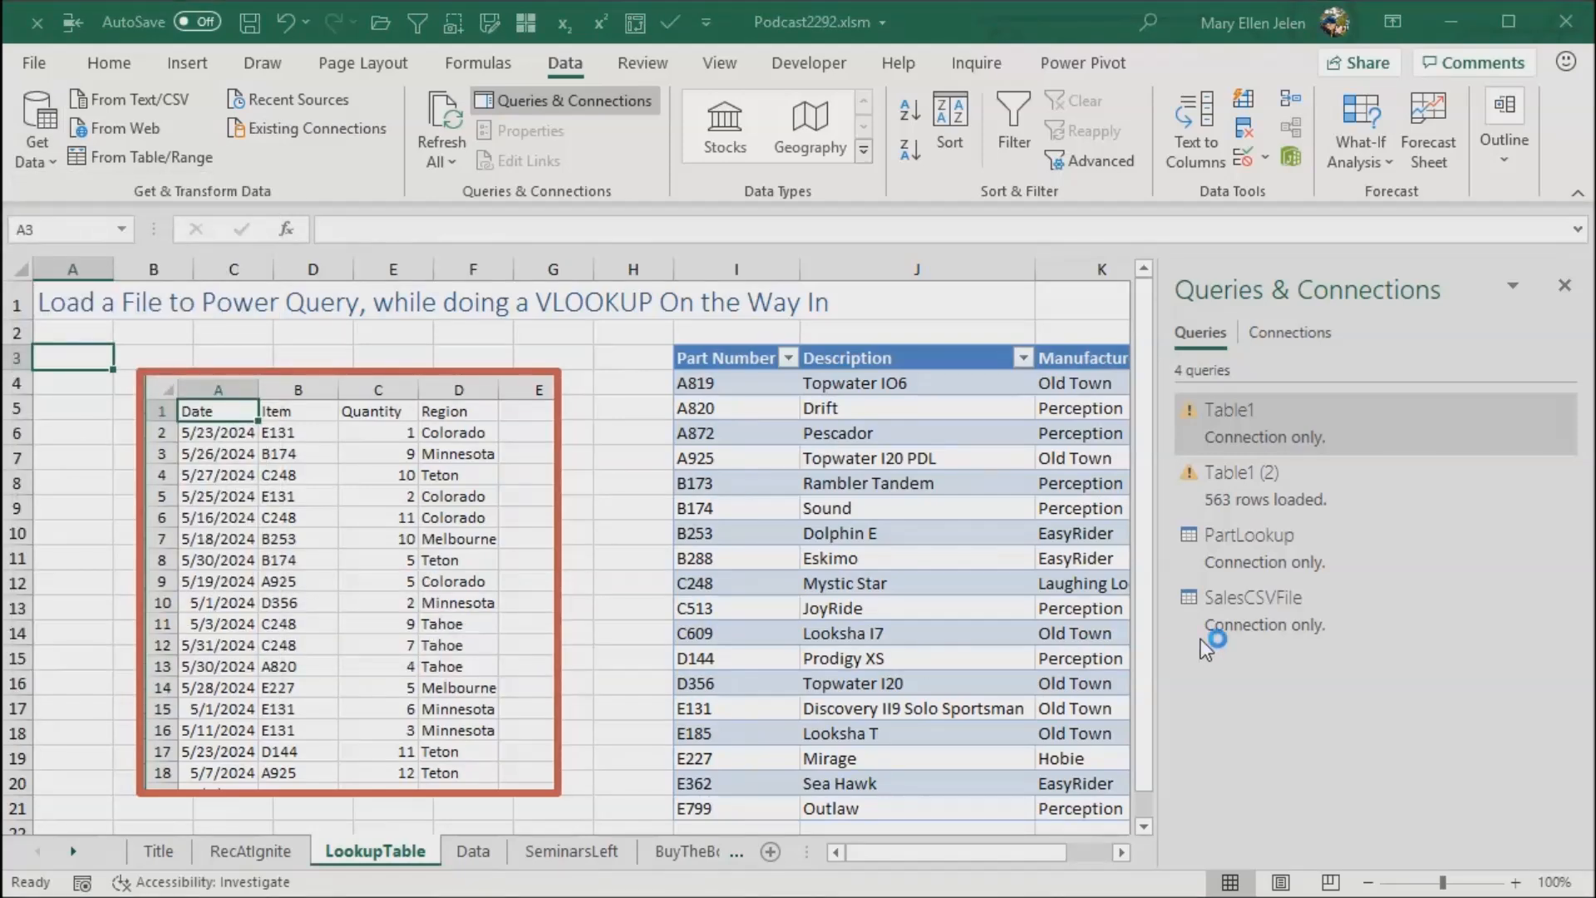
# Step: Choose SalesCSVFile as the first merge table and PartLookup as the second
pyautogui.click(1082, 377)
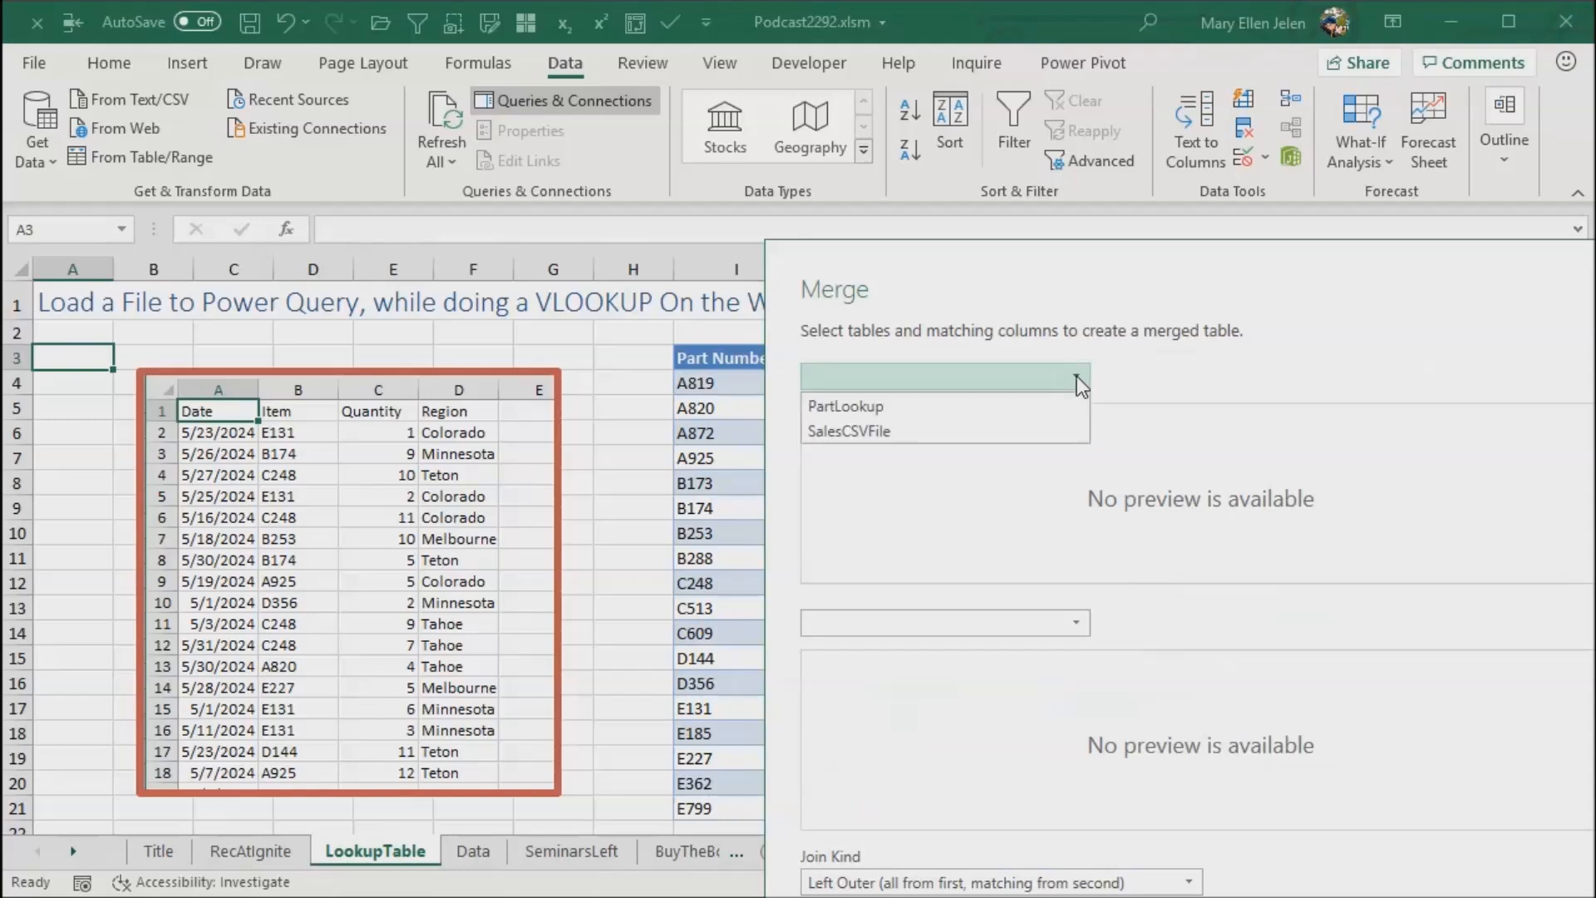
pyautogui.click(848, 431)
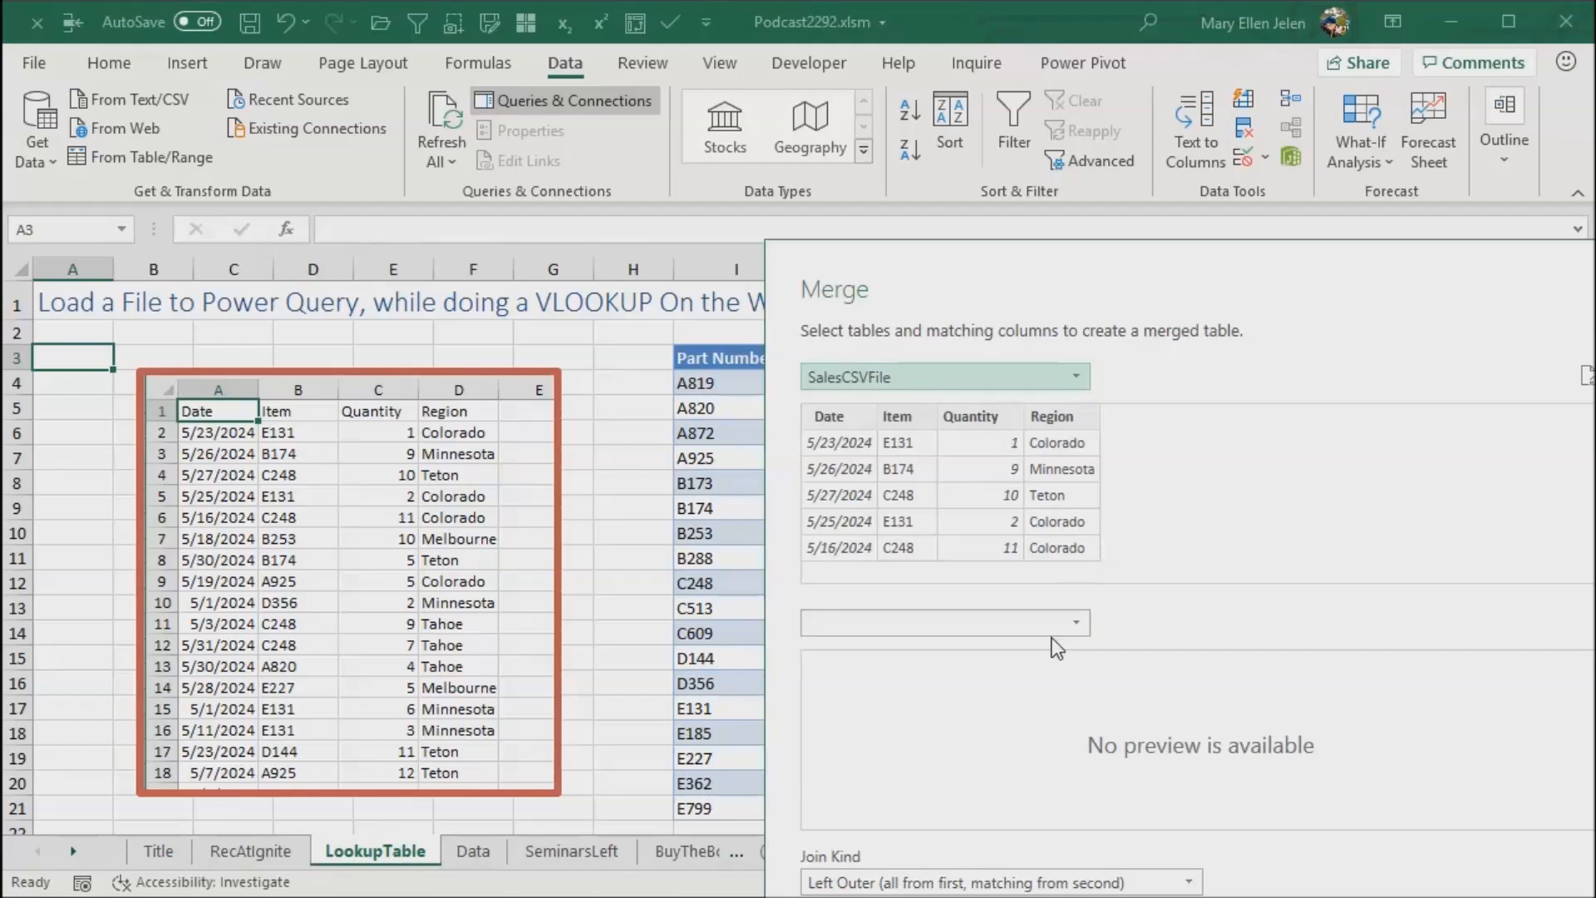
pyautogui.click(1074, 622)
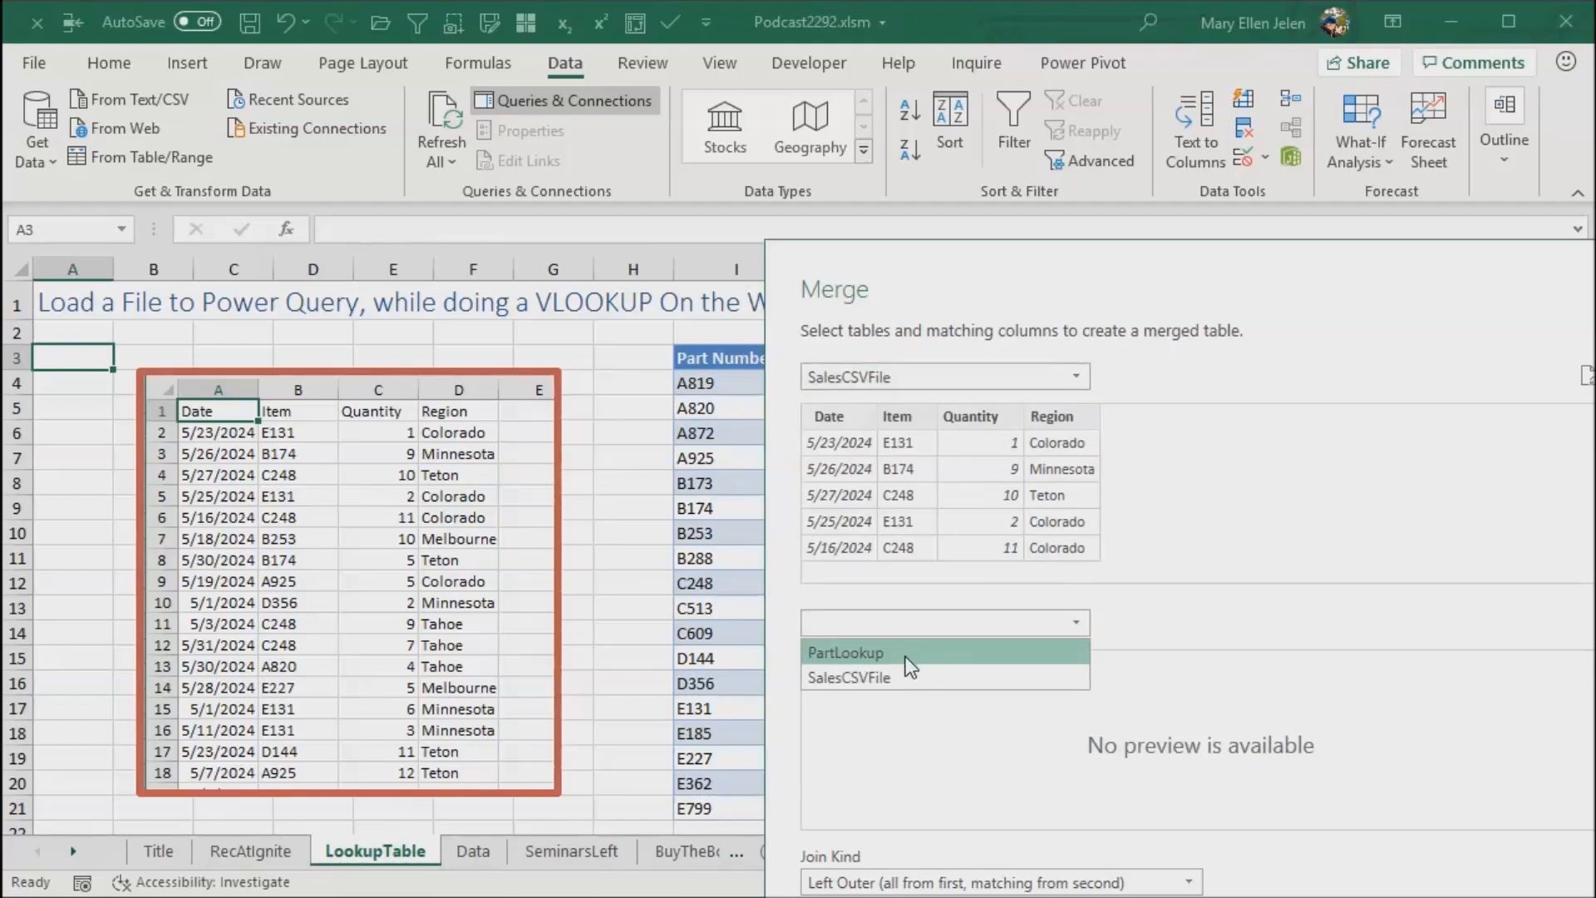
pyautogui.click(843, 652)
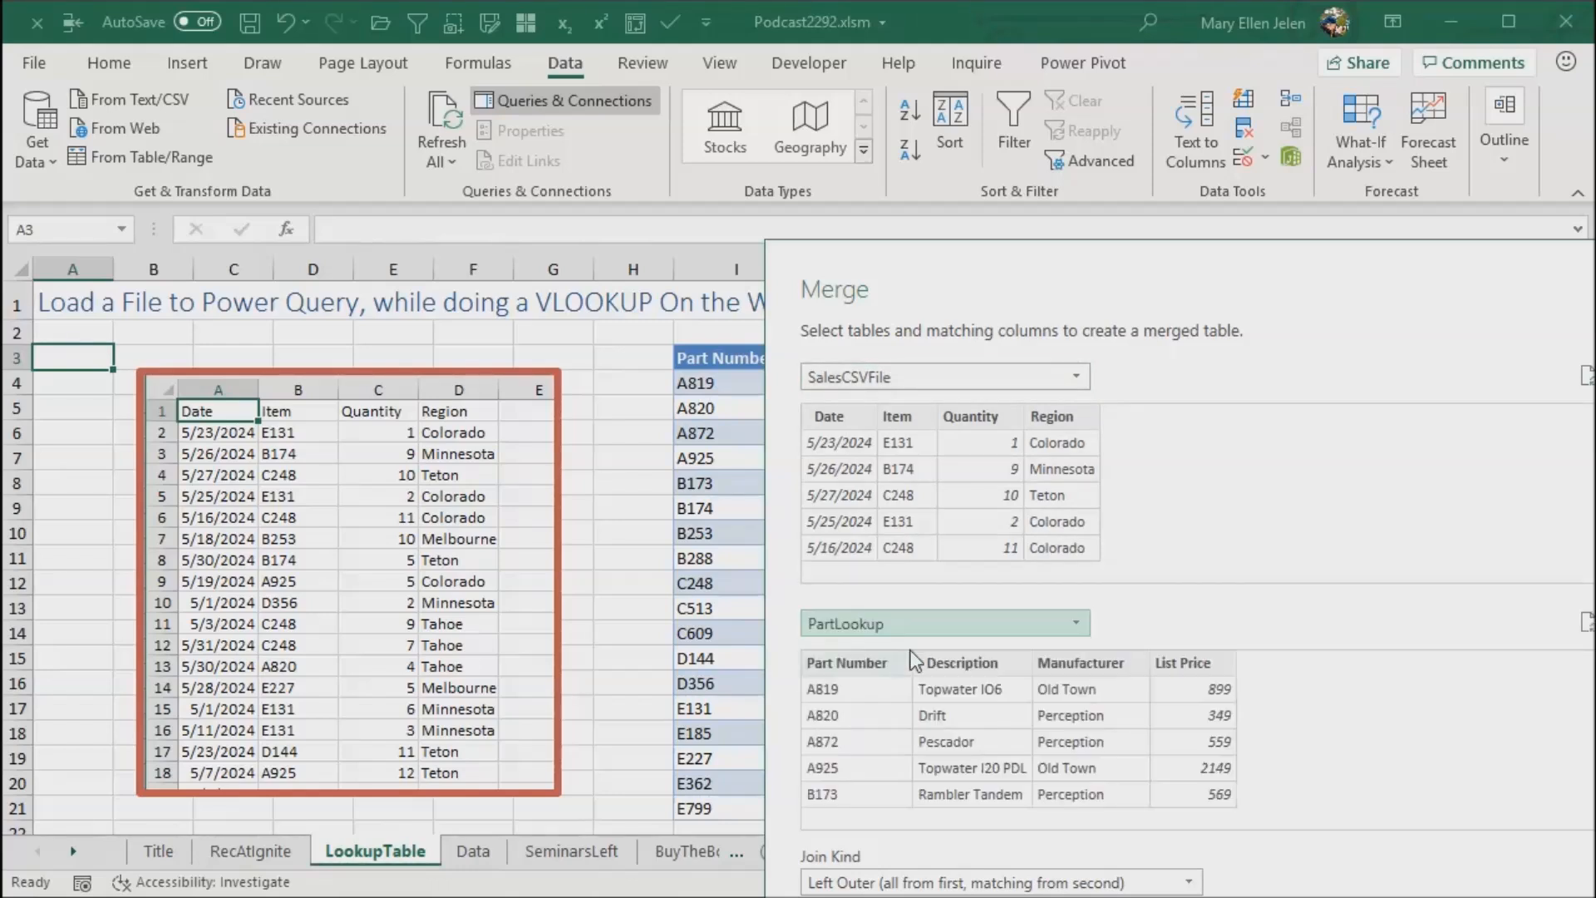
pyautogui.moveTo(866, 699)
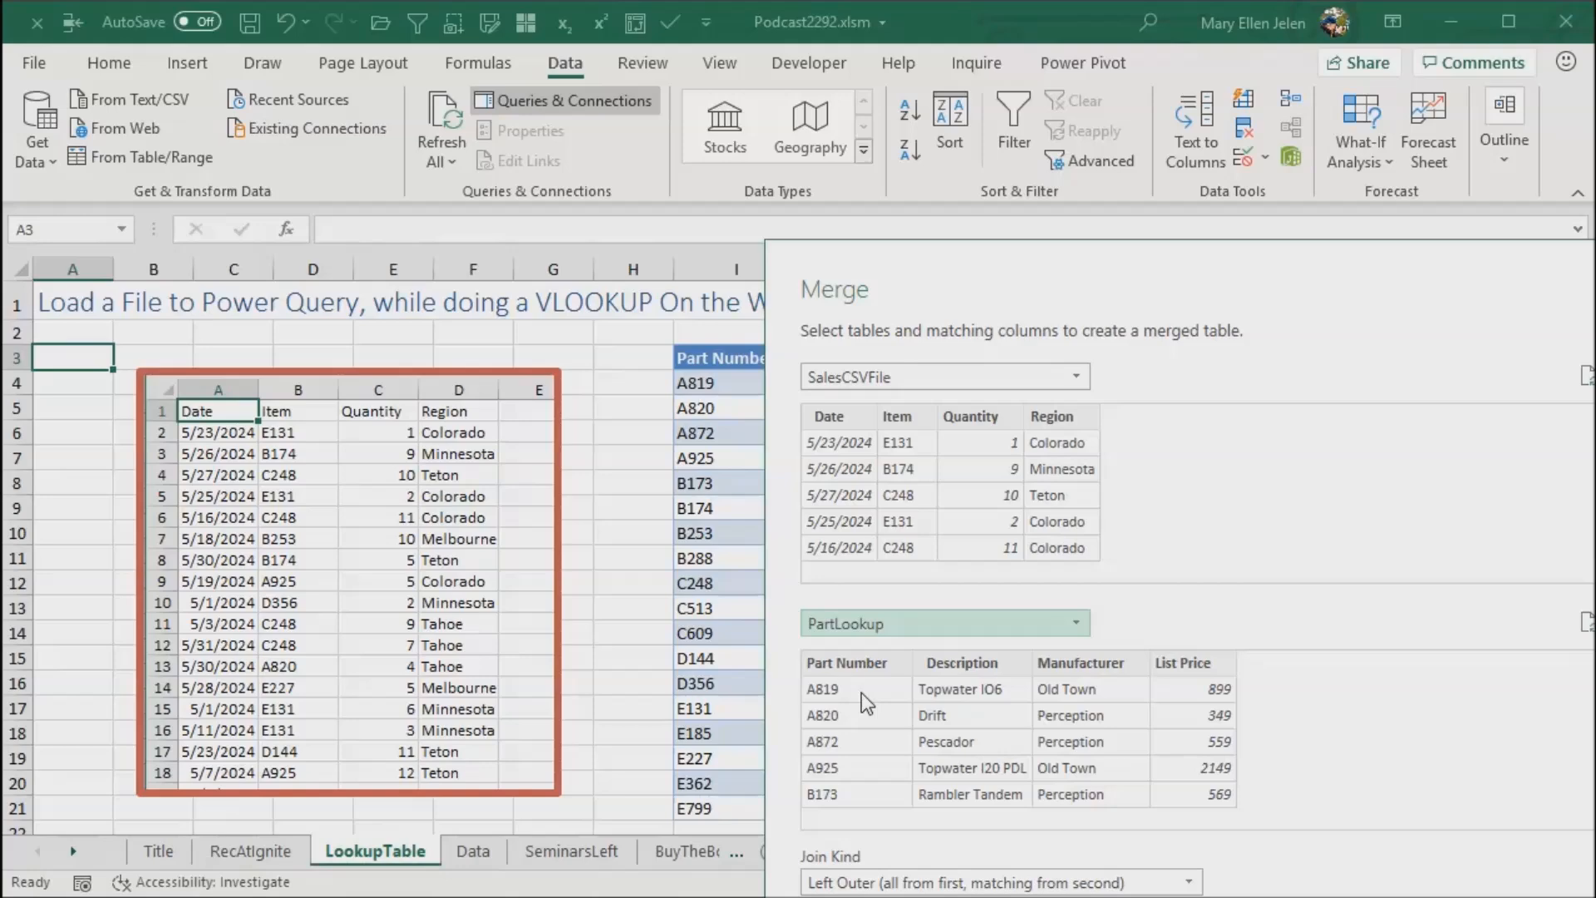
pyautogui.moveTo(955, 509)
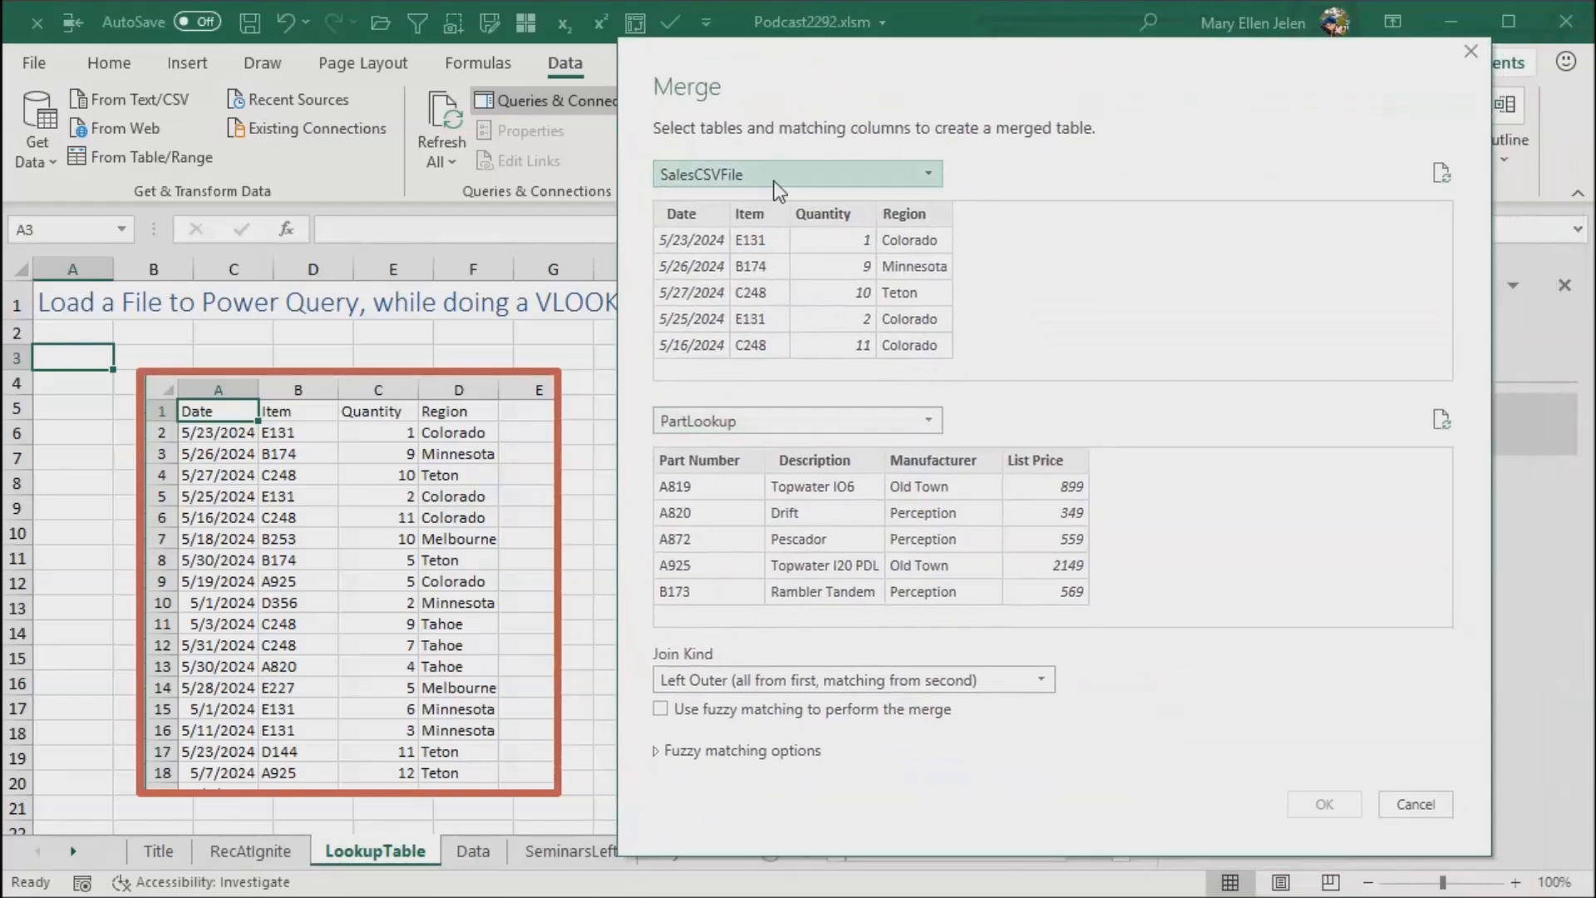
# Step: Match SalesCSVFile Item to PartLookup Part Number with a Left Outer join
pyautogui.click(753, 213)
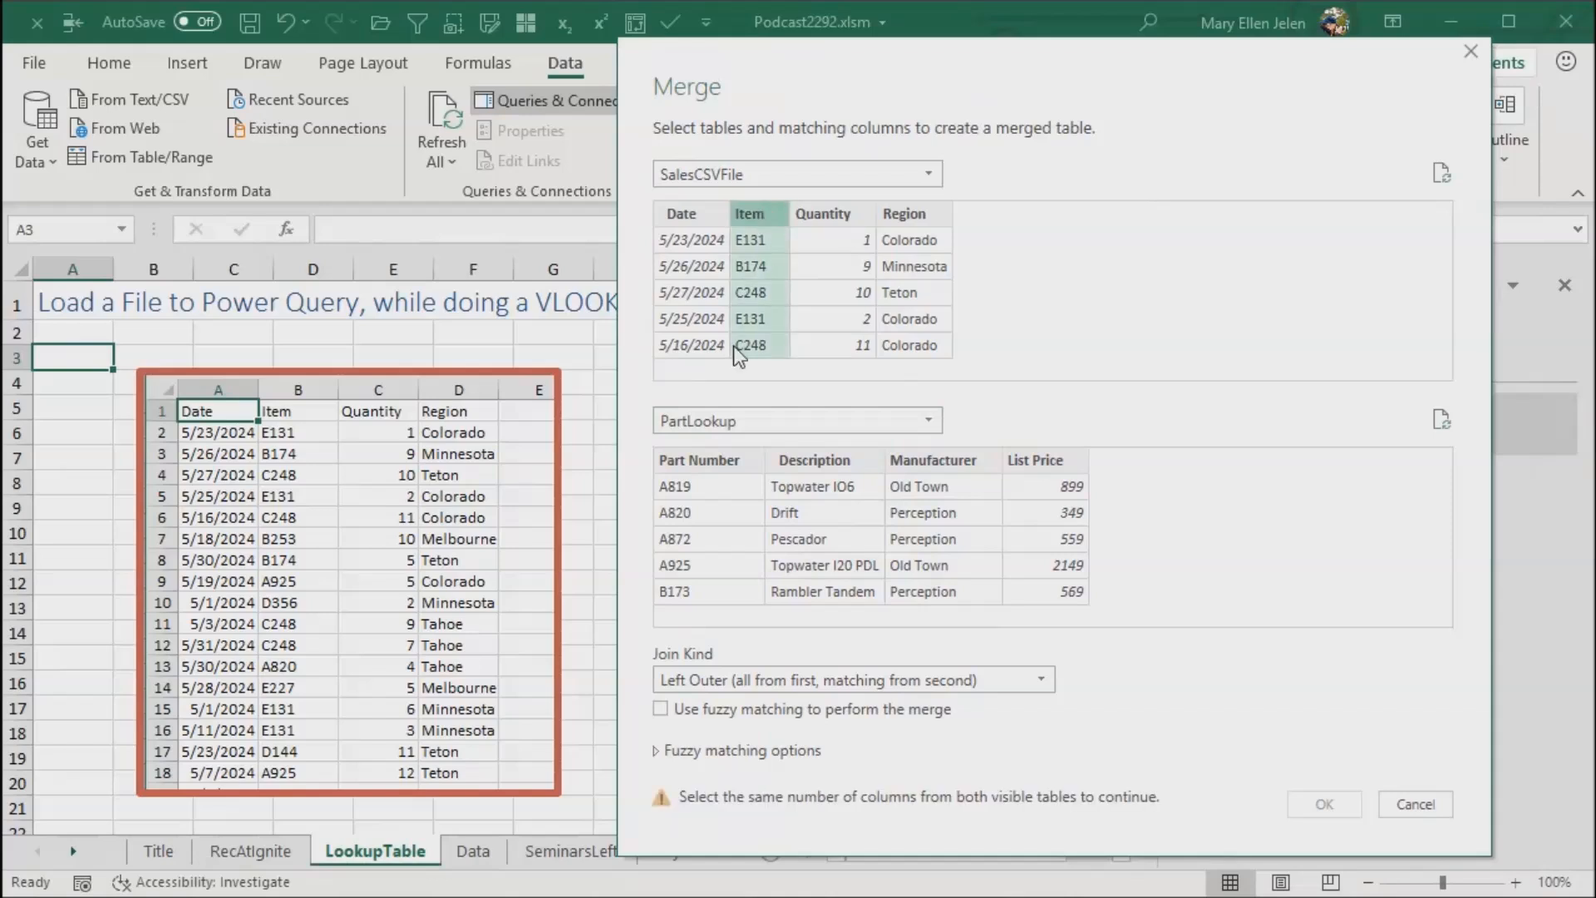
pyautogui.click(699, 460)
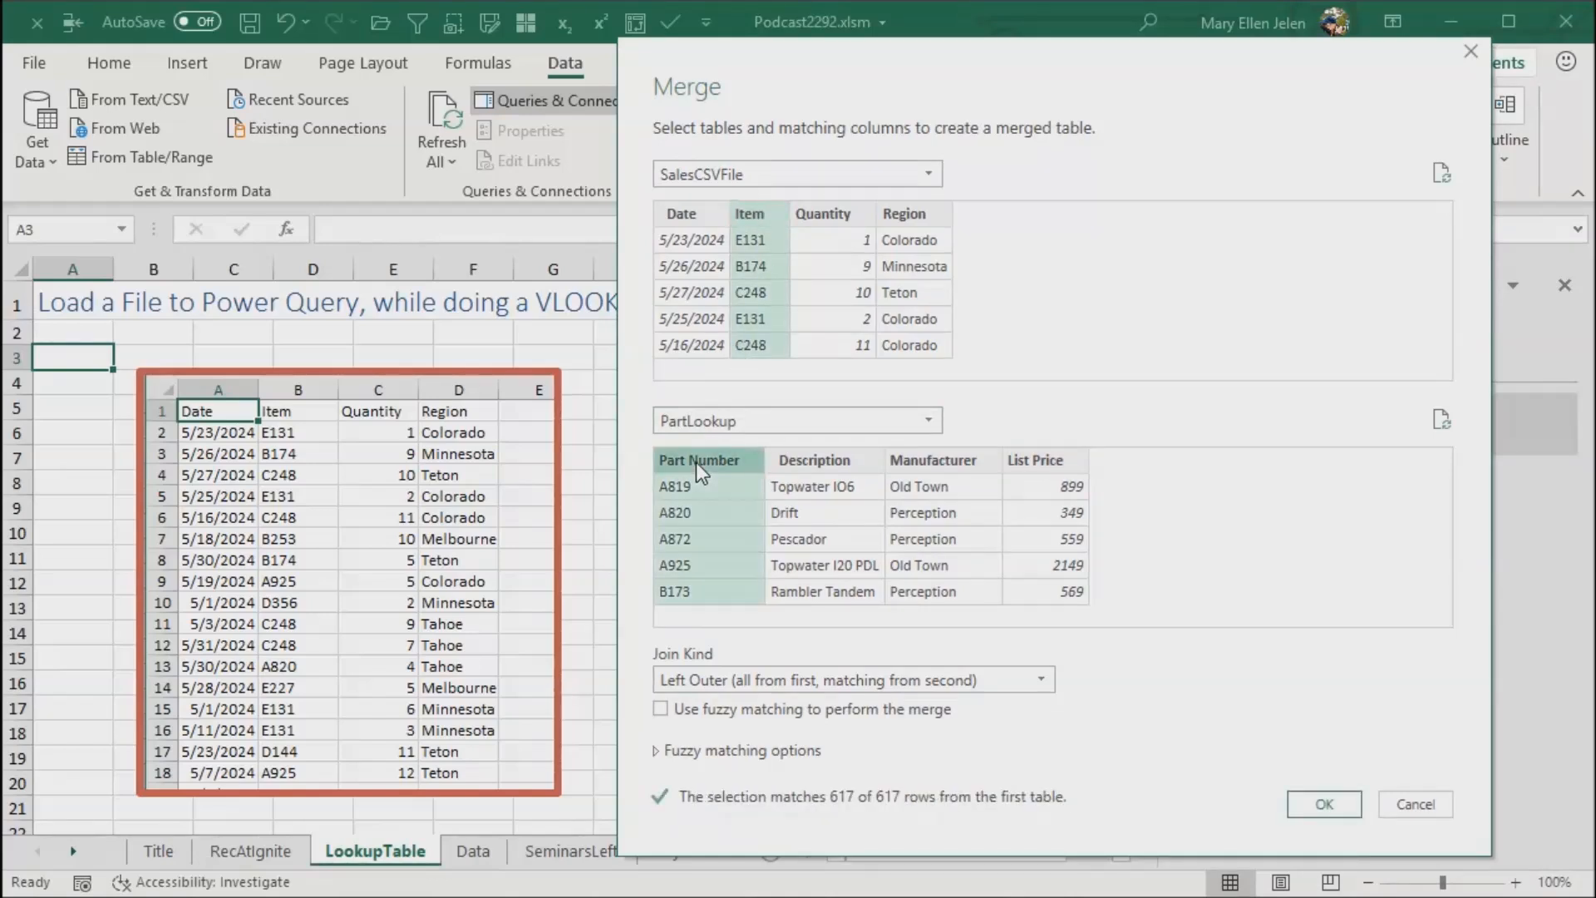
pyautogui.moveTo(977, 249)
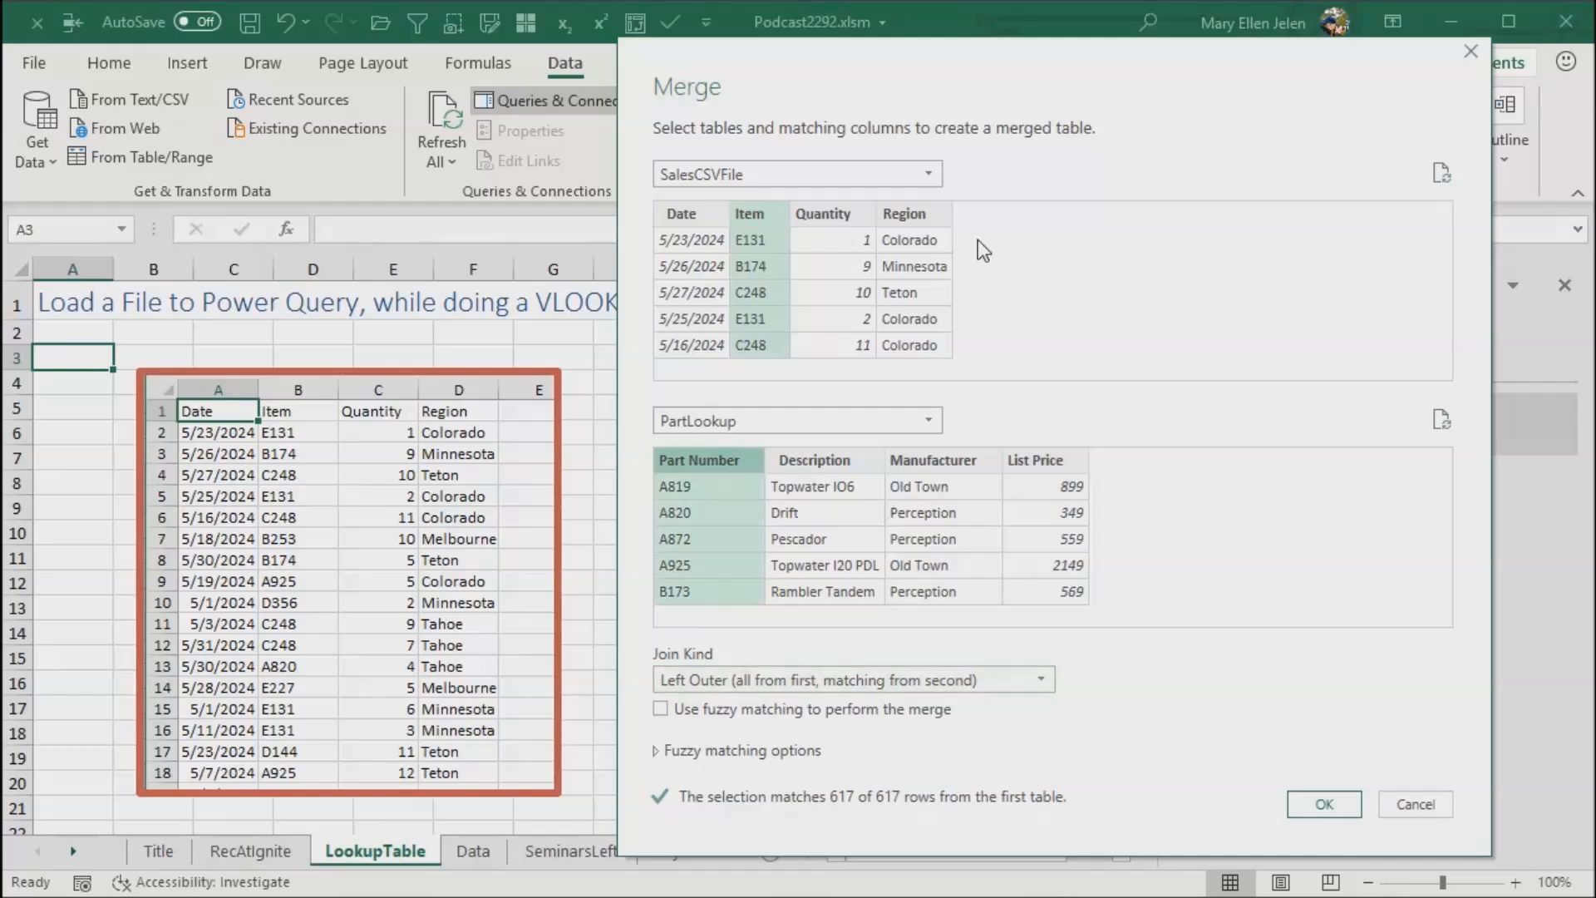
pyautogui.moveTo(944, 675)
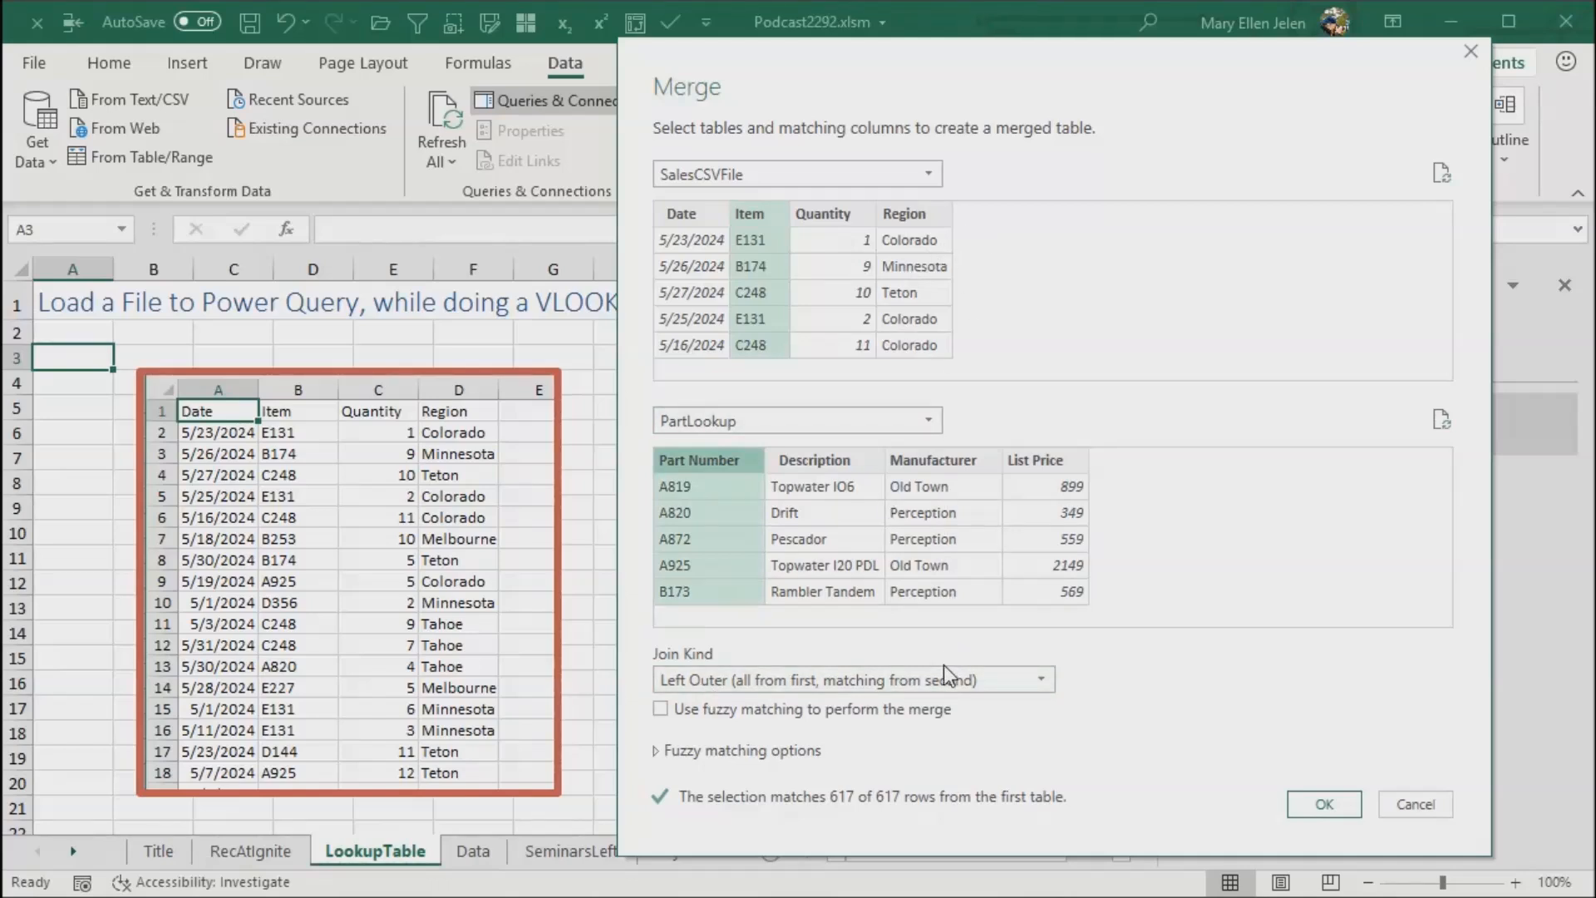
pyautogui.moveTo(924, 757)
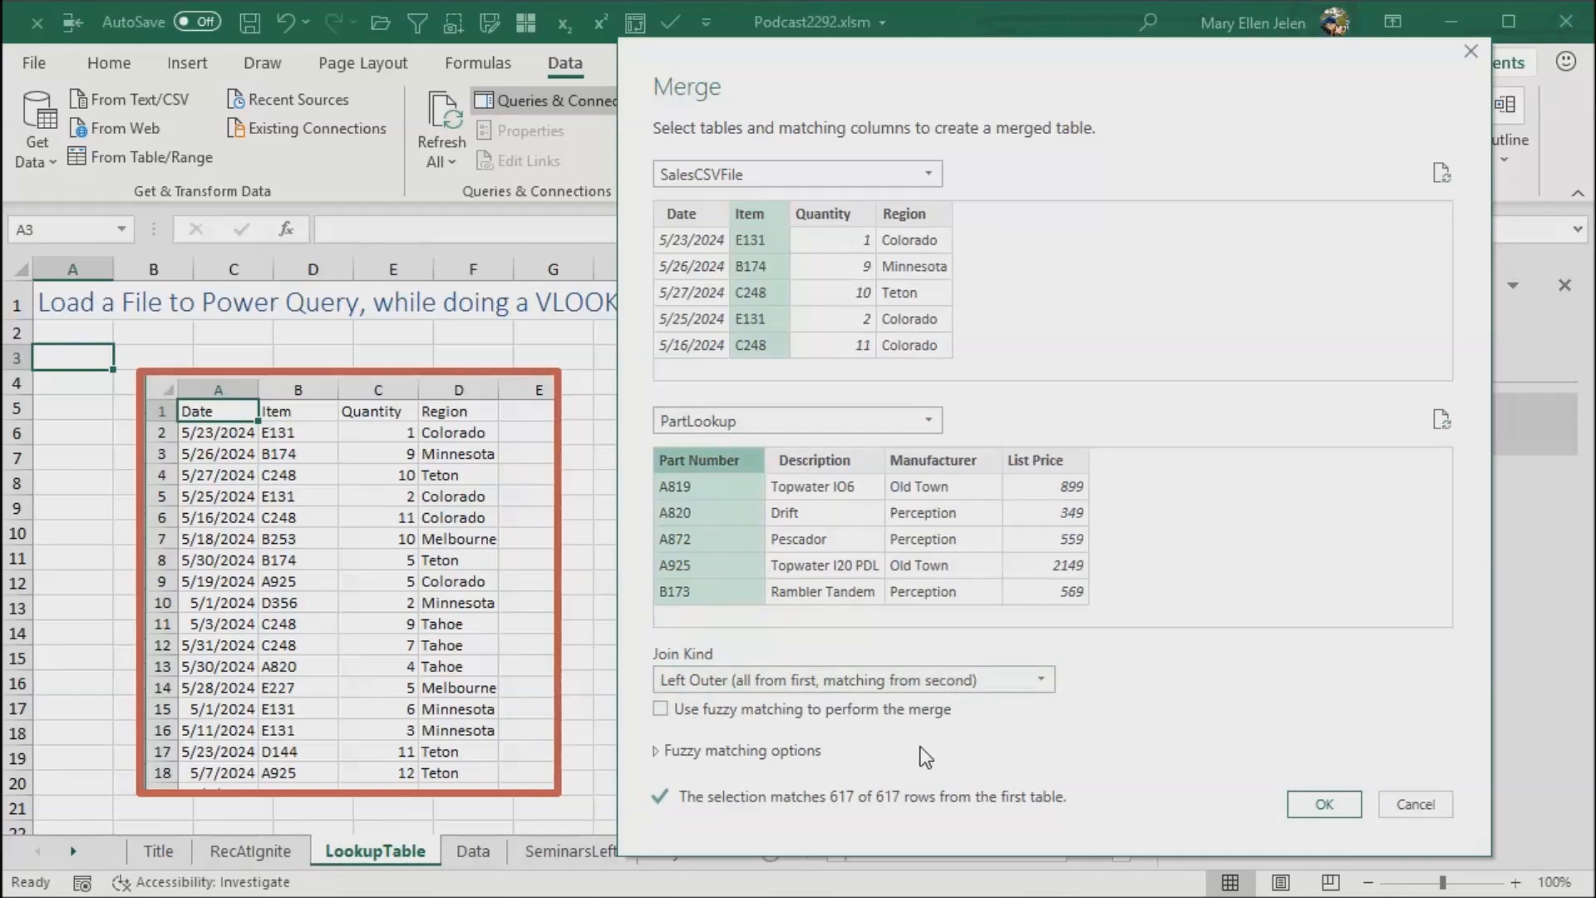
pyautogui.moveTo(893, 820)
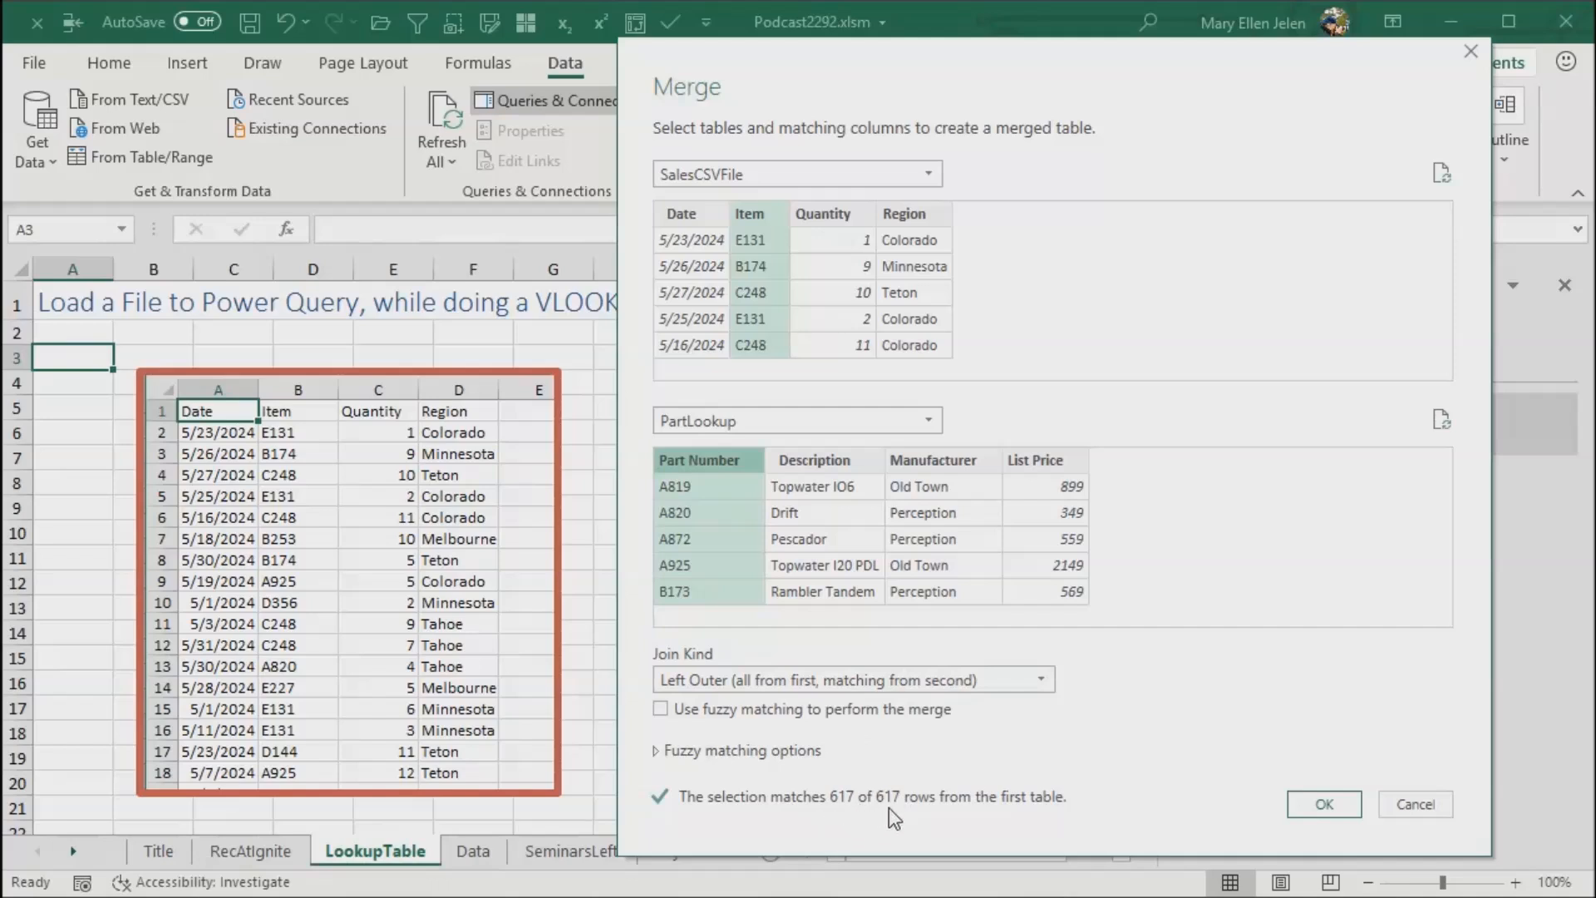
pyautogui.moveTo(1066, 832)
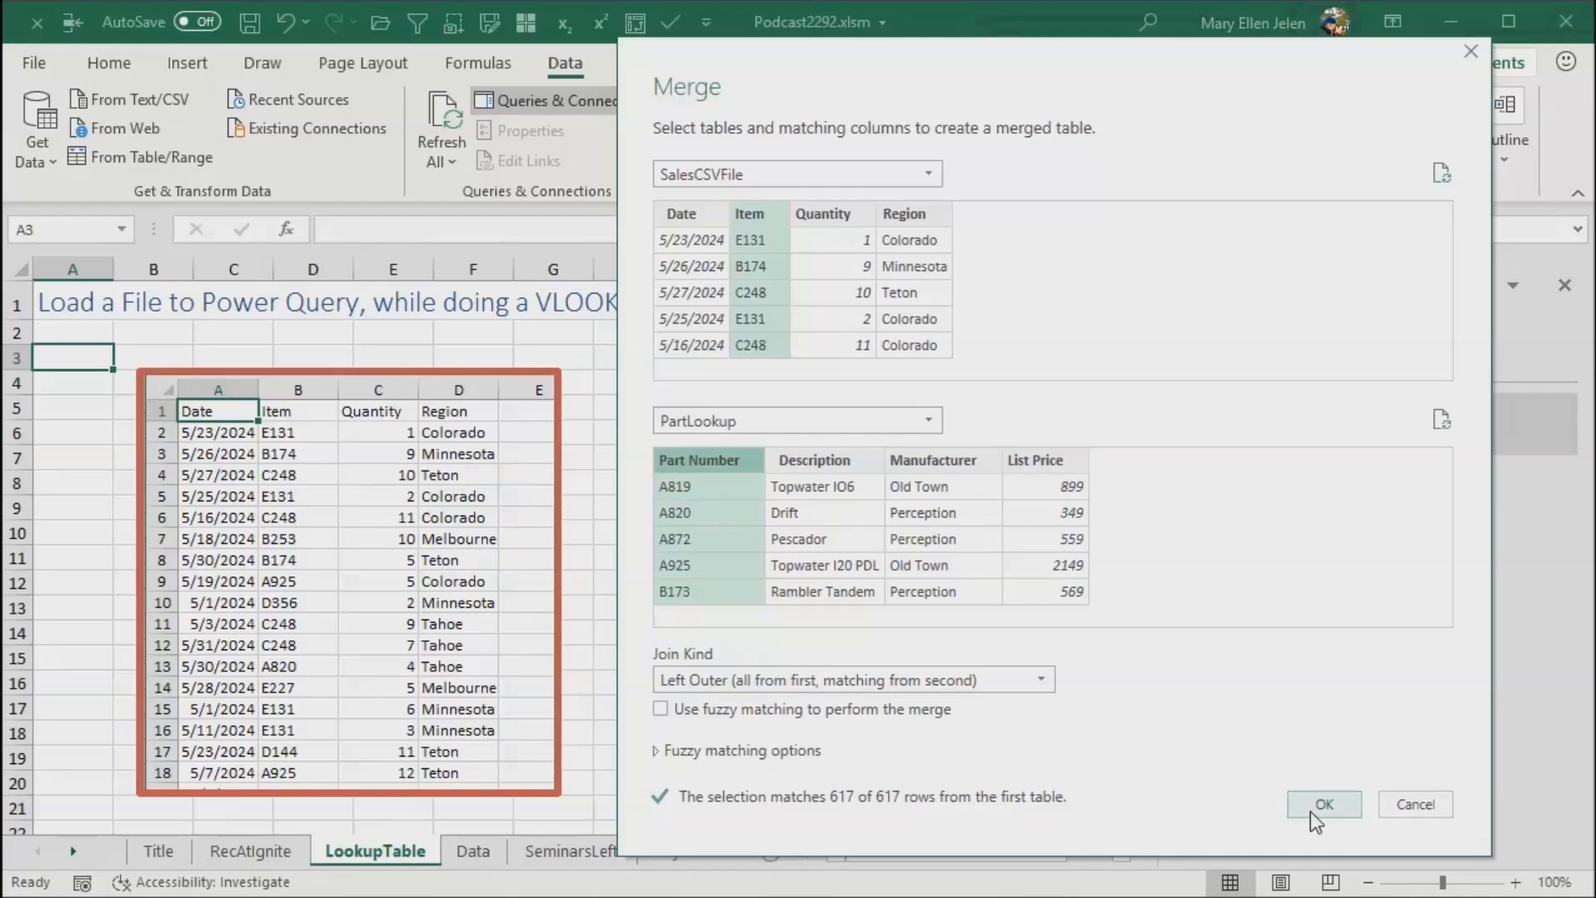
pyautogui.click(1323, 804)
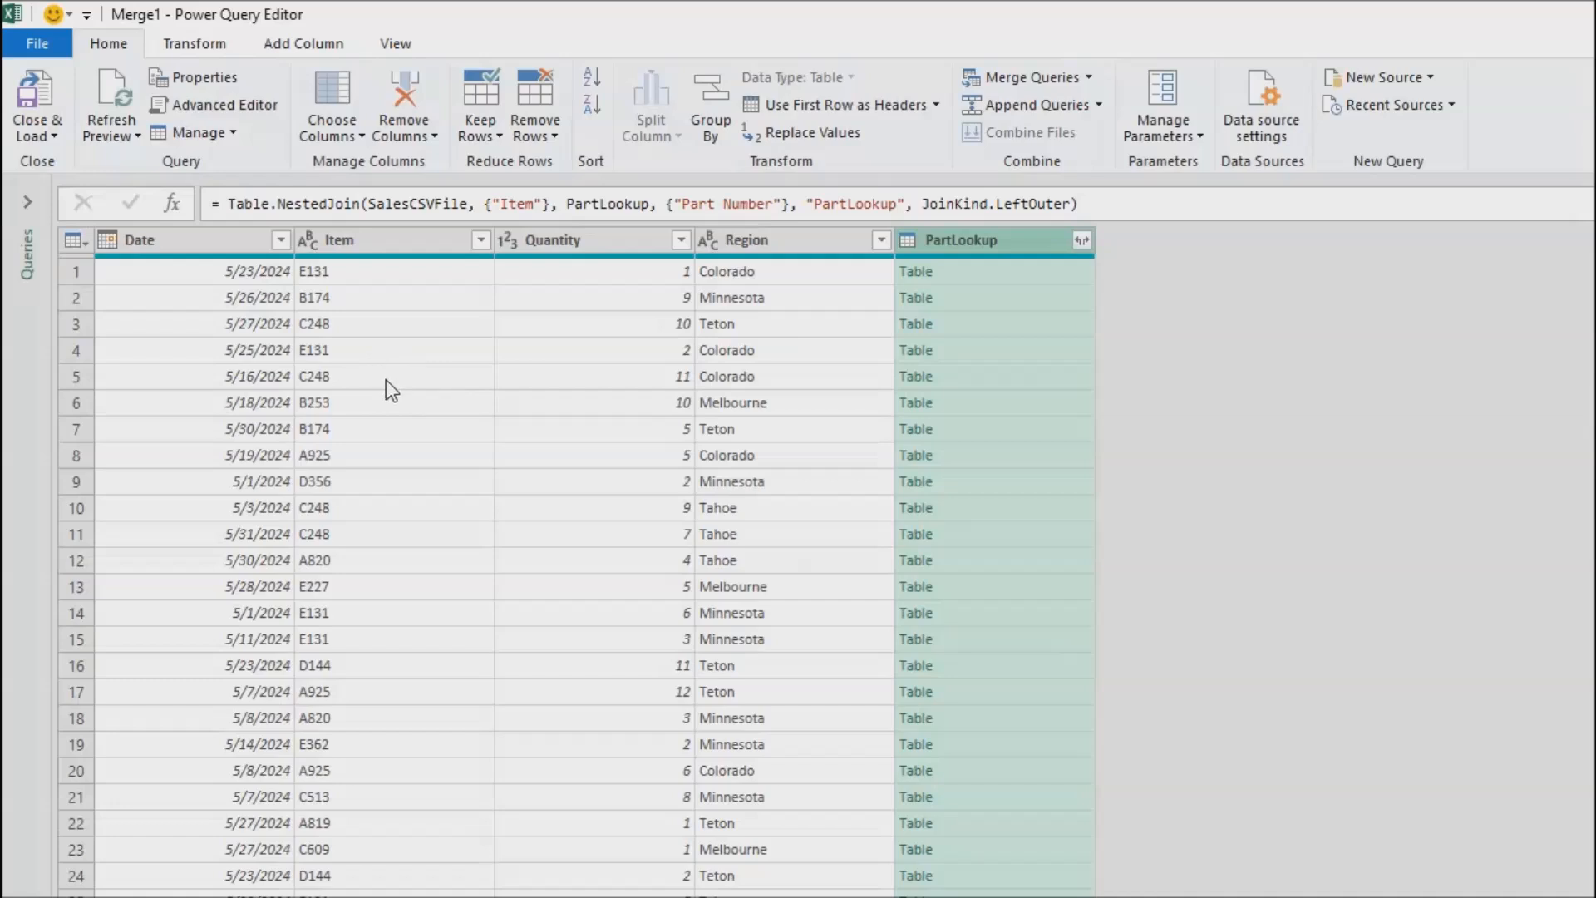
pyautogui.moveTo(385, 253)
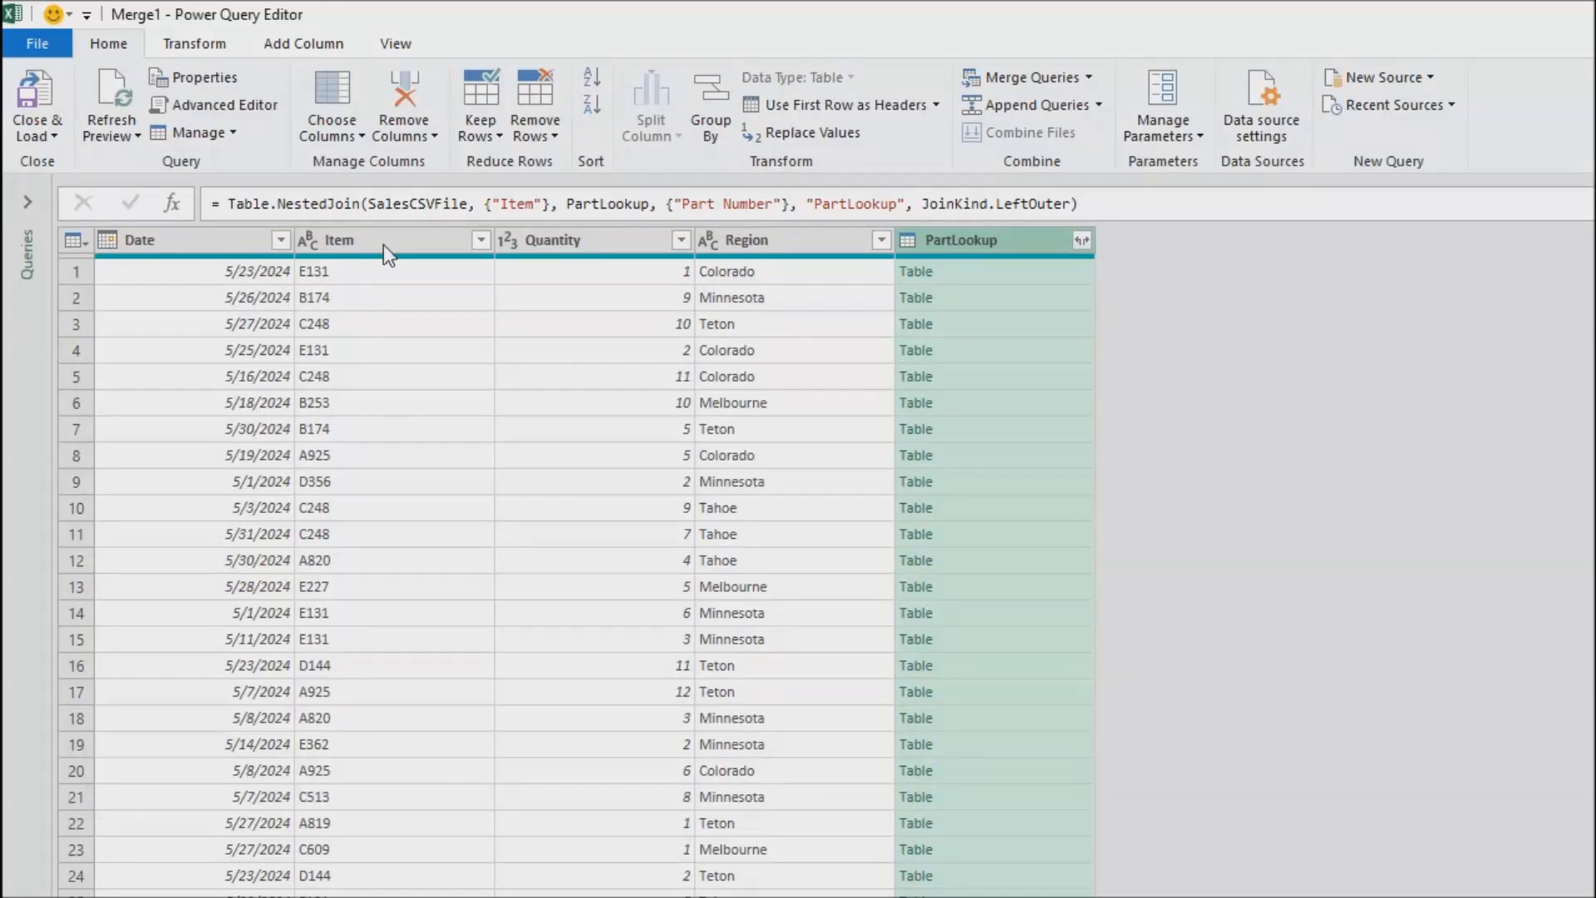
pyautogui.moveTo(1064, 339)
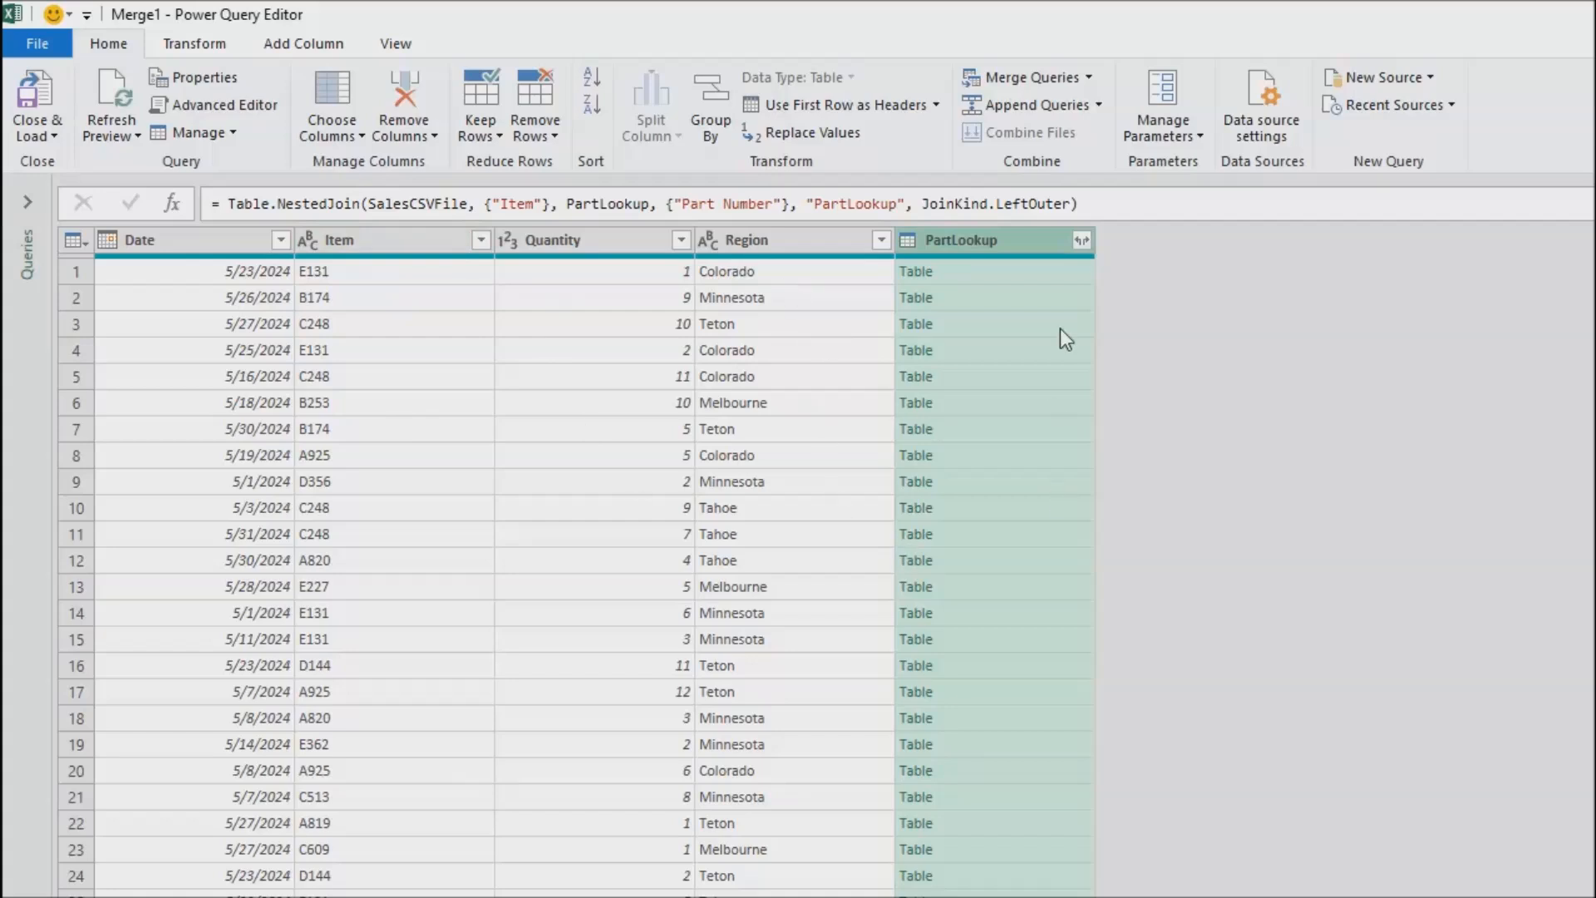
pyautogui.moveTo(1083, 241)
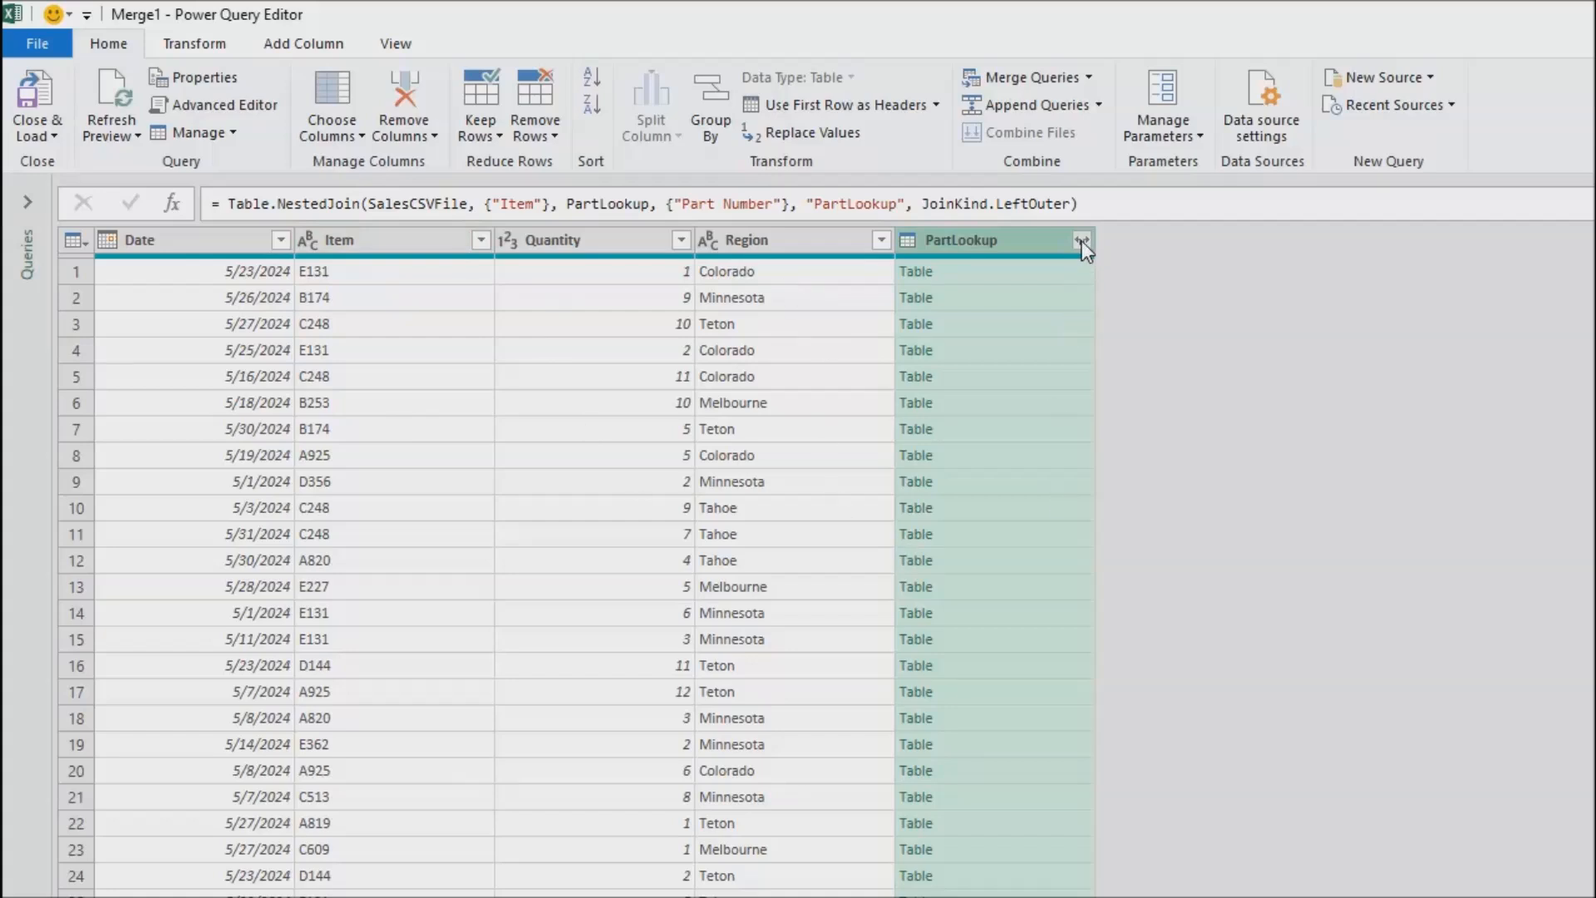
# Step: Expand PartLookup into Description, Manufacturer and List Price columns with no prefix
pyautogui.click(1082, 241)
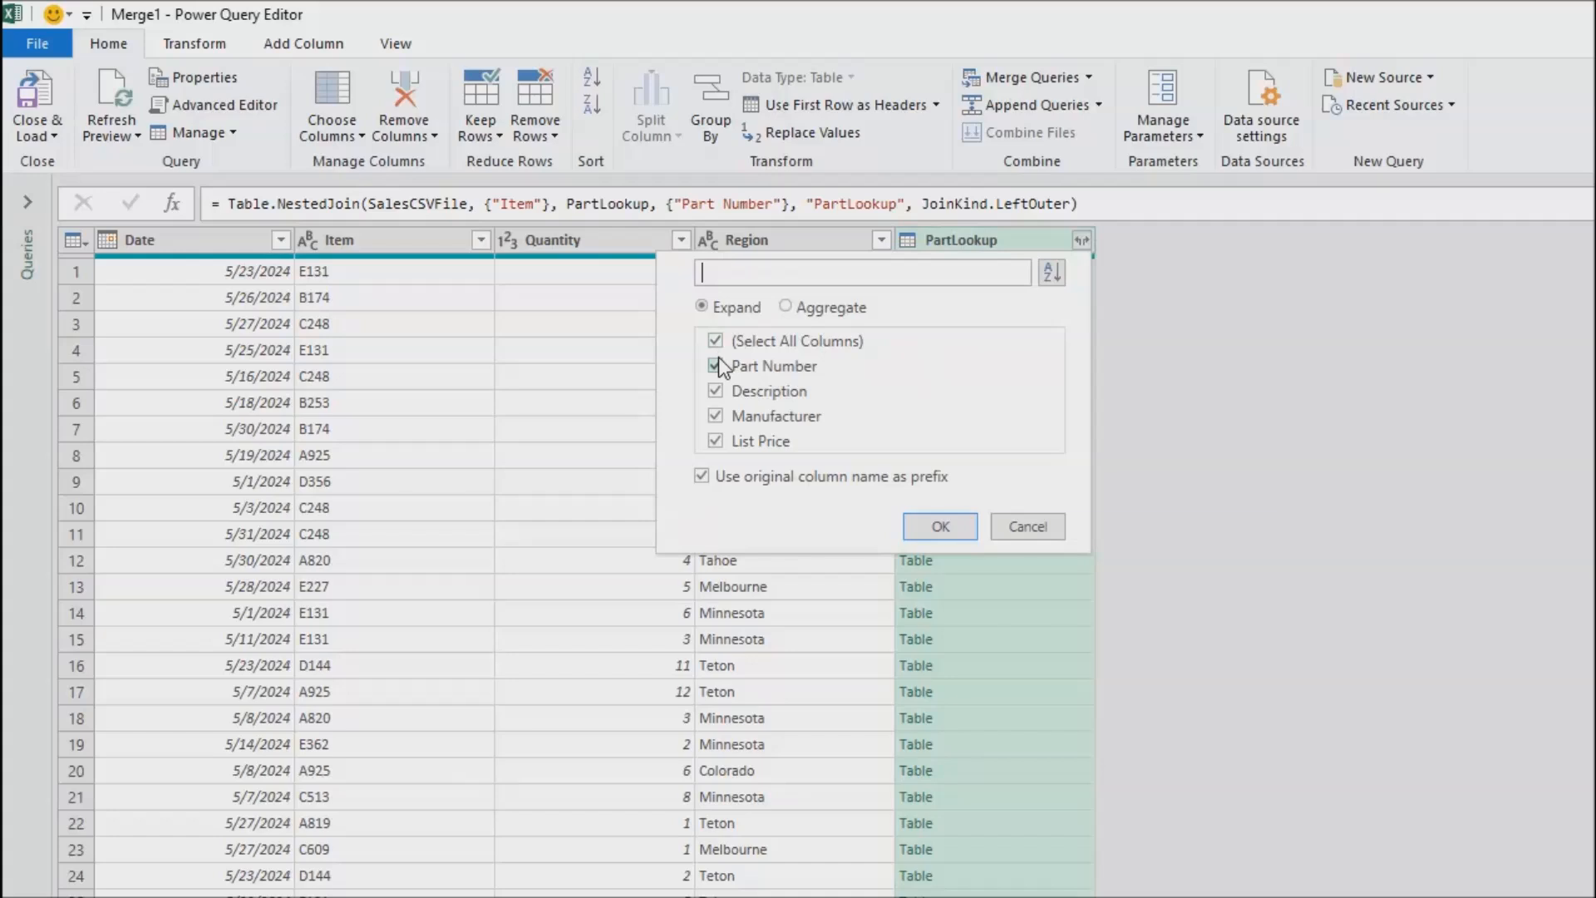
pyautogui.click(715, 340)
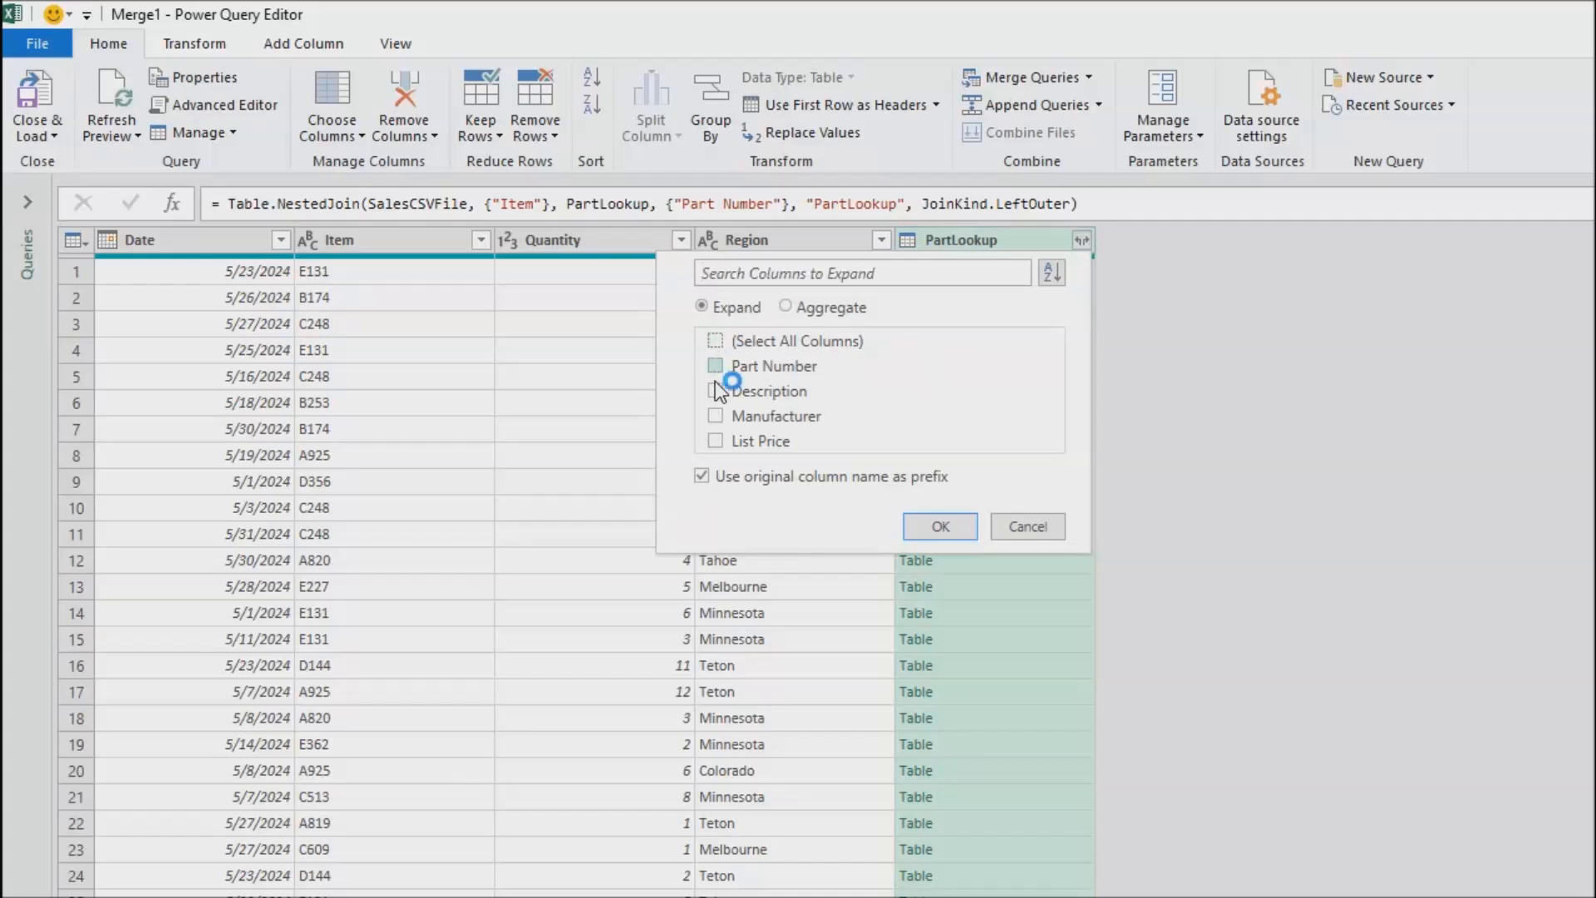
pyautogui.click(715, 390)
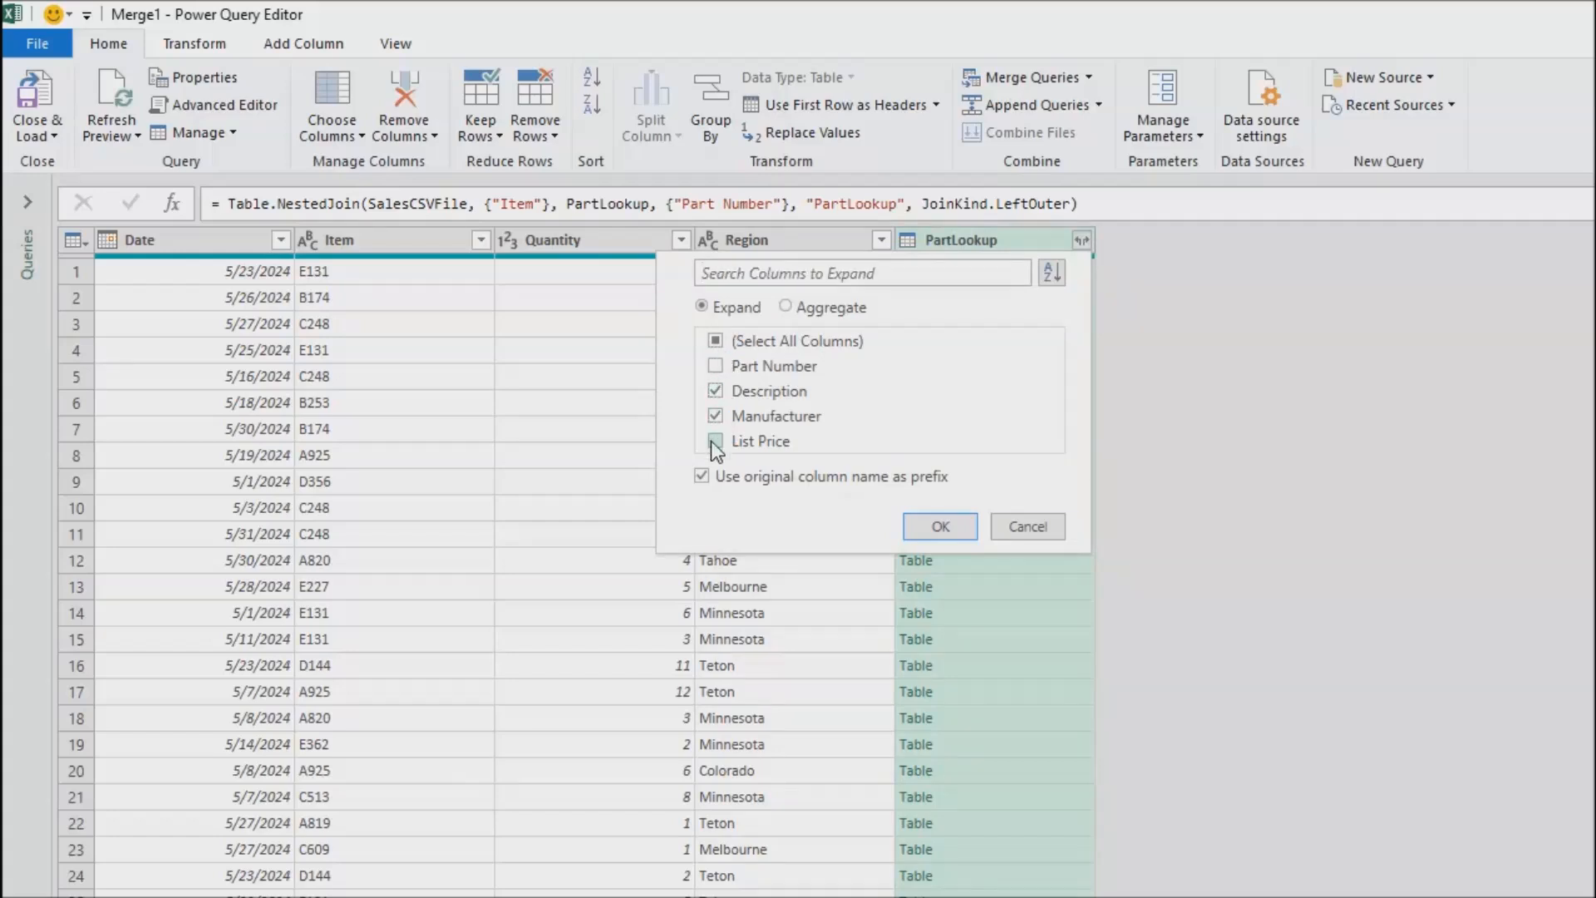
pyautogui.click(715, 440)
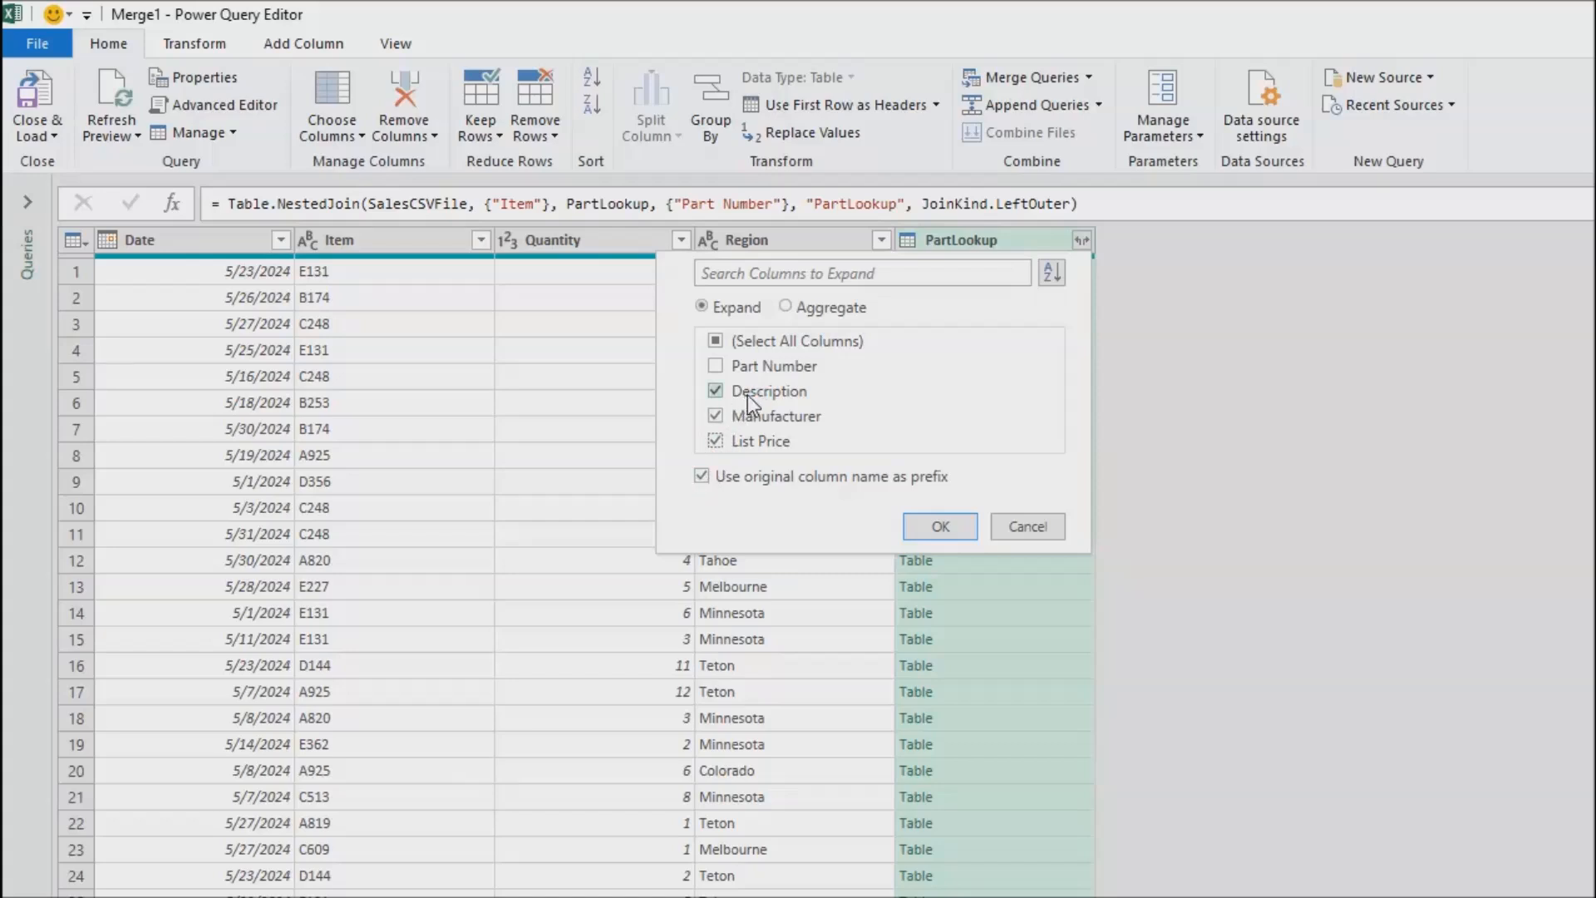
pyautogui.click(700, 475)
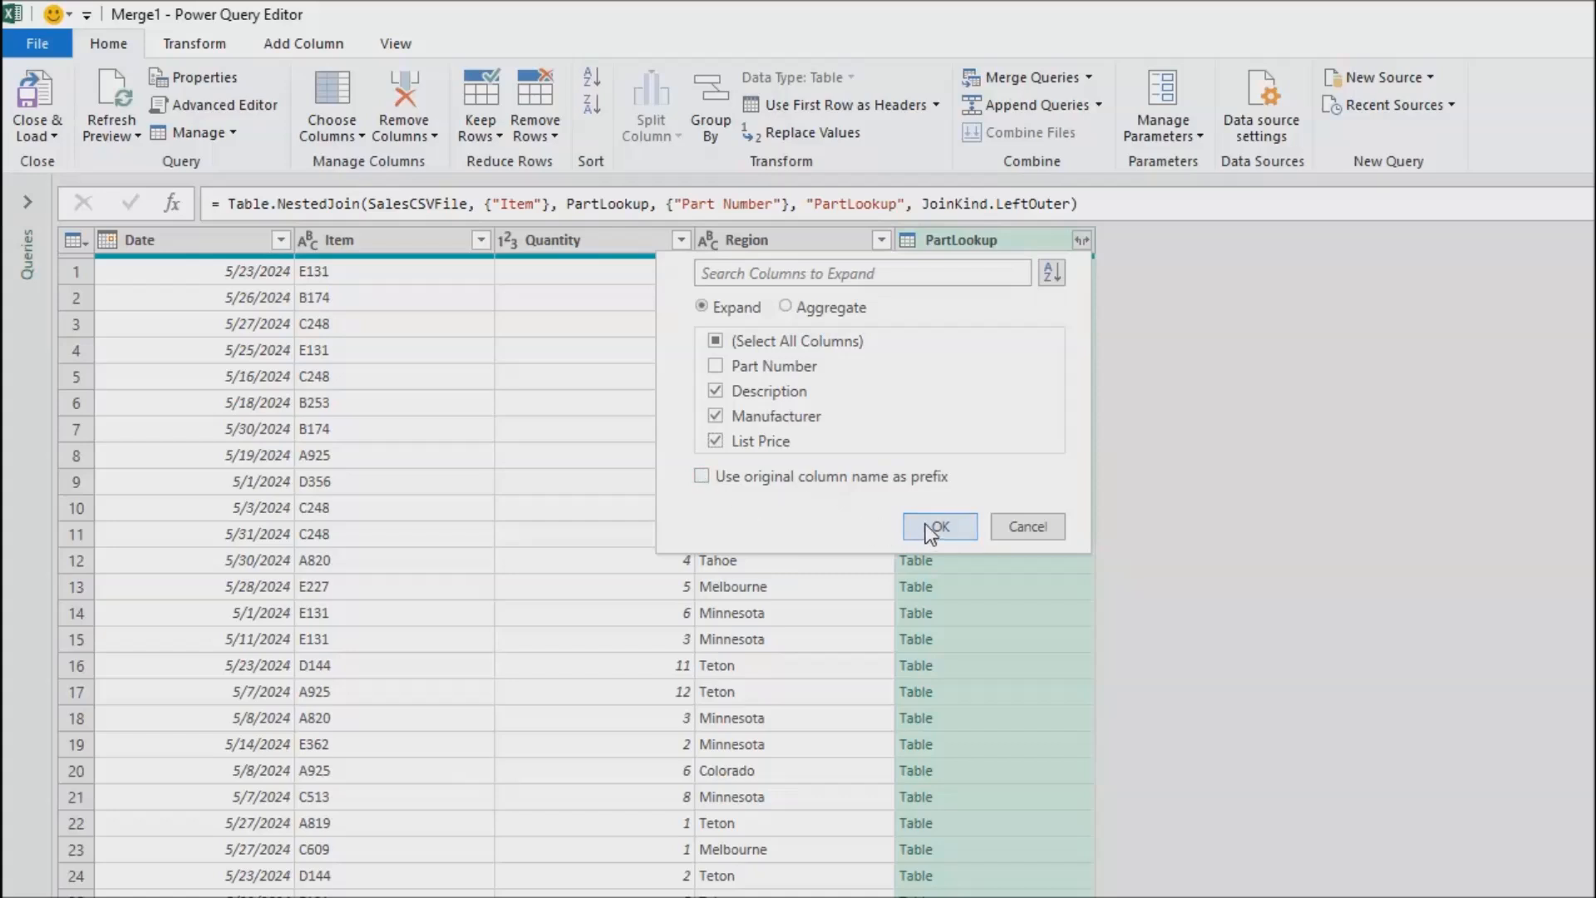
pyautogui.click(937, 526)
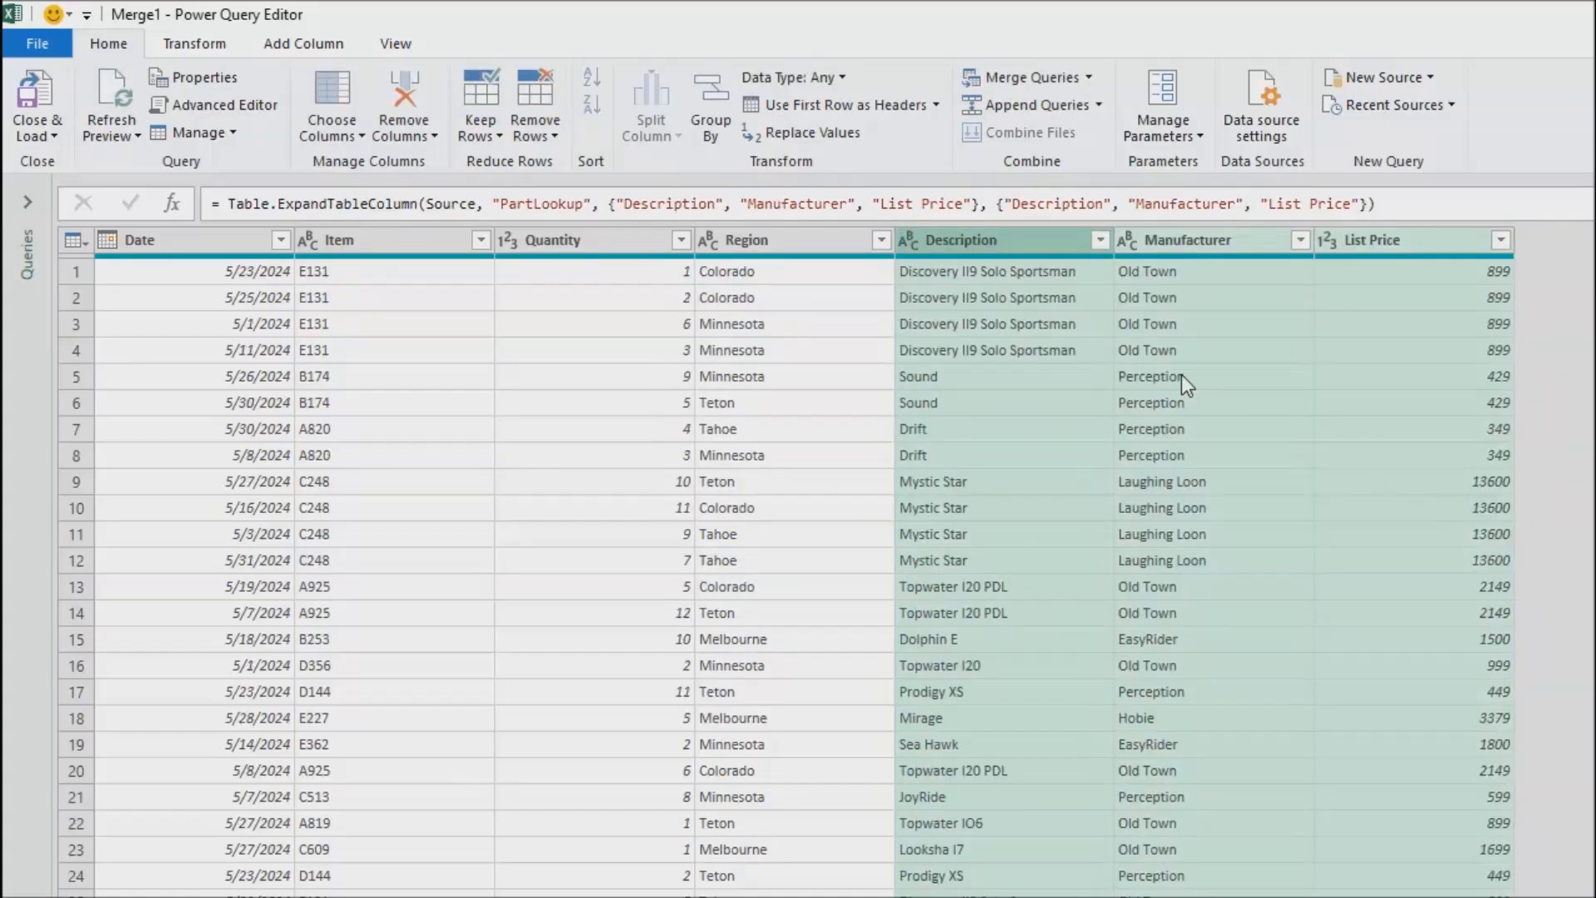
pyautogui.moveTo(1023, 249)
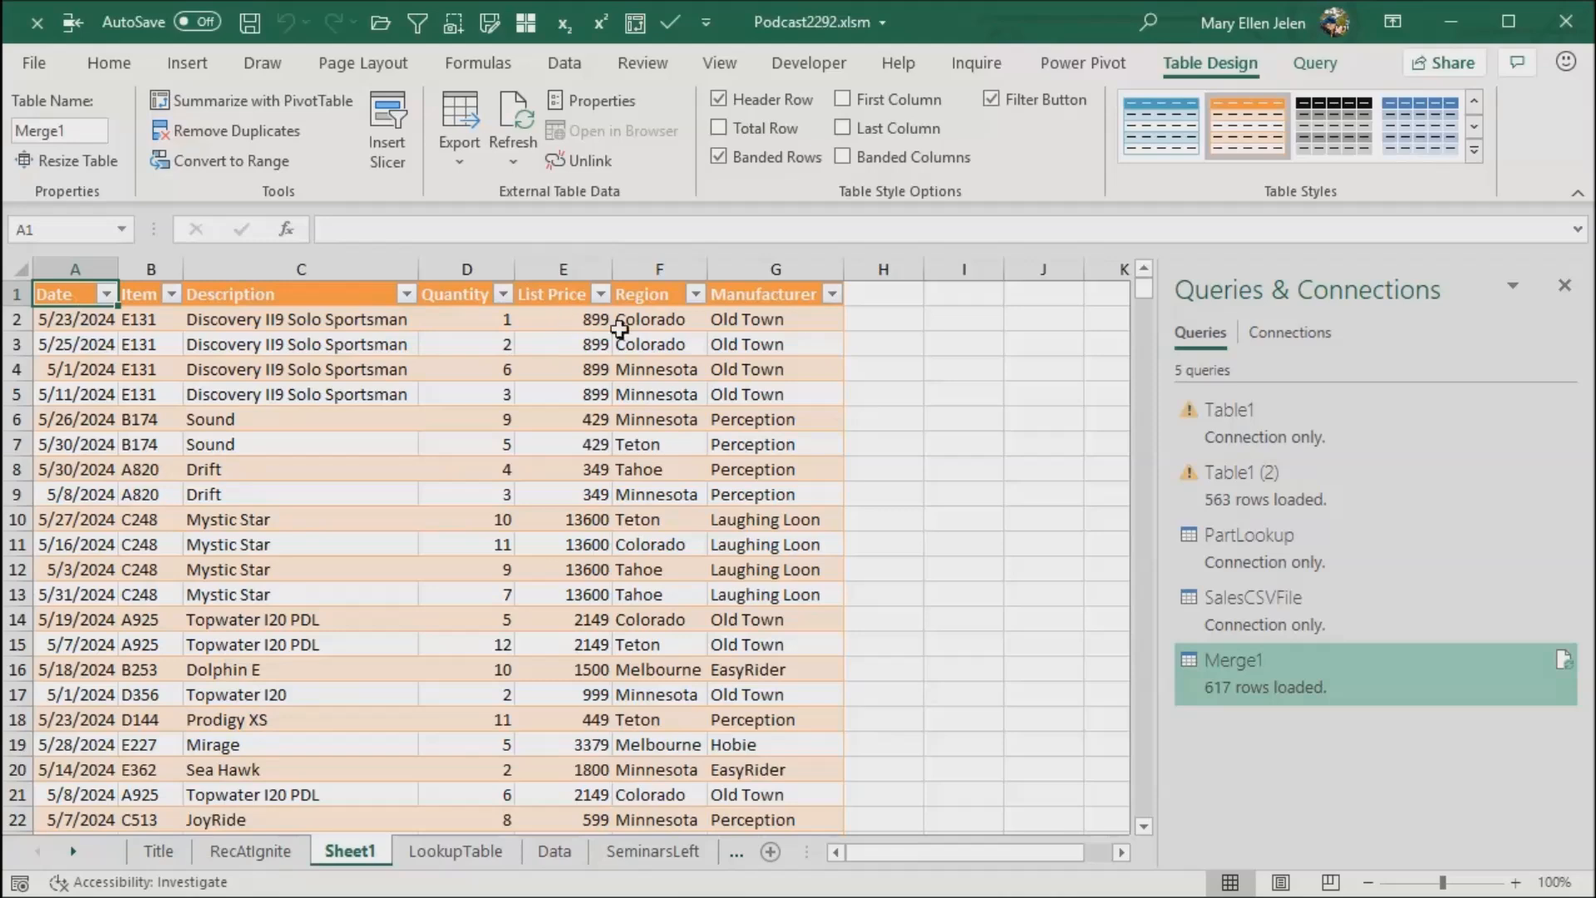
pyautogui.moveTo(915, 372)
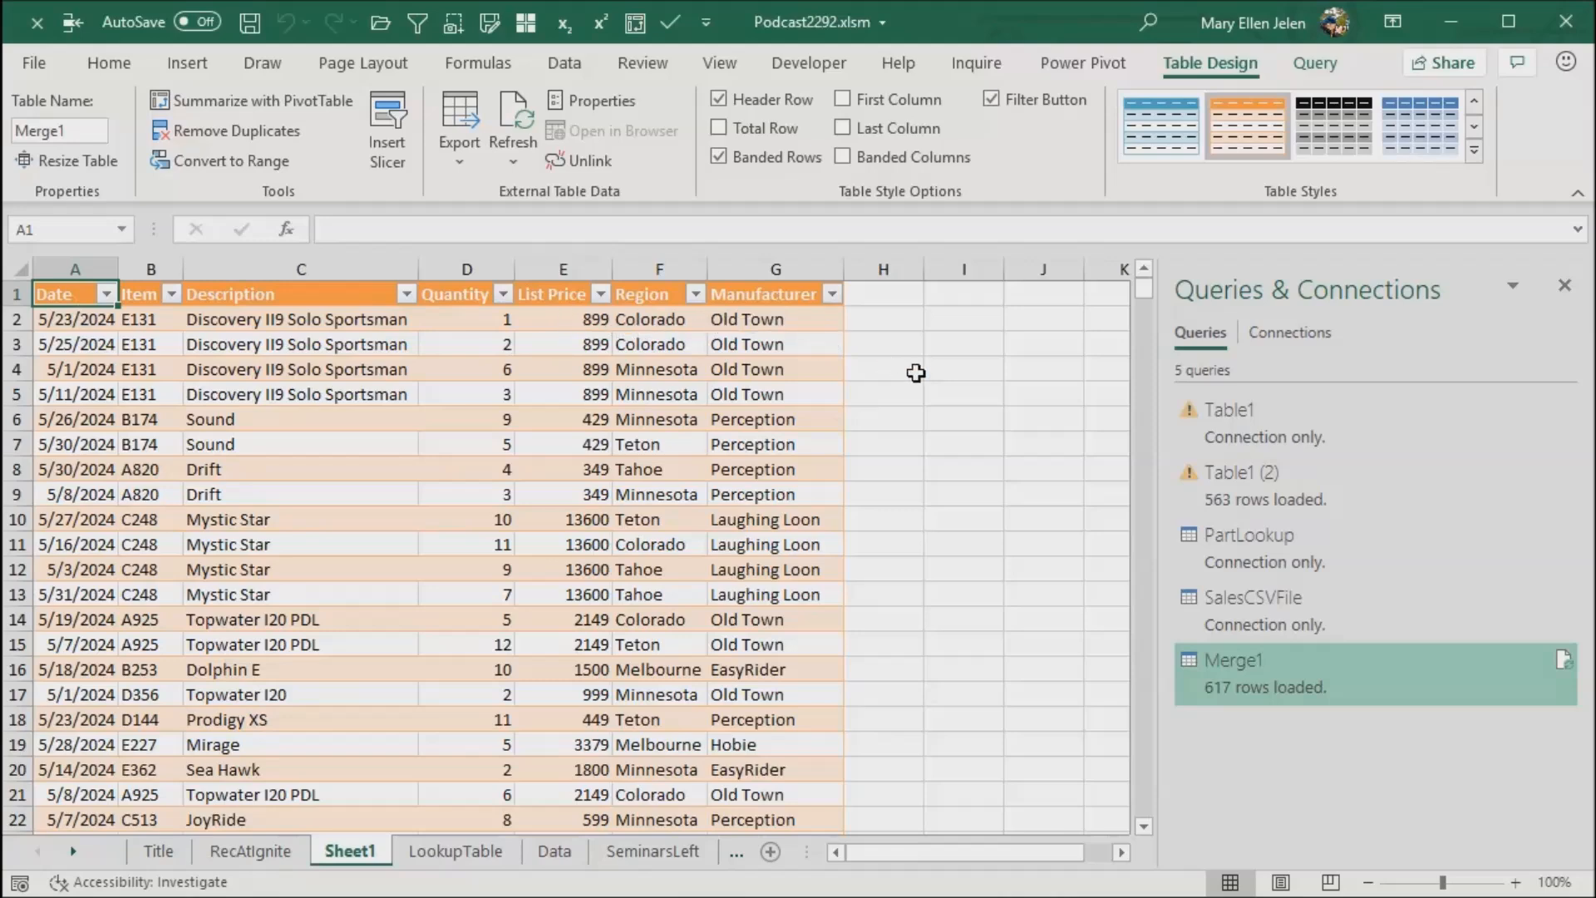
pyautogui.moveTo(1252, 598)
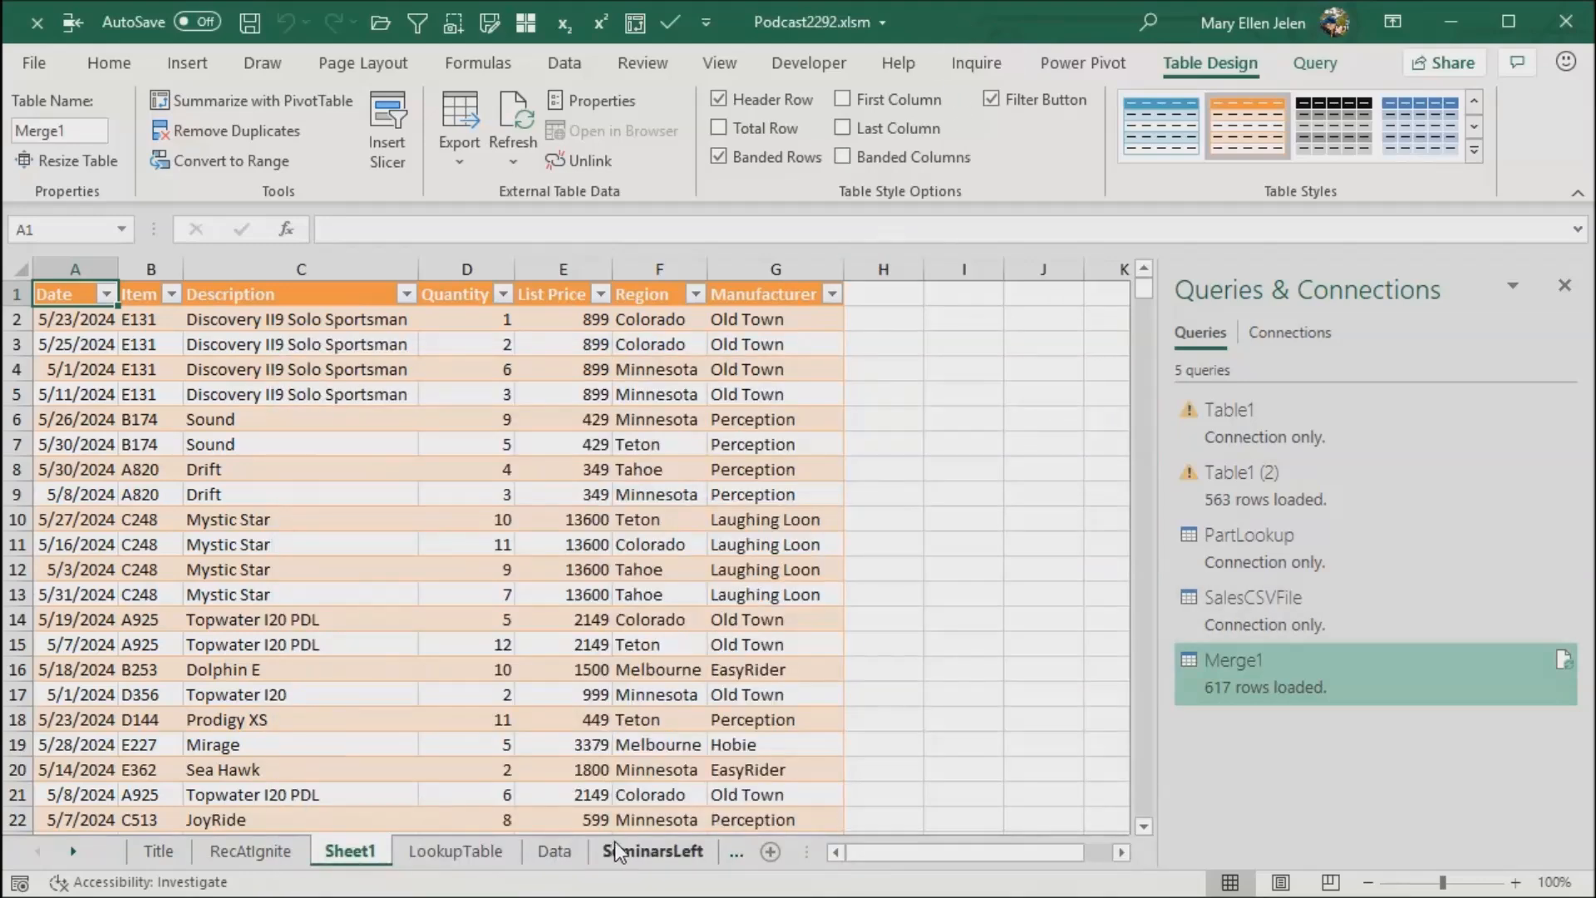
# Step: Step through the SeminarsLeft and BuyTheBook sheets, ending on the Subscribe sheet
pyautogui.click(653, 851)
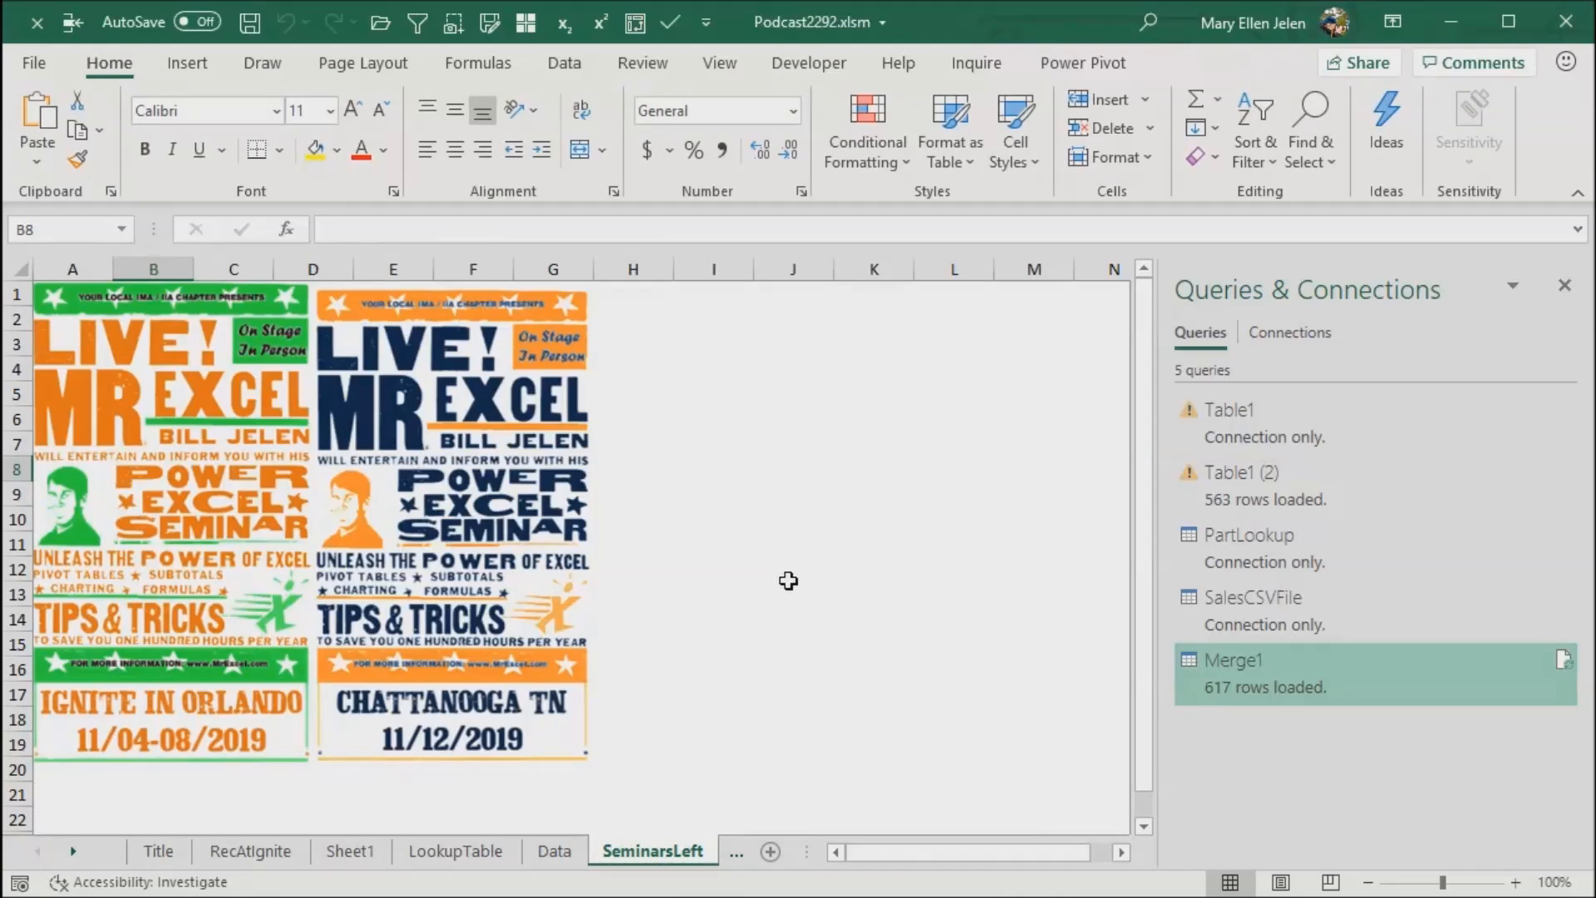
pyautogui.moveTo(327, 820)
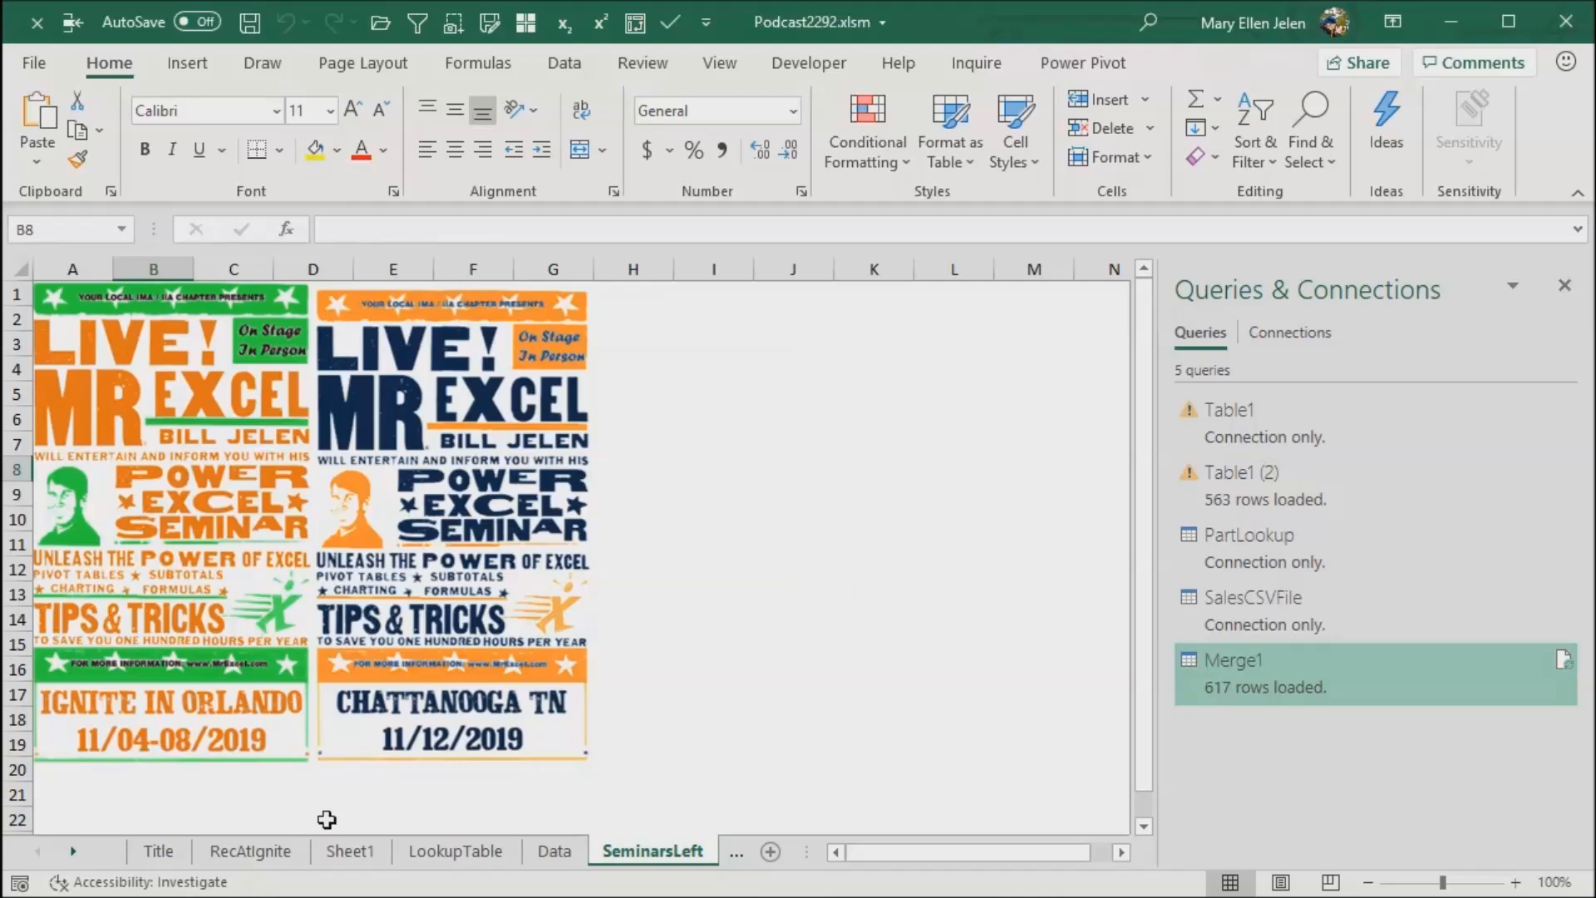
pyautogui.moveTo(80, 862)
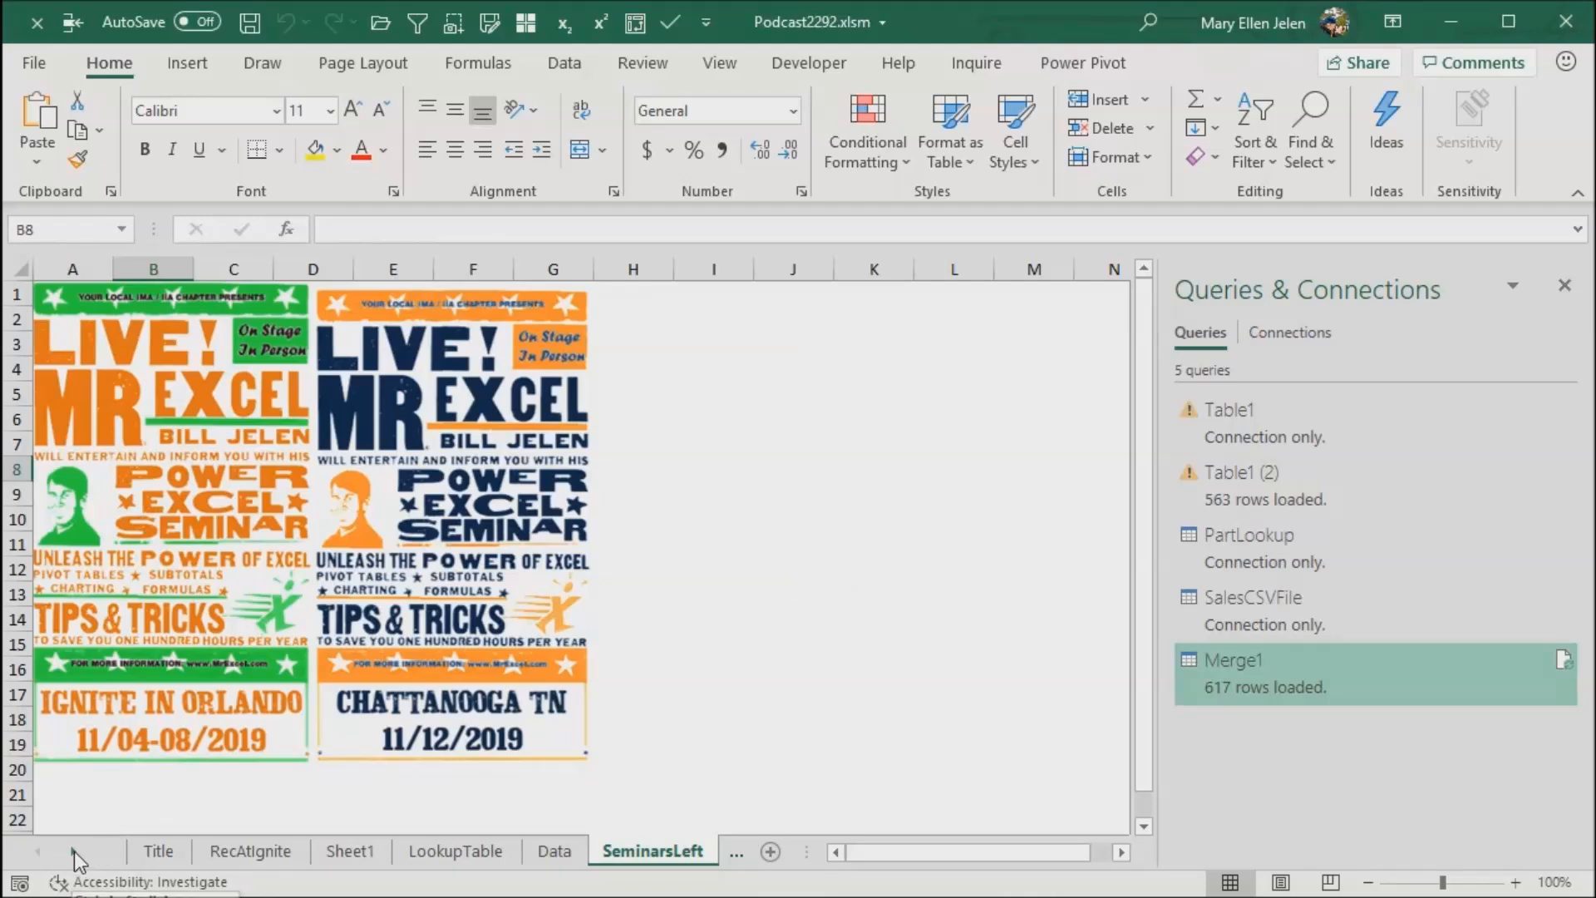
pyautogui.click(72, 851)
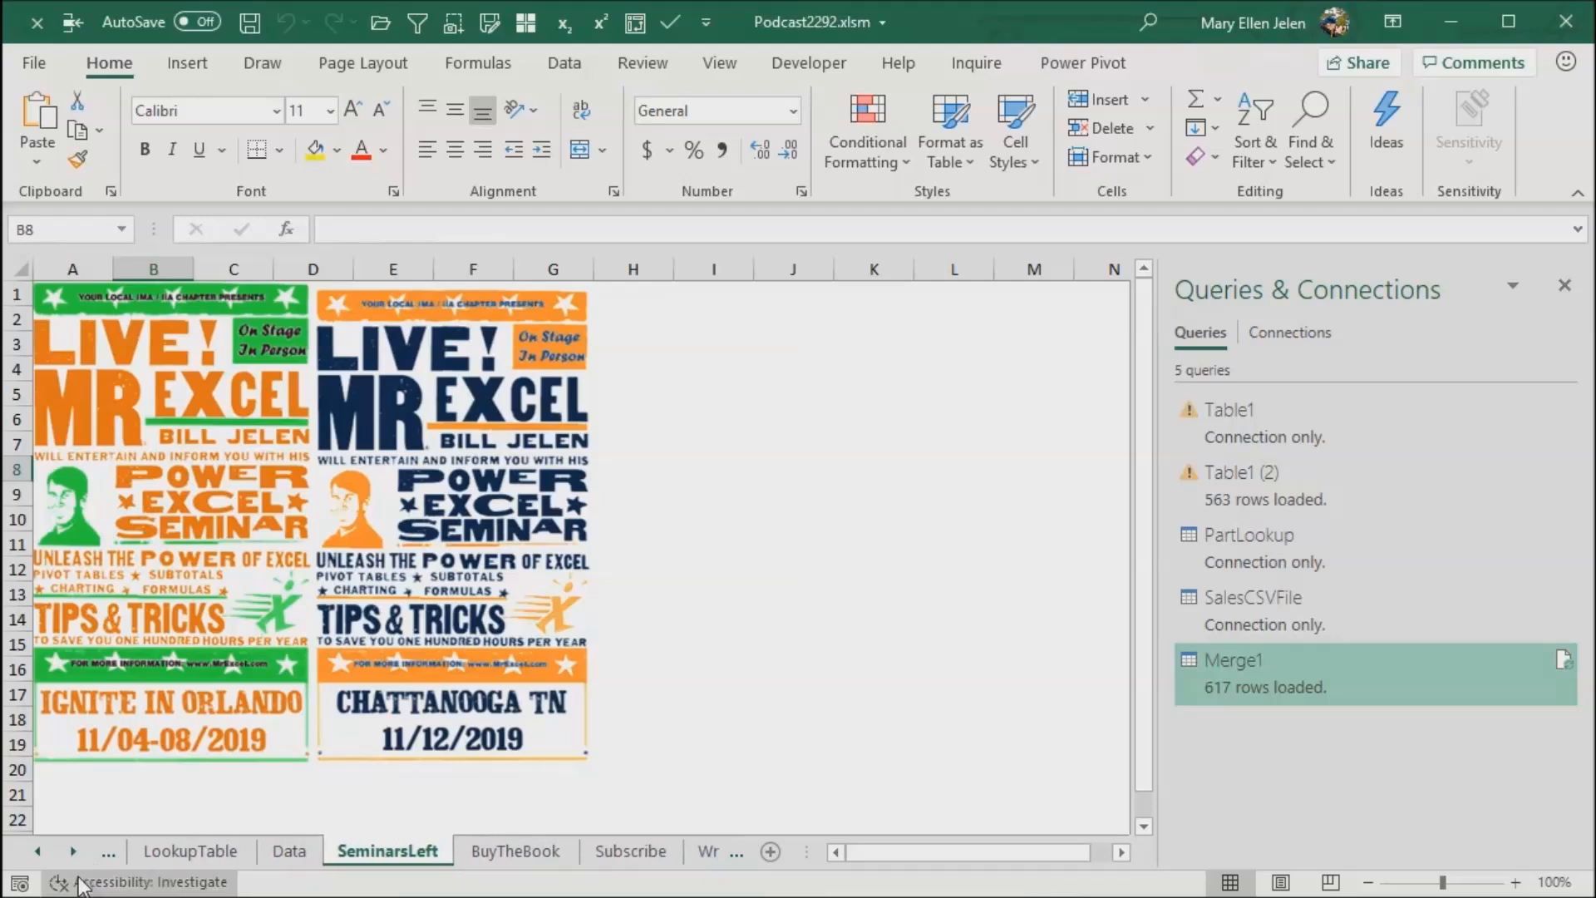
pyautogui.moveTo(484, 862)
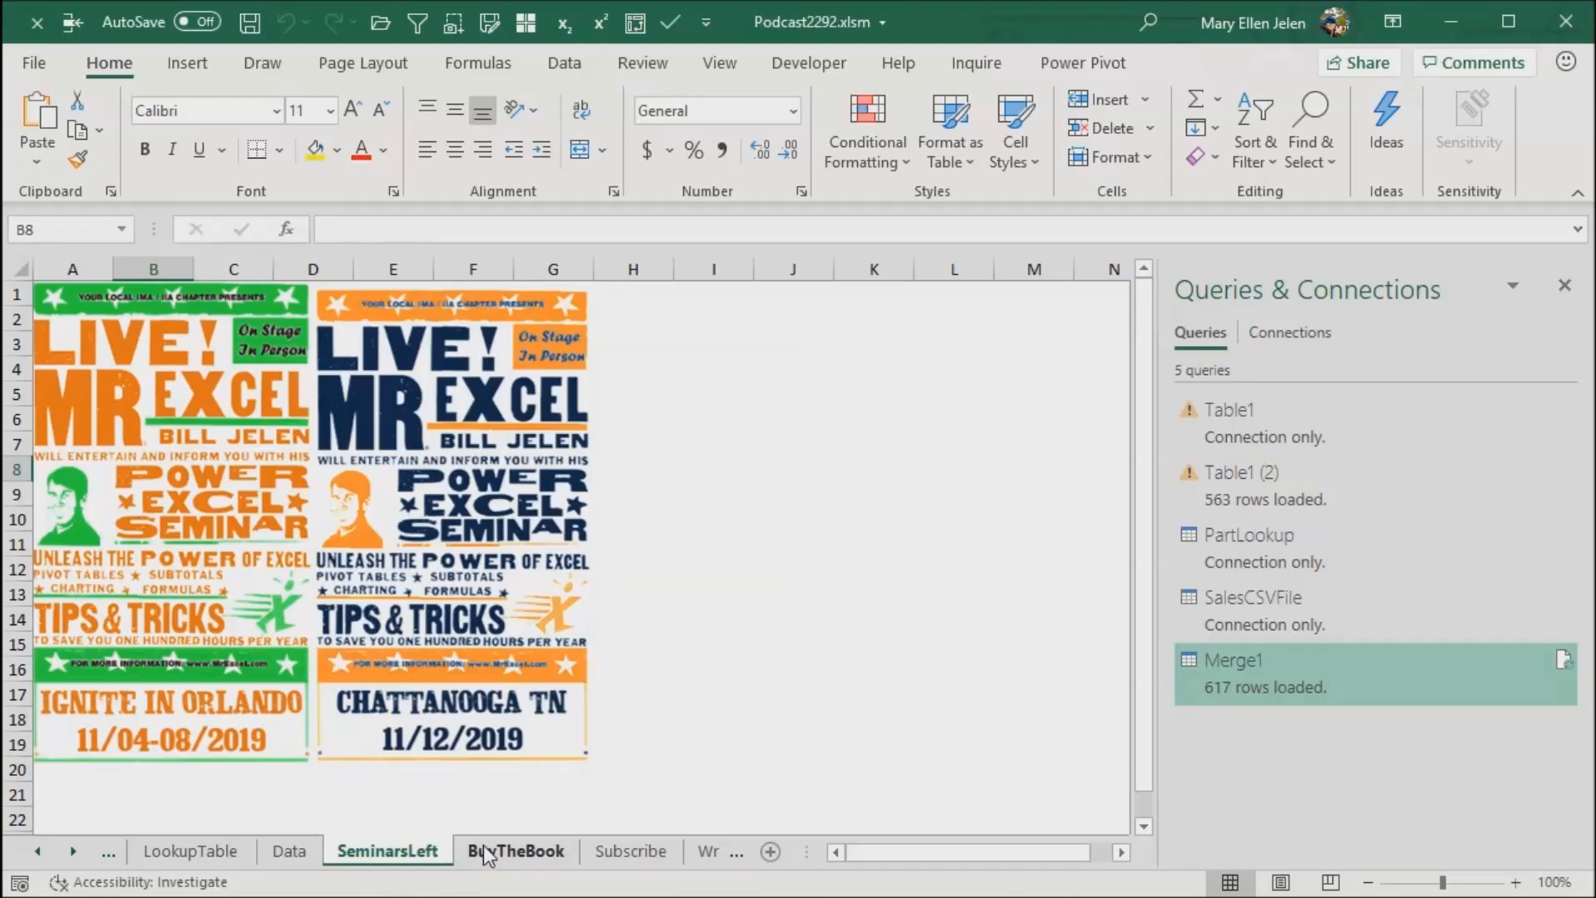
pyautogui.click(515, 851)
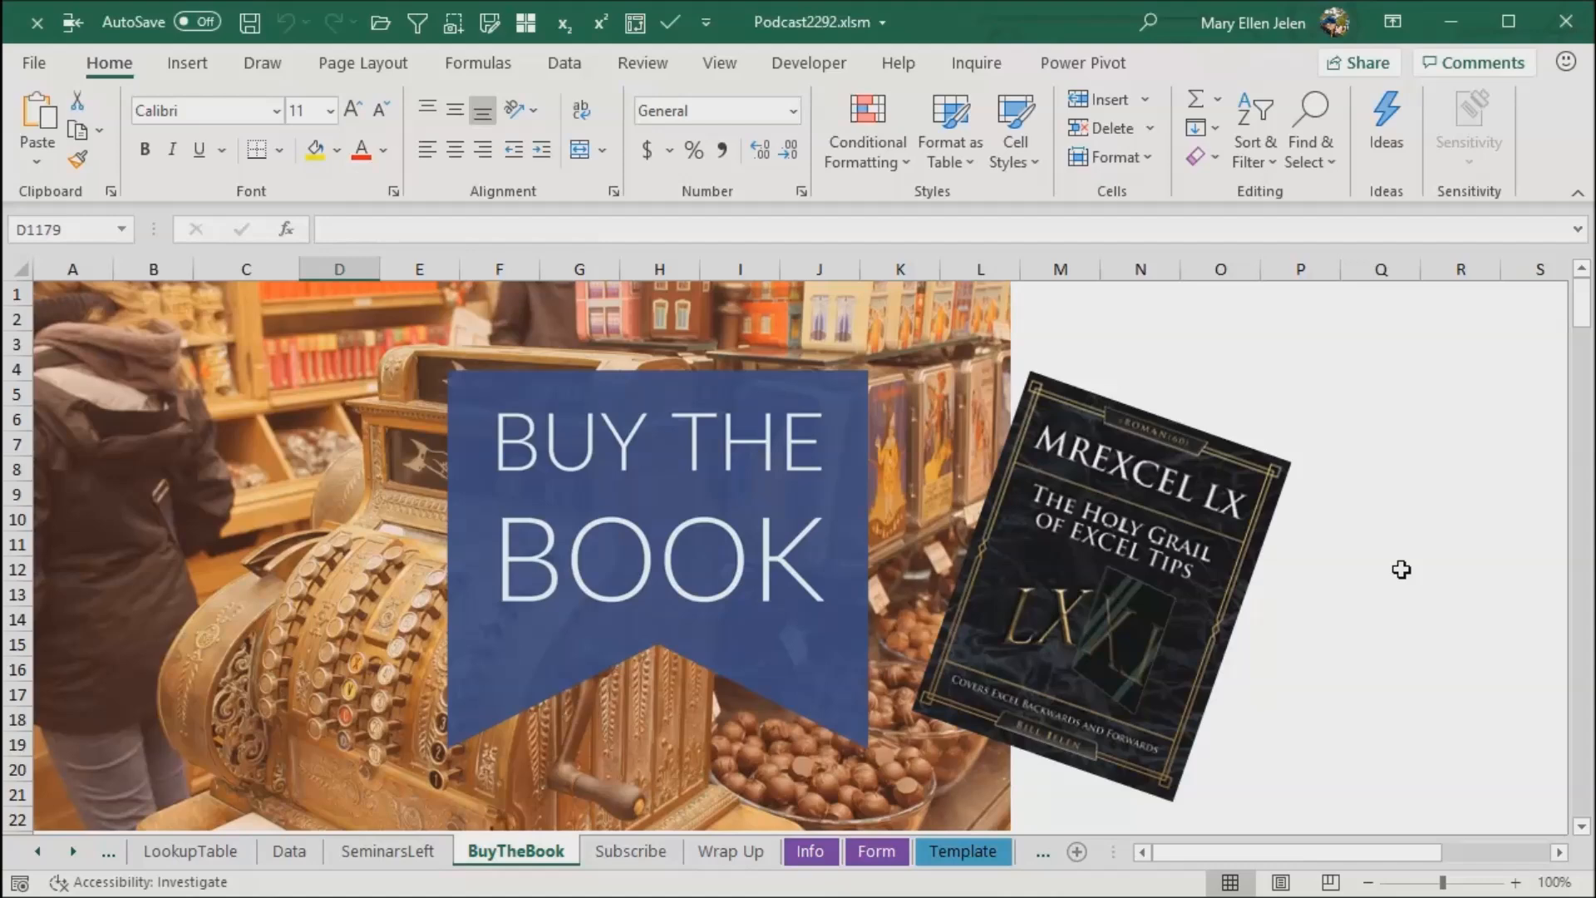
pyautogui.moveTo(1397, 534)
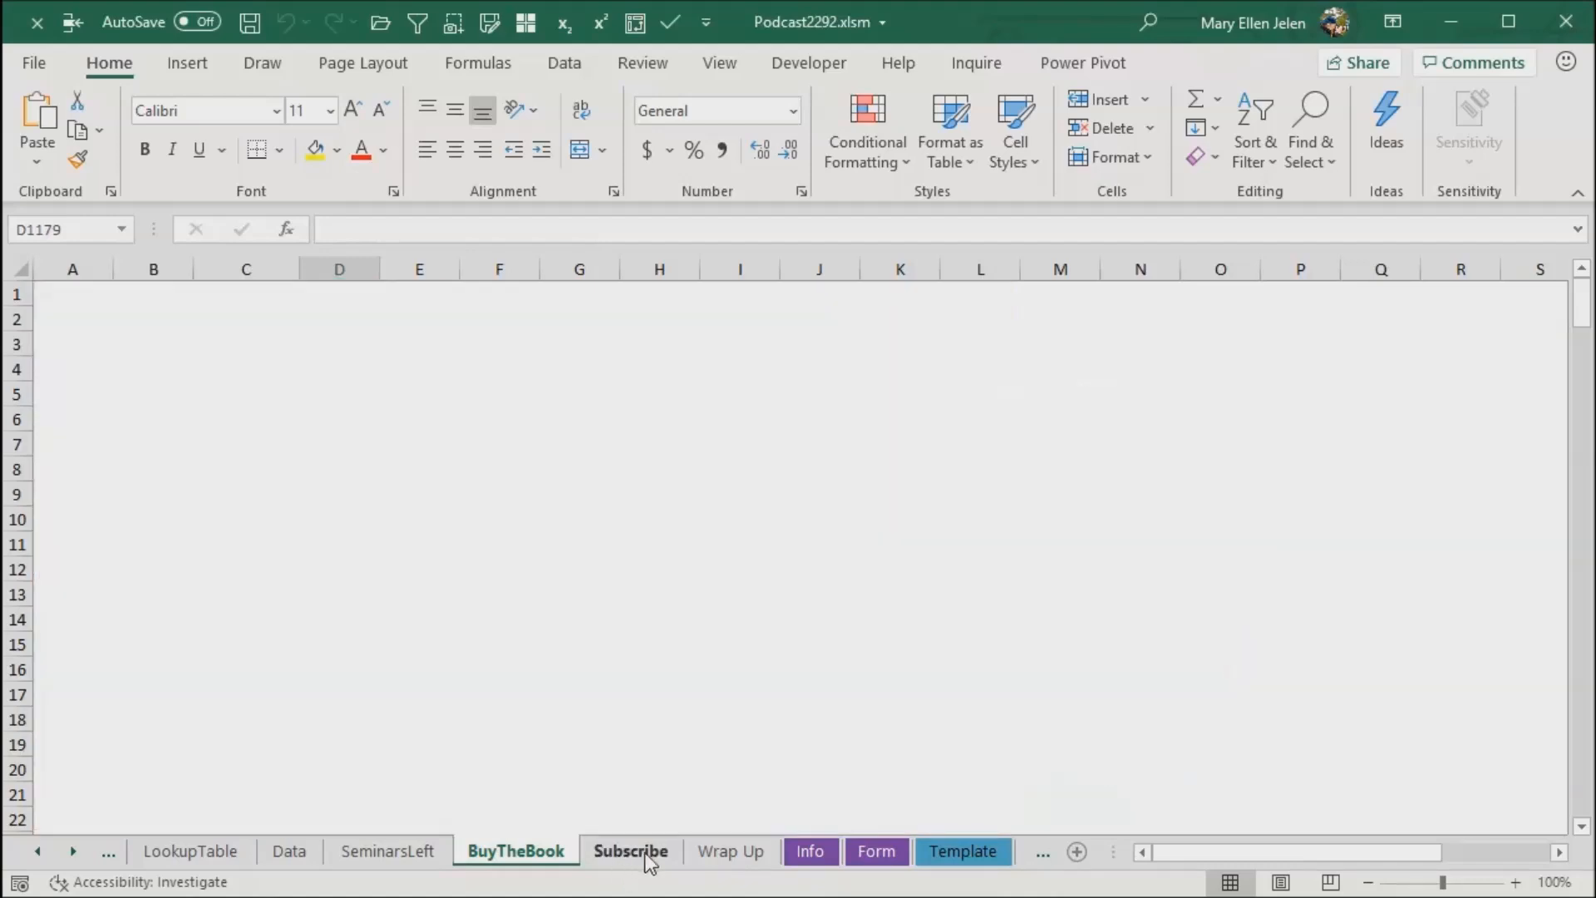
pyautogui.click(629, 851)
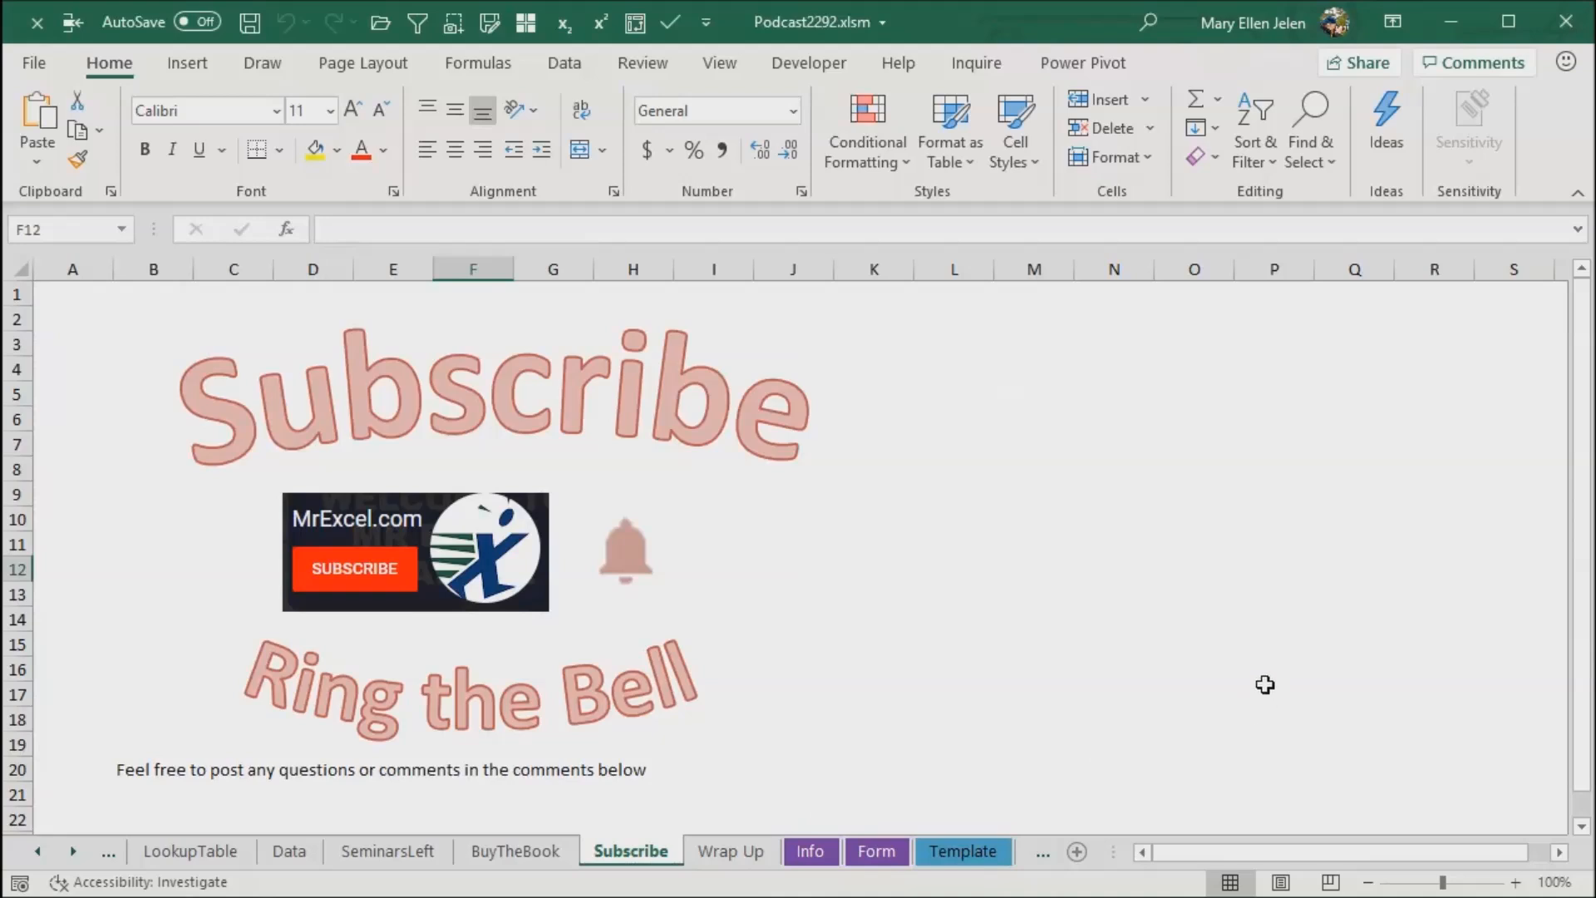
pyautogui.moveTo(1221, 683)
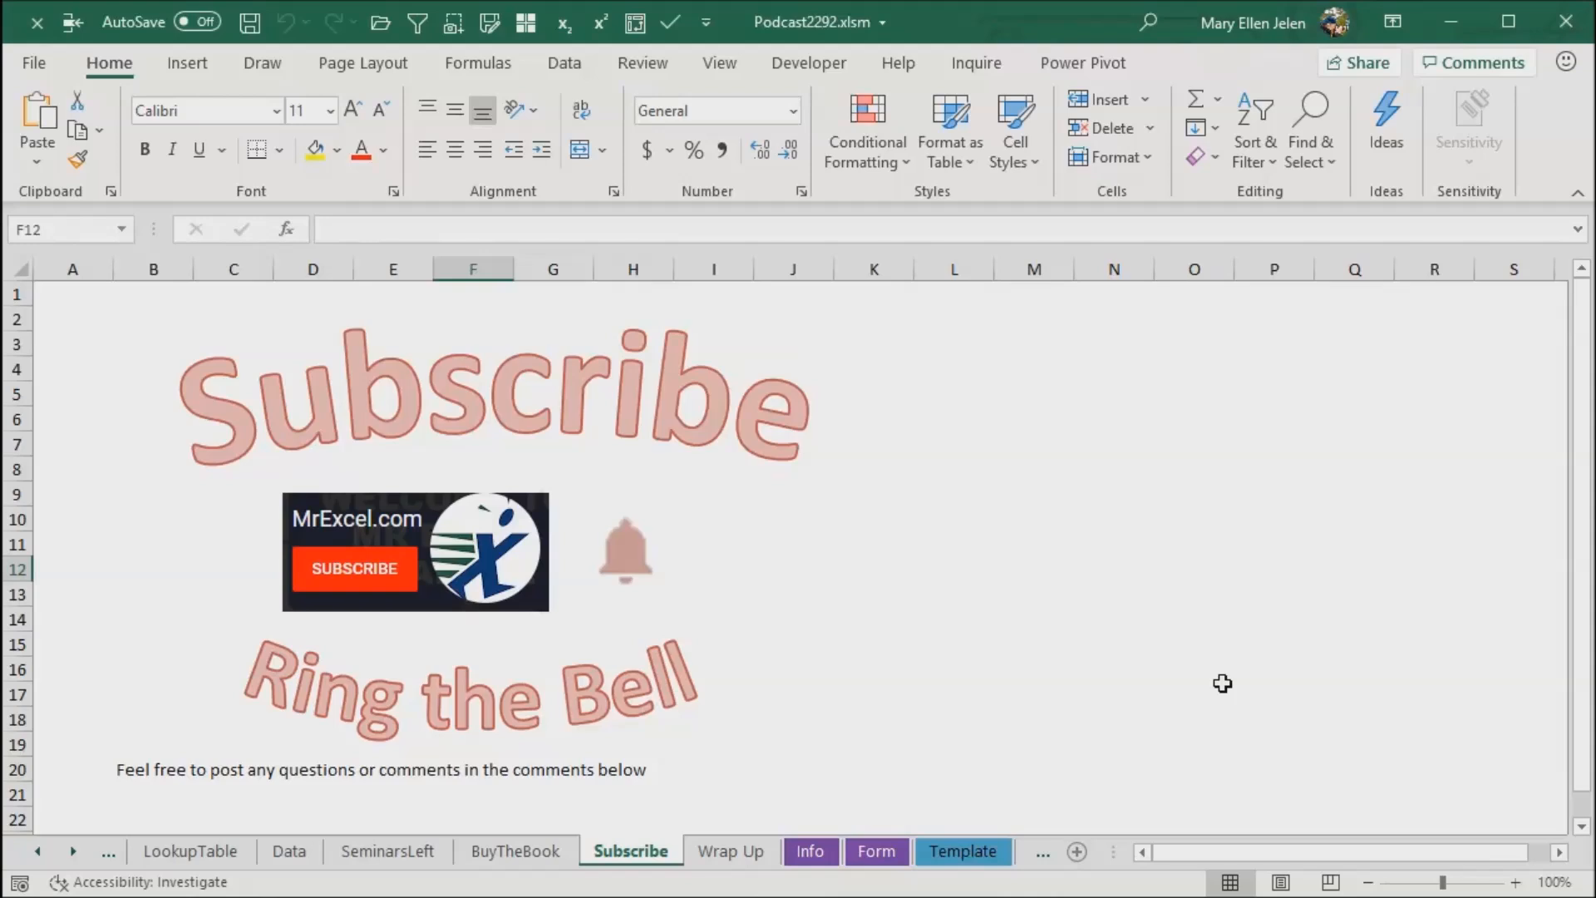